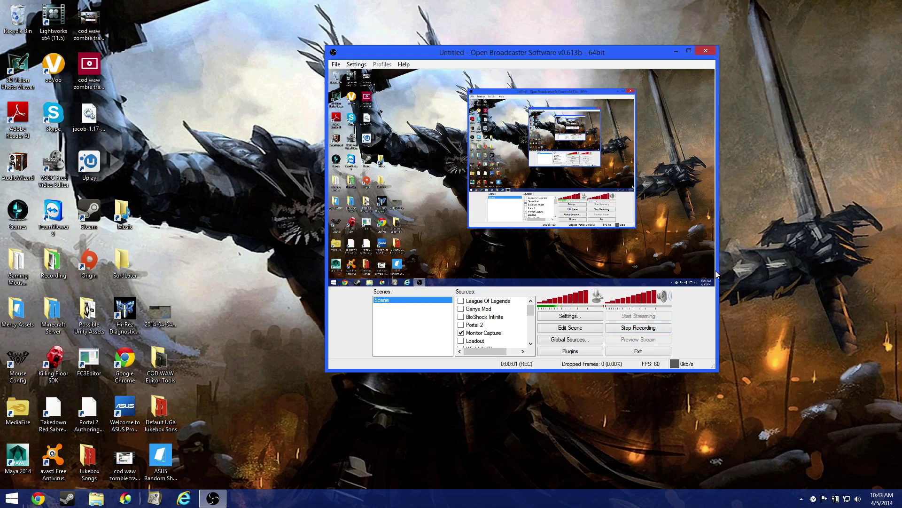
mouse_move(779, 254)
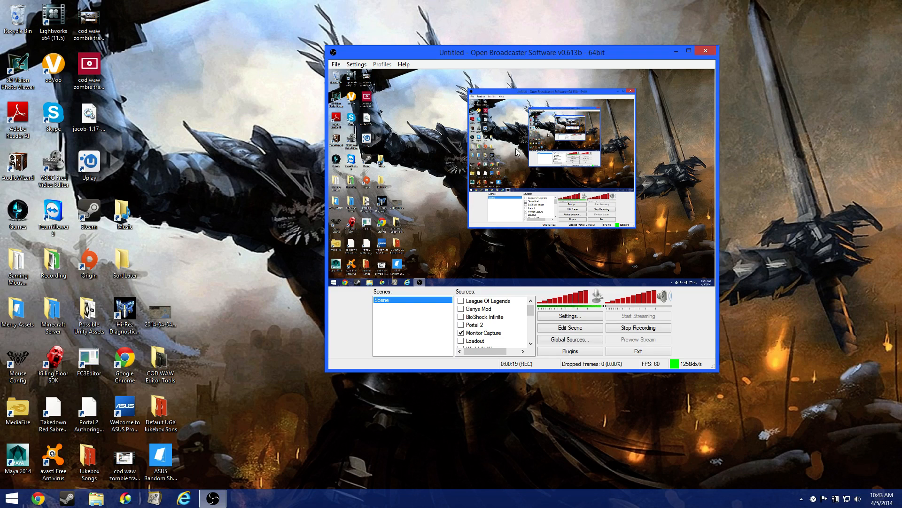
mouse_move(588, 82)
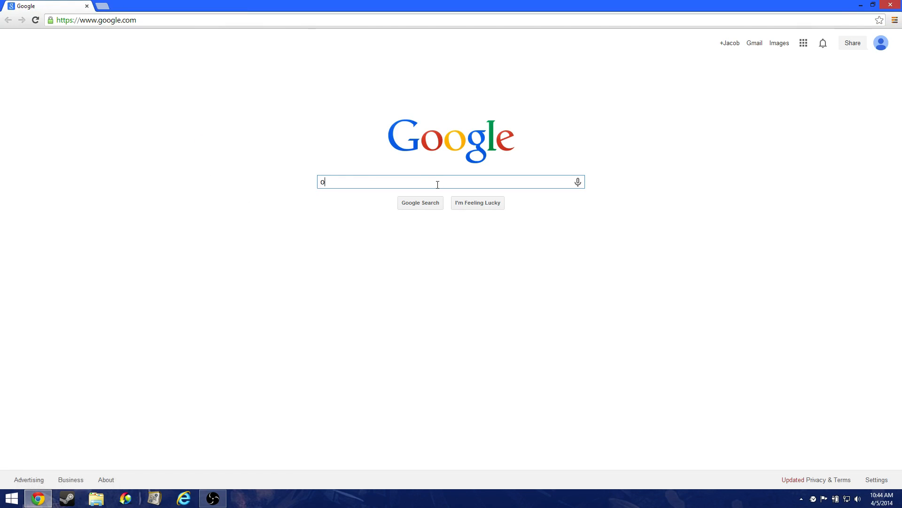
Step: Search Google for obs, open obsproject.com, and request the OBS installer download
type("obs")
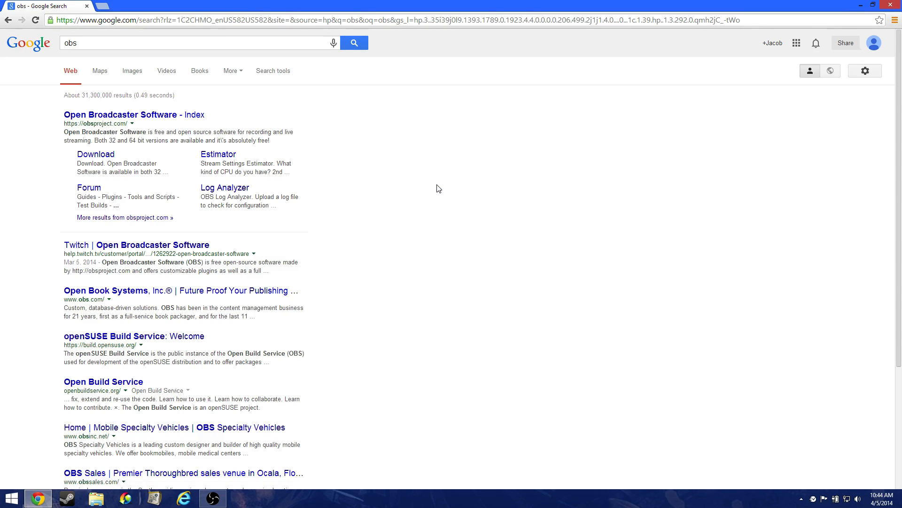
left_click(128, 115)
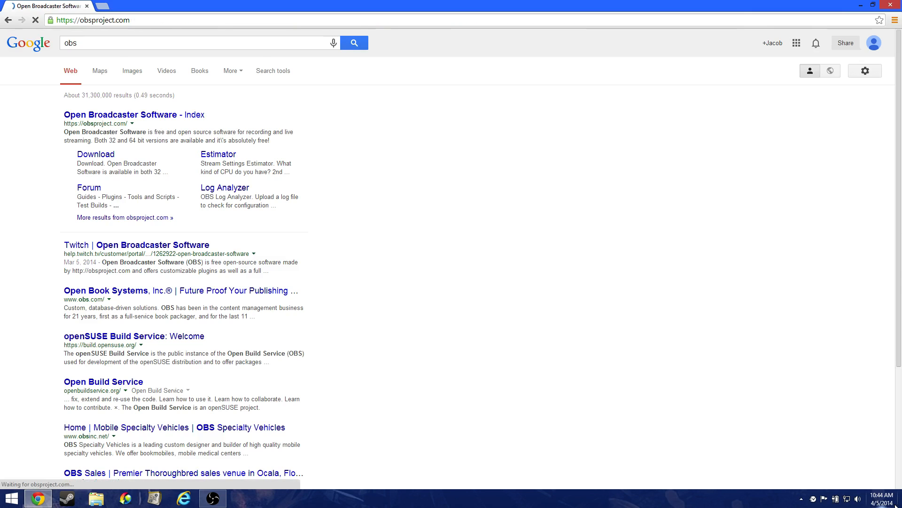
left_click(126, 115)
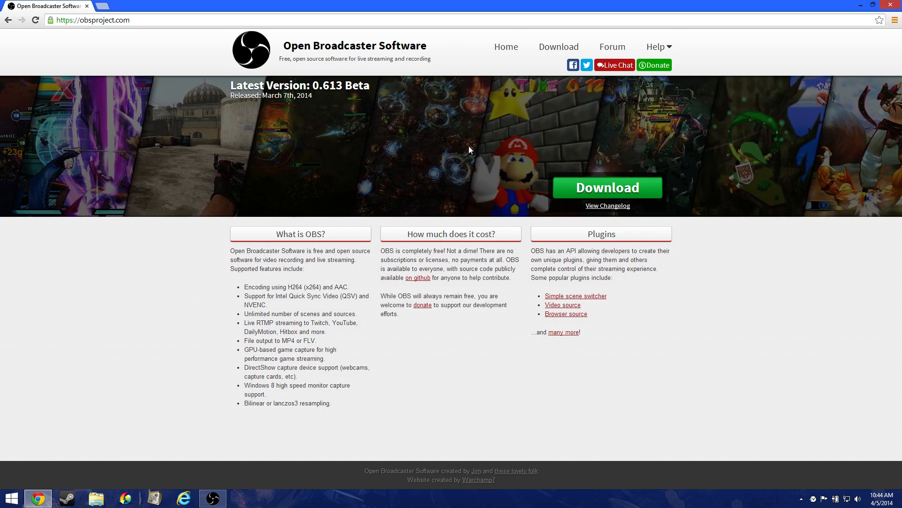
mouse_move(607, 208)
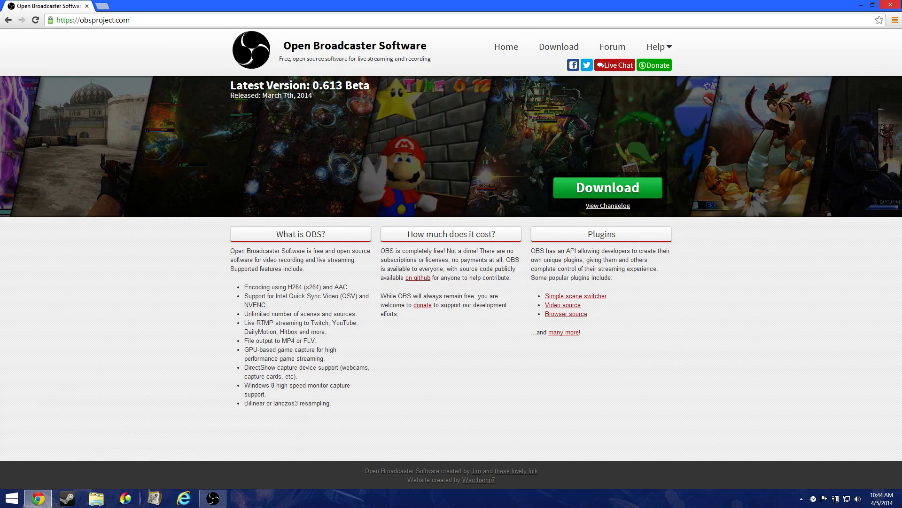
mouse_move(646, 220)
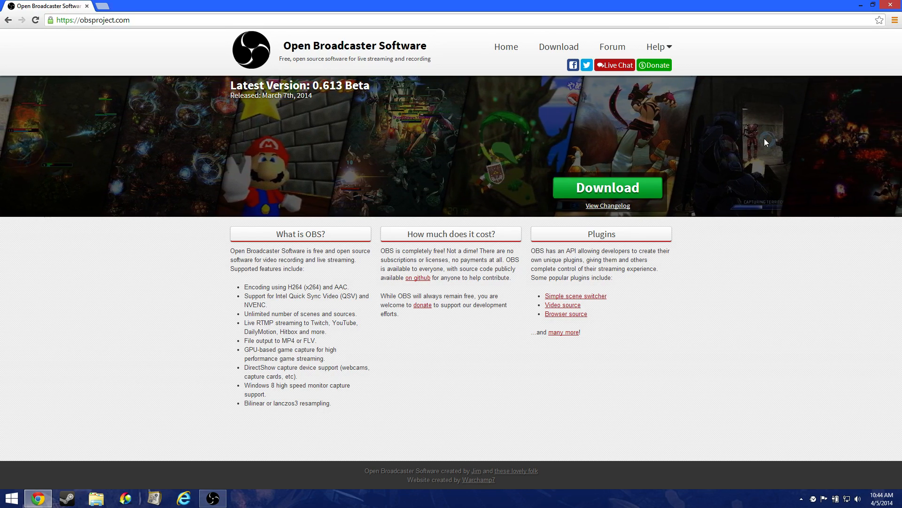
mouse_move(783, 137)
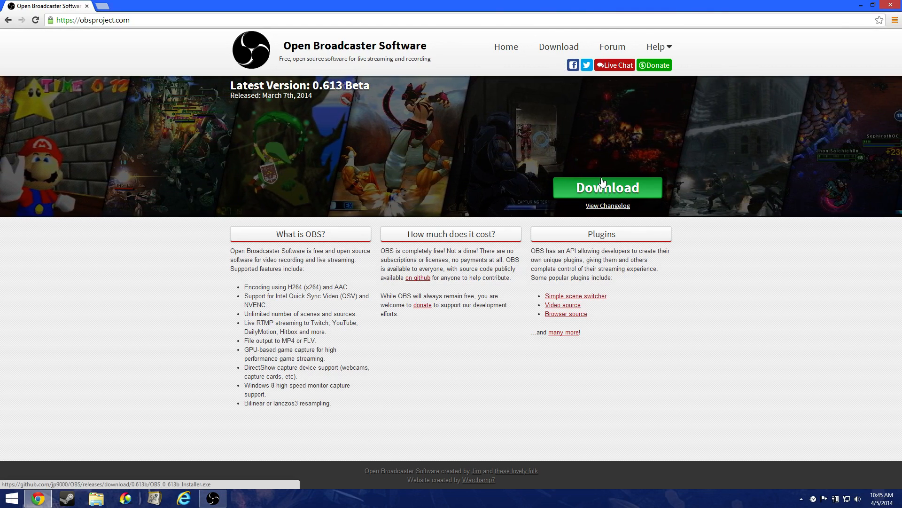
left_click(608, 187)
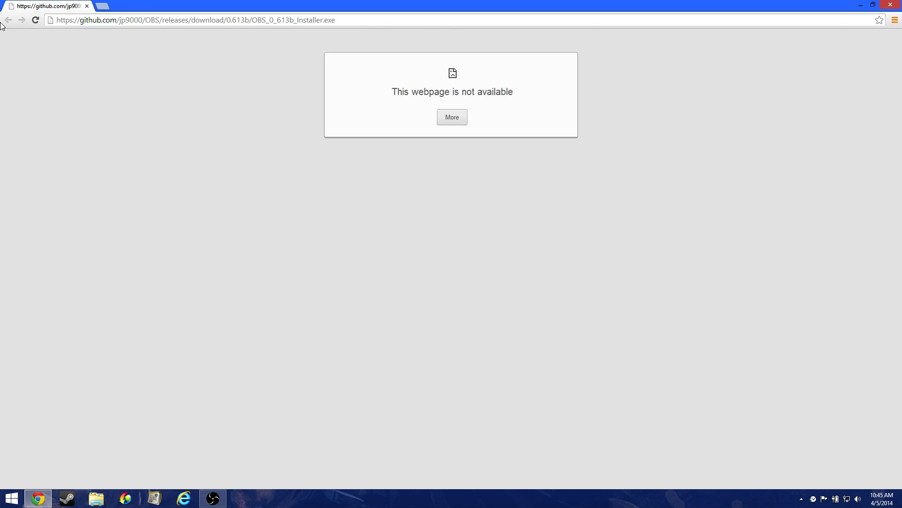
Step: Reveal the ERR_SOCKET_NOT_CONNECTED error details and close the failed download tab
left_click(452, 117)
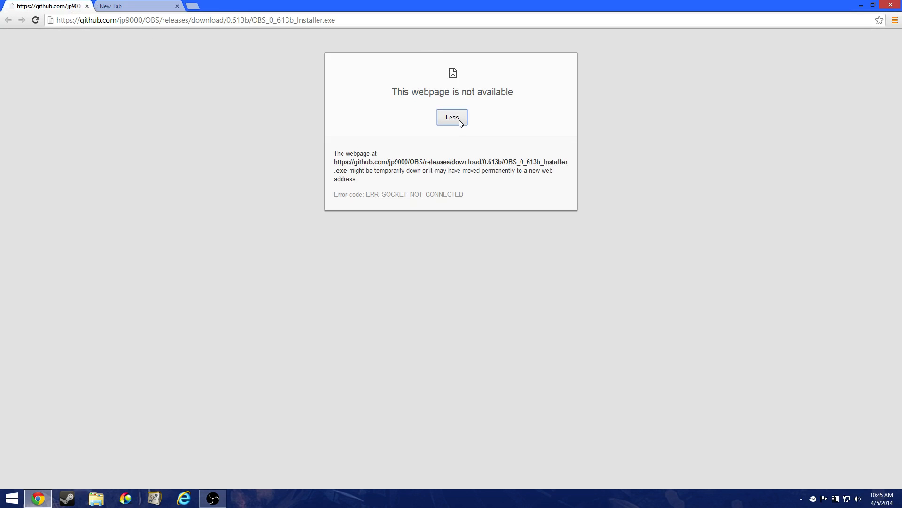
left_click_drag(373, 194, 463, 194)
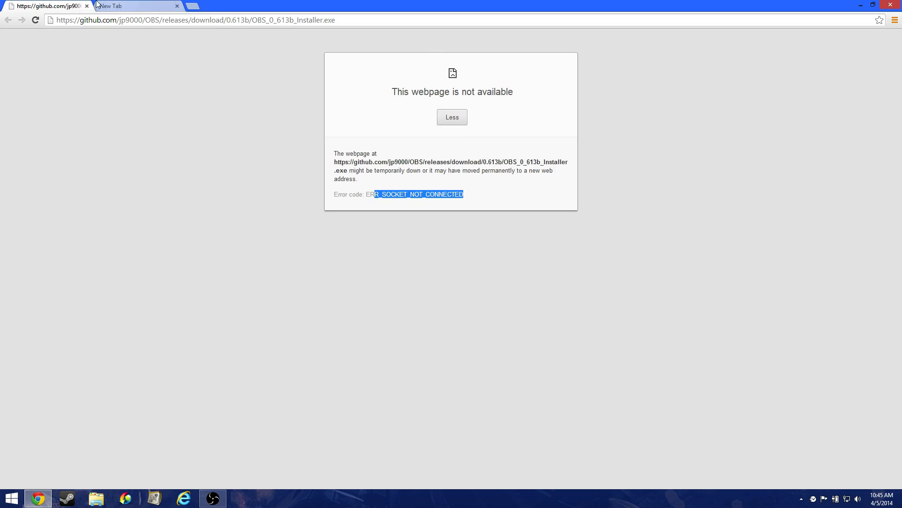
left_click(136, 6)
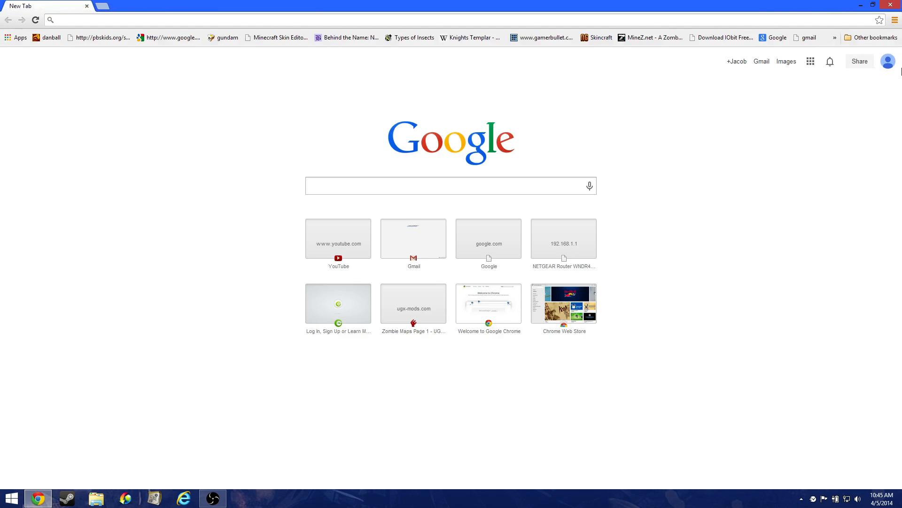
mouse_move(765, 12)
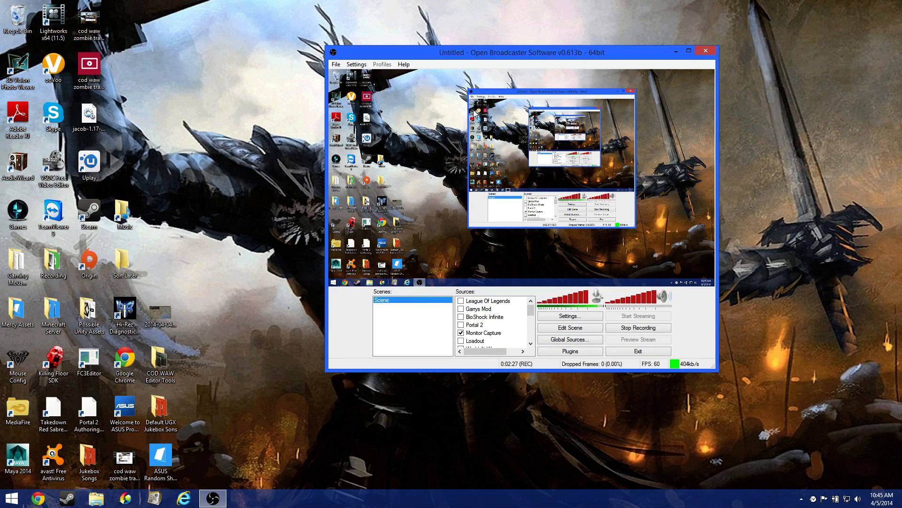
mouse_move(298, 343)
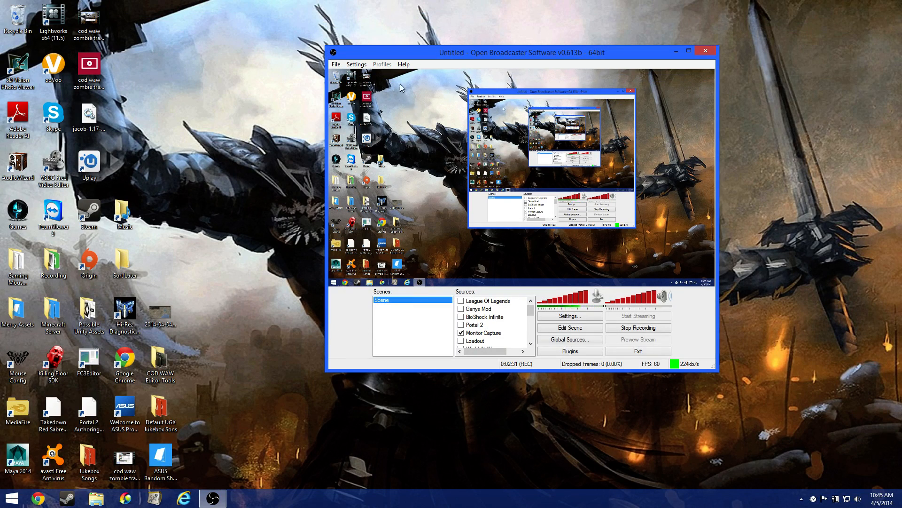
Step: Open the OBS Settings window on its General page with English language
left_click(570, 316)
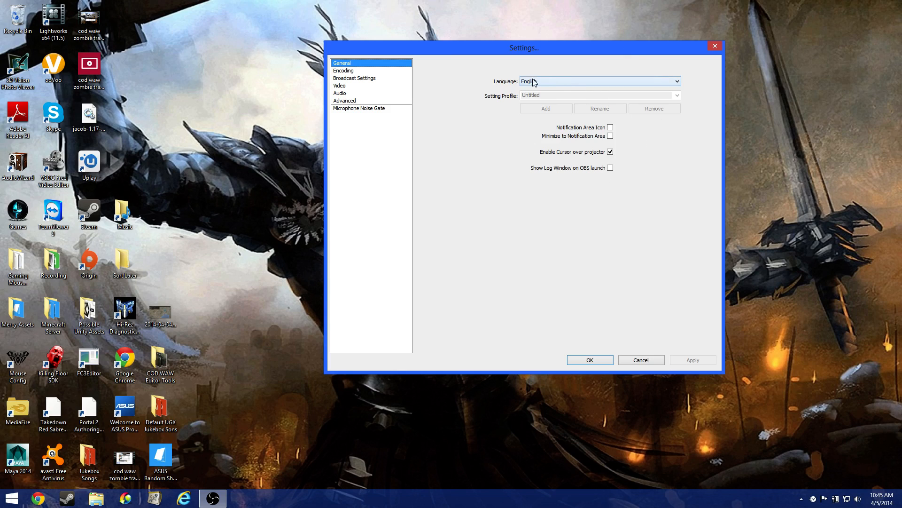
mouse_move(649, 100)
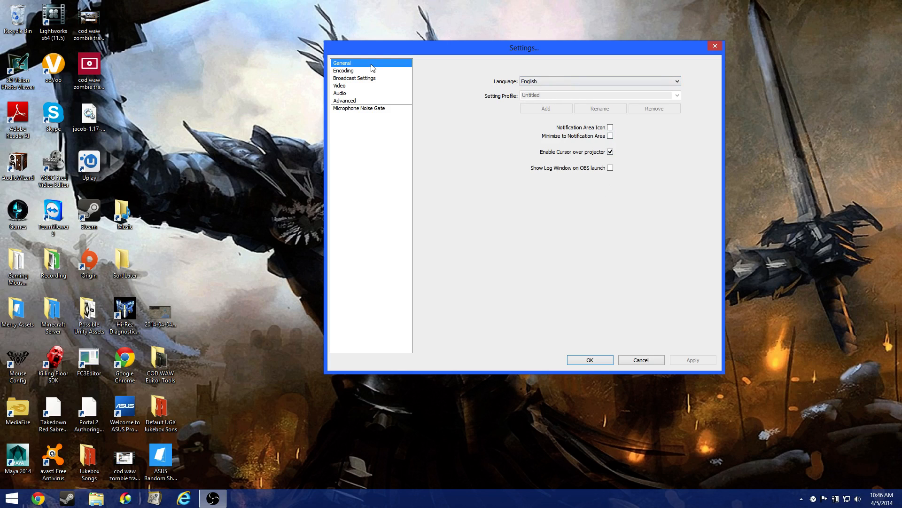
Step: Show the Encoding page: x264, quality balance 7, max bitrate 5000, AAC 192 stereo
left_click(344, 70)
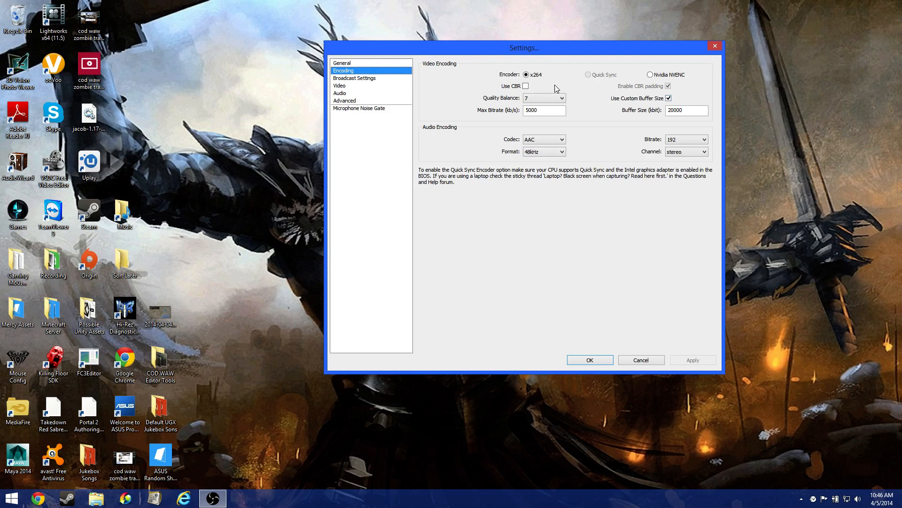
mouse_move(588, 119)
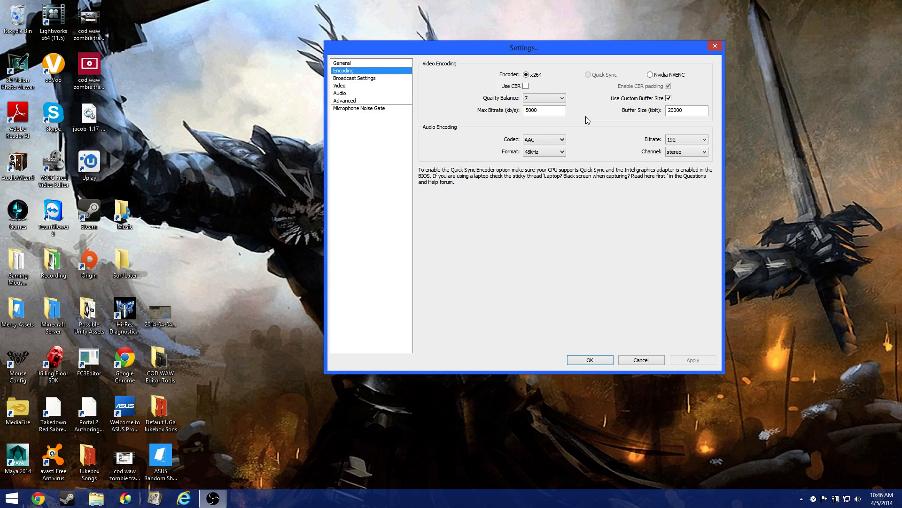
mouse_move(110, 64)
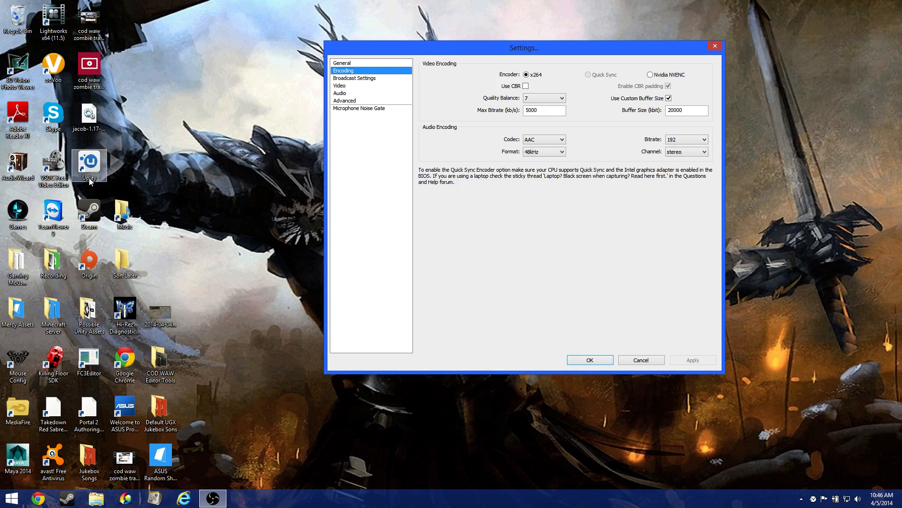
mouse_move(63, 138)
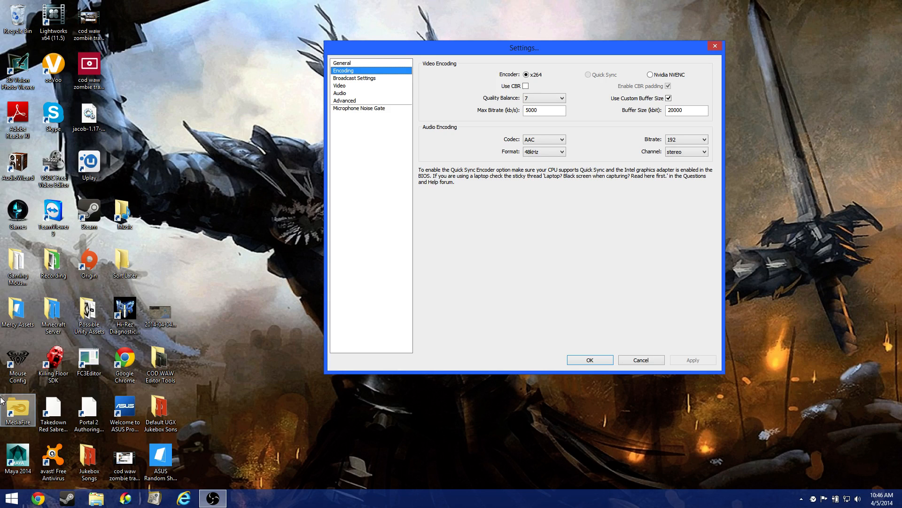
mouse_move(556, 267)
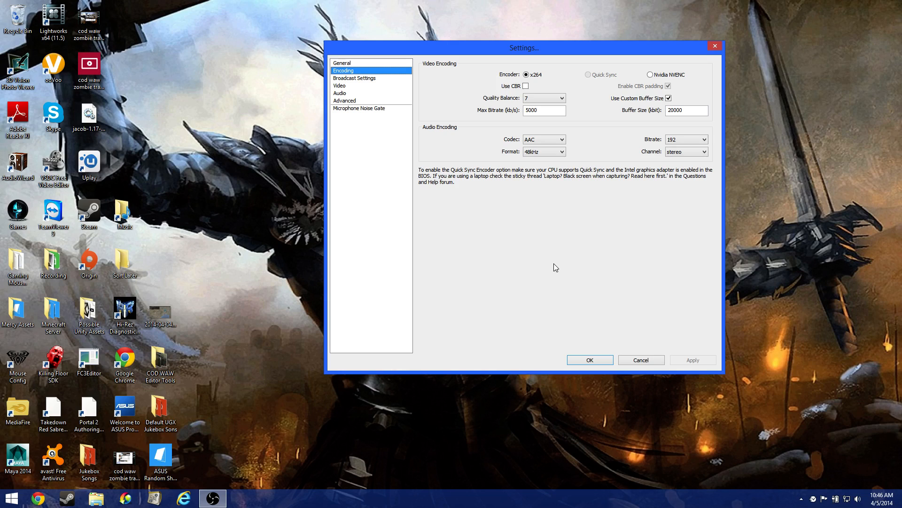
mouse_move(341, 81)
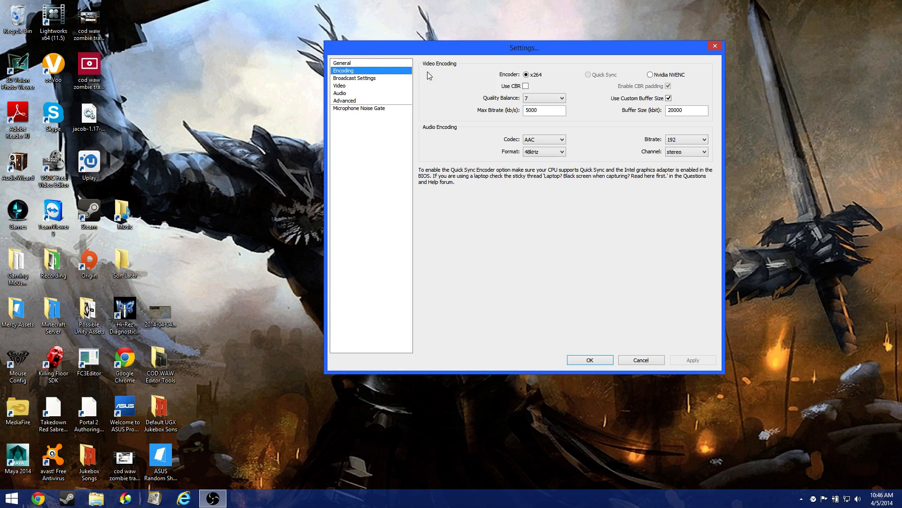
mouse_move(536, 81)
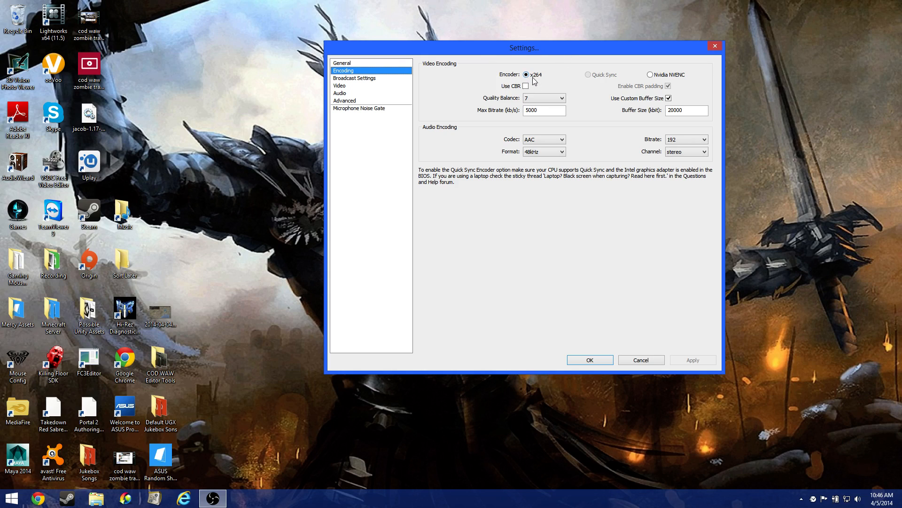
mouse_move(539, 86)
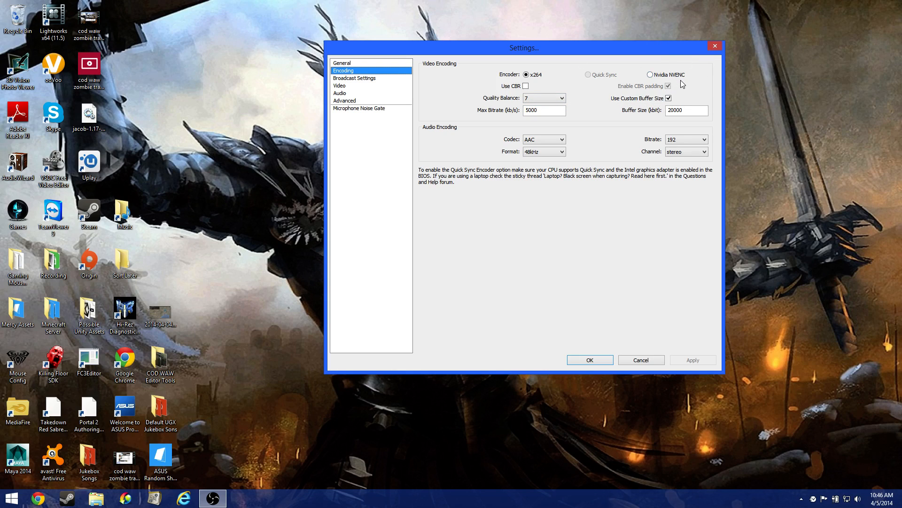
mouse_move(672, 80)
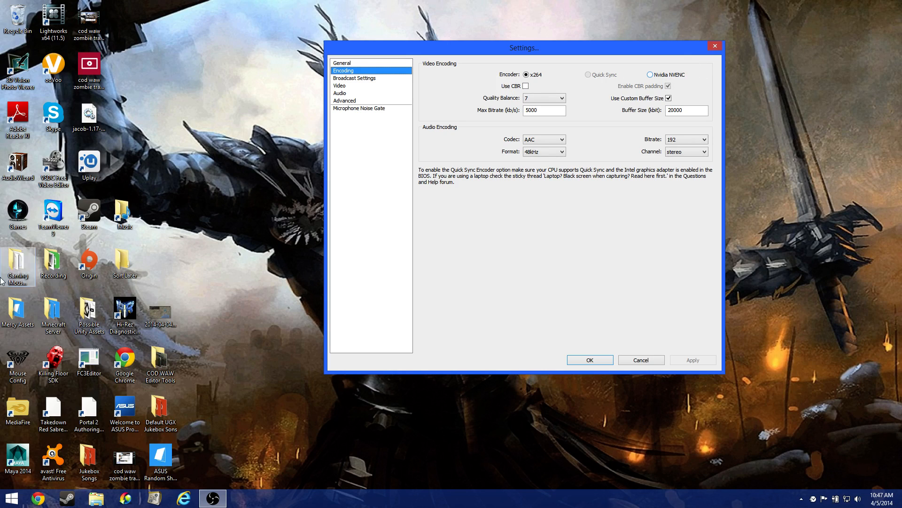
mouse_move(386, 210)
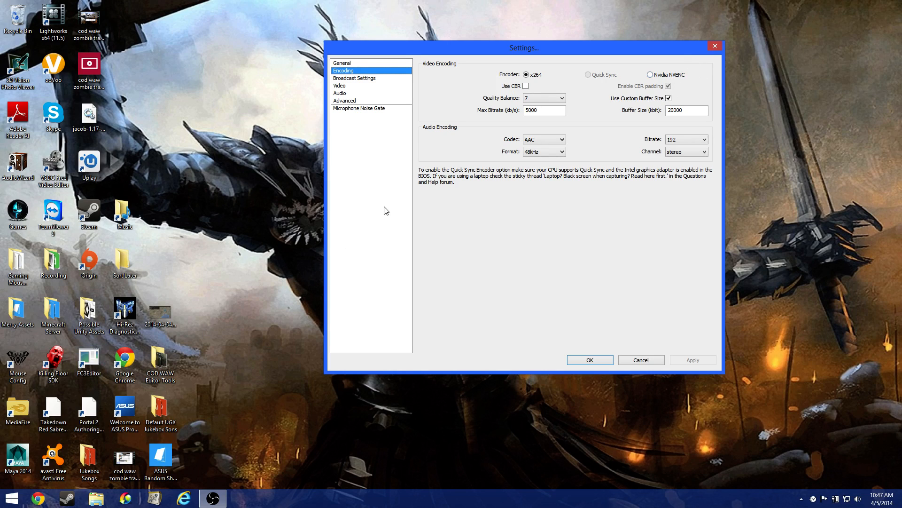
mouse_move(659, 116)
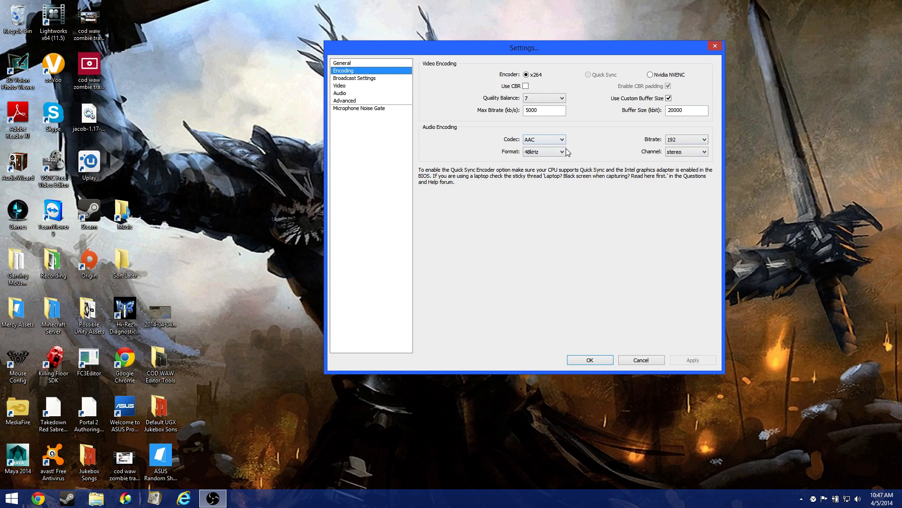
mouse_move(581, 148)
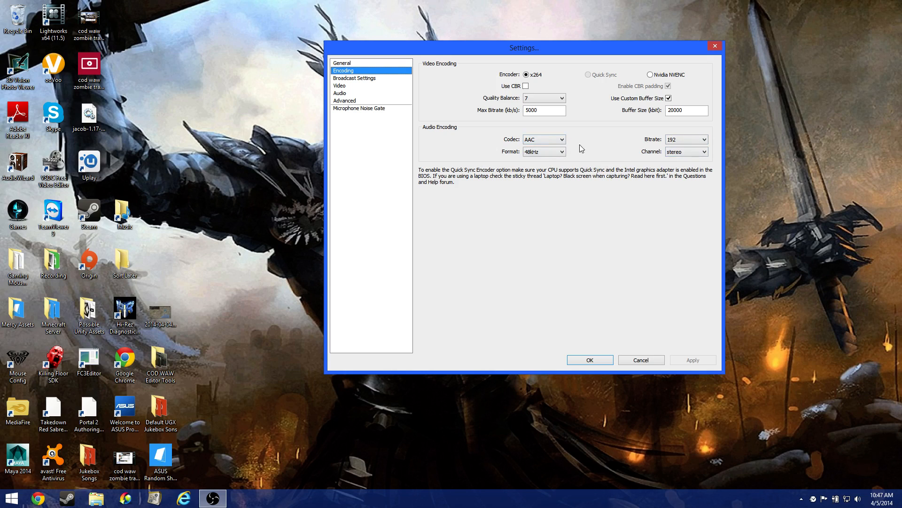
Step: Enter 20000 as the custom buffer size, keeping max bitrate at 5000
left_click(544, 110)
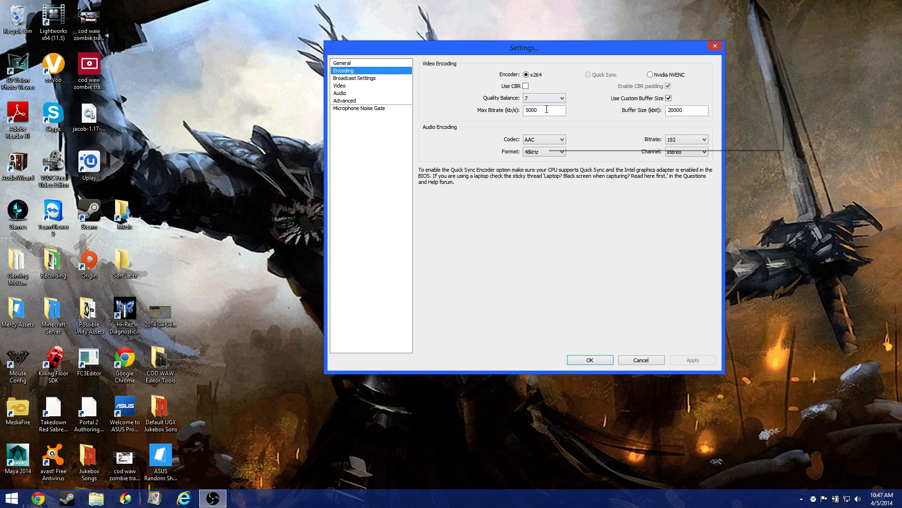
triple_click(686, 111)
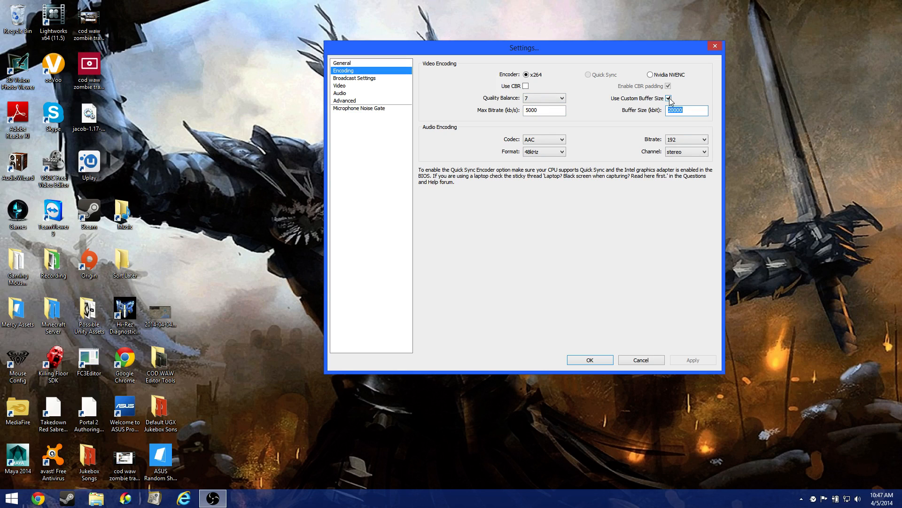
left_click(668, 98)
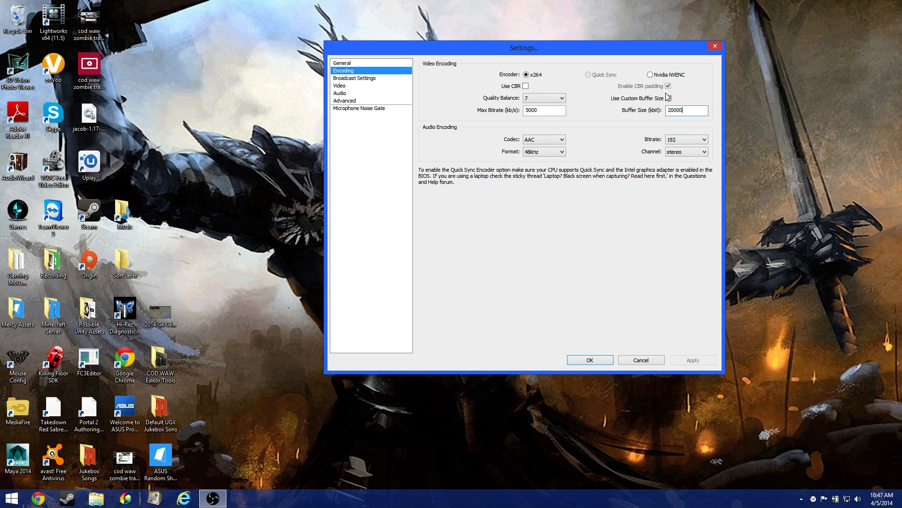
left_click(668, 97)
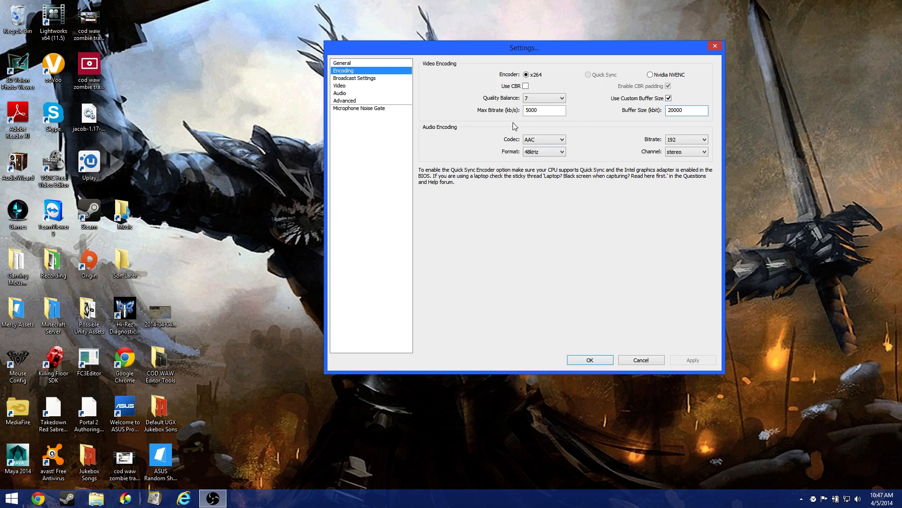
mouse_move(619, 100)
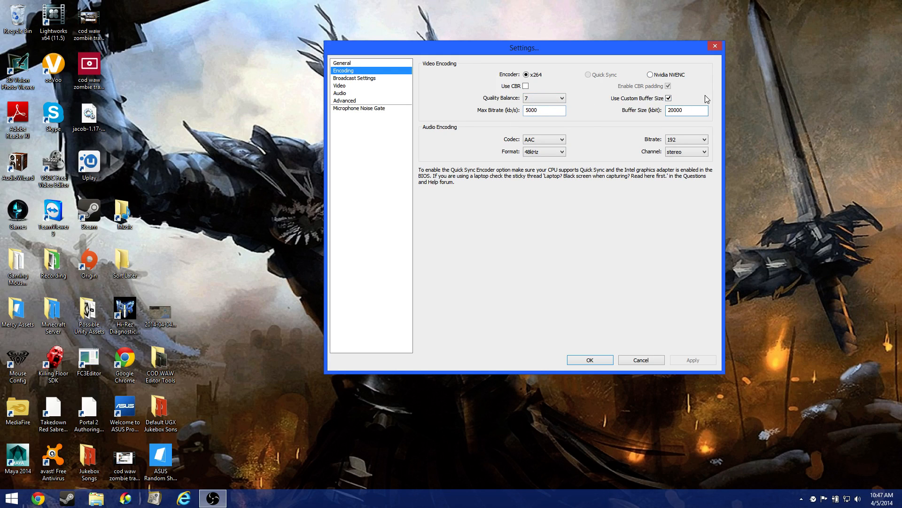
mouse_move(686, 132)
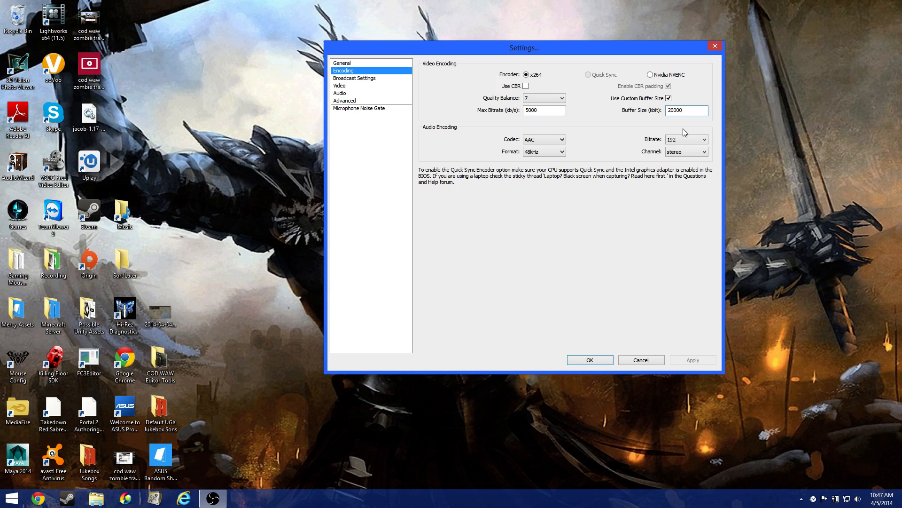
left_click(668, 98)
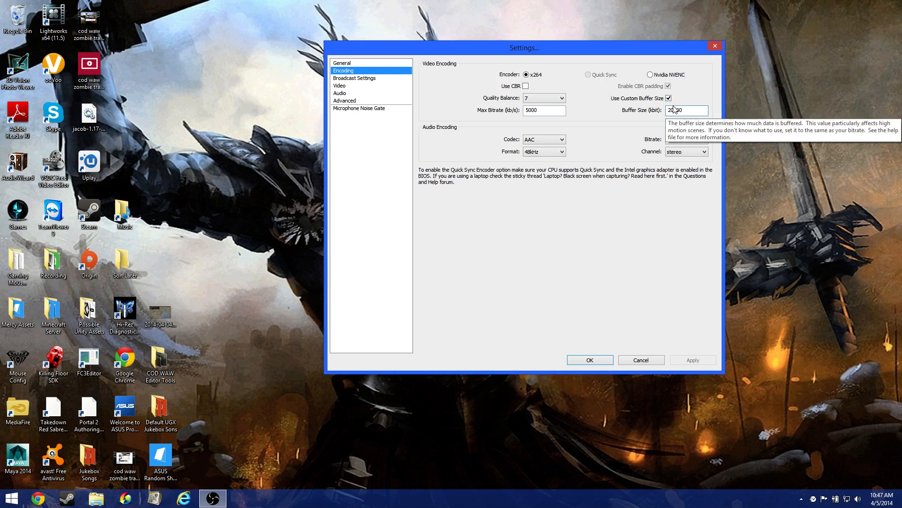
type("20000")
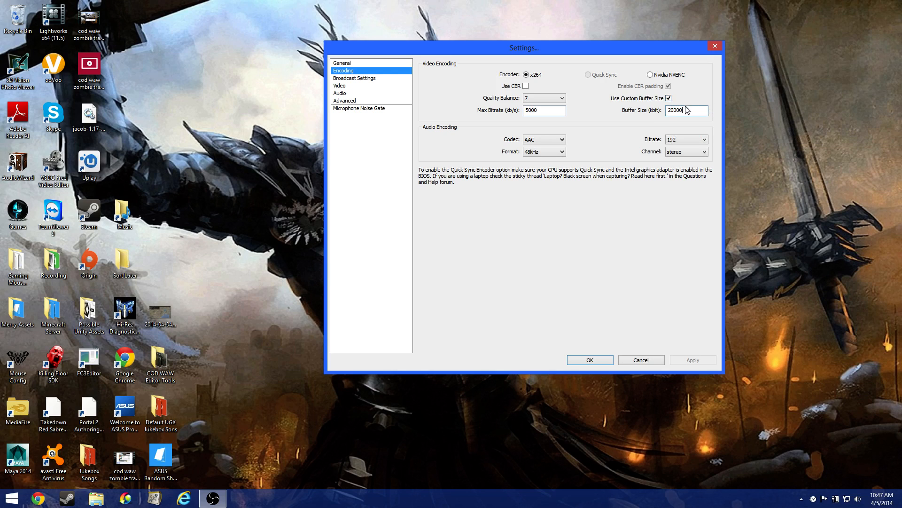
mouse_move(531, 102)
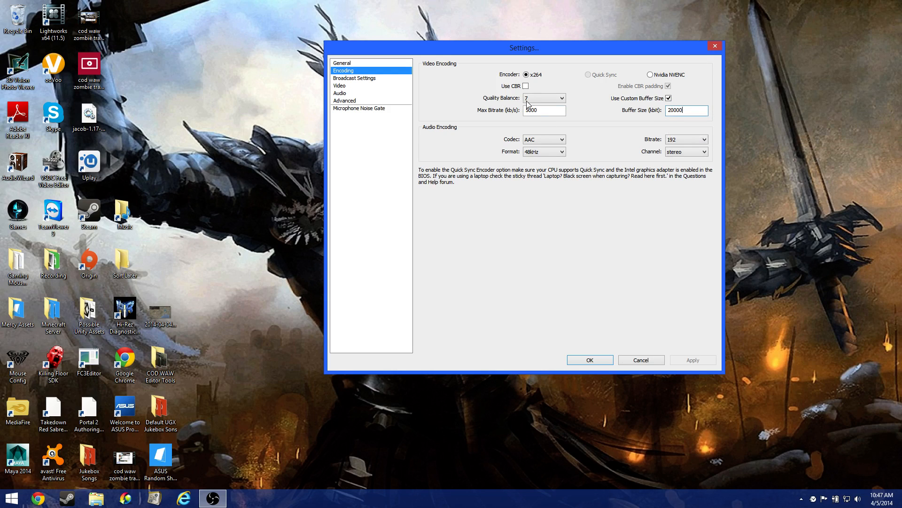
left_click(560, 98)
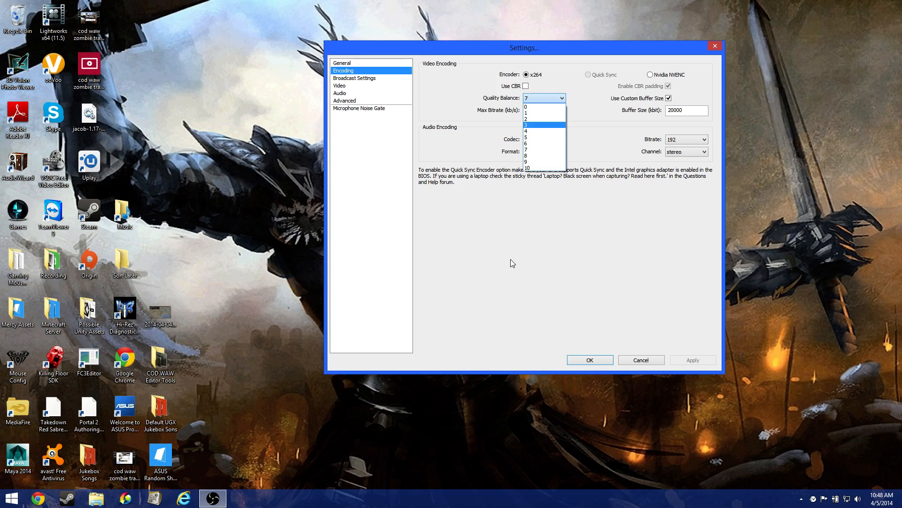
left_click(544, 98)
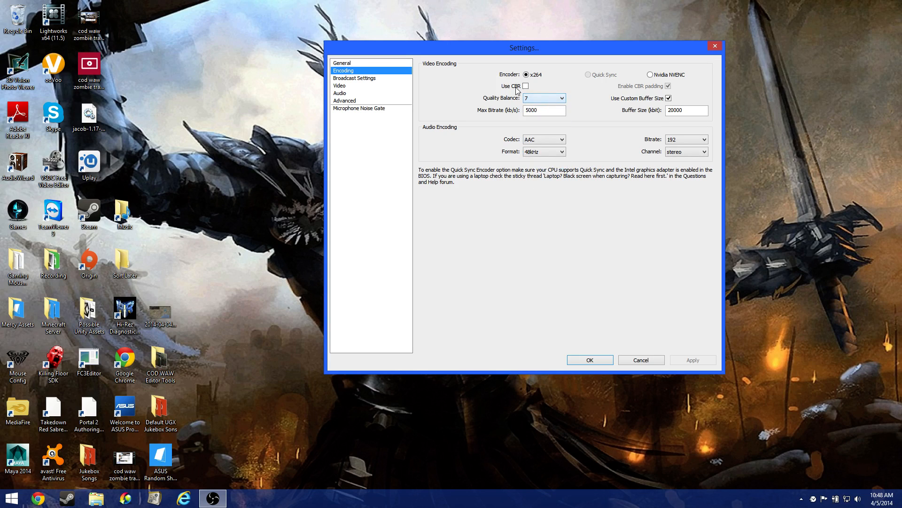
left_click(560, 98)
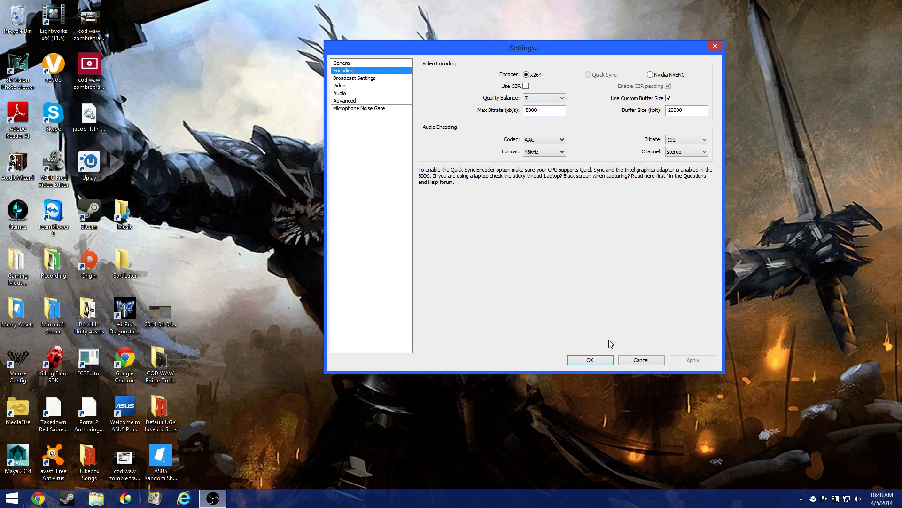
mouse_move(775, 180)
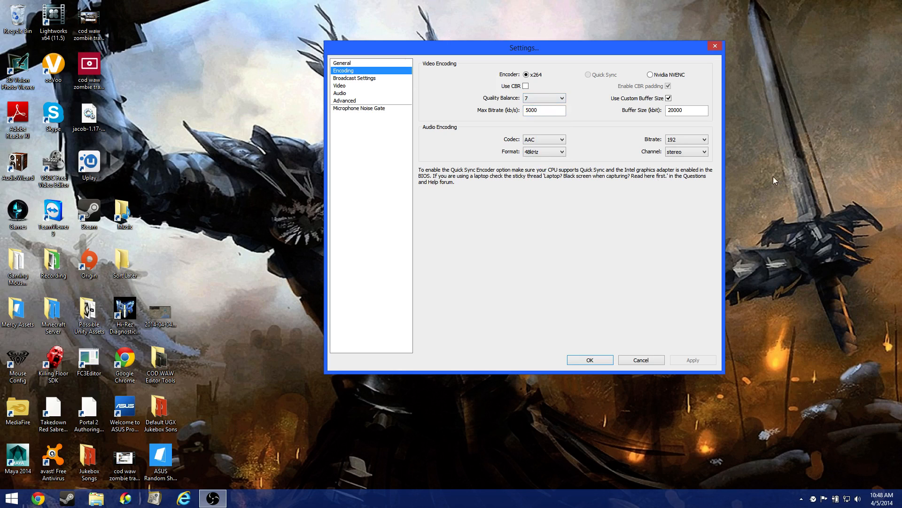
mouse_move(422, 73)
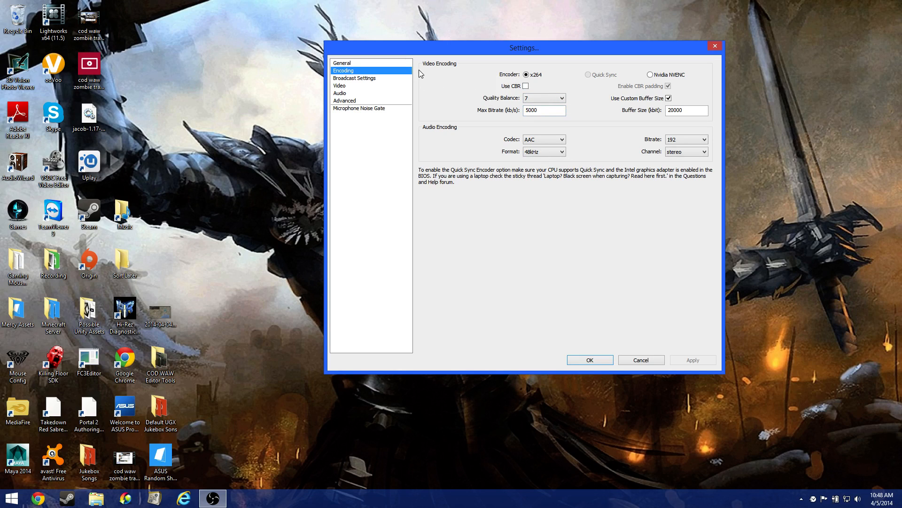
mouse_move(405, 81)
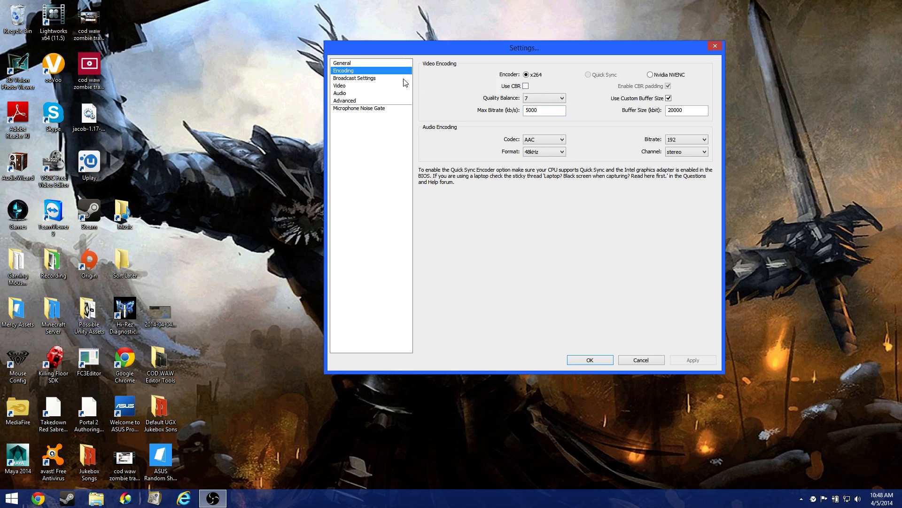
Step: Change the broadcast mode from File Output Only to Live Stream on Twitch
left_click(355, 78)
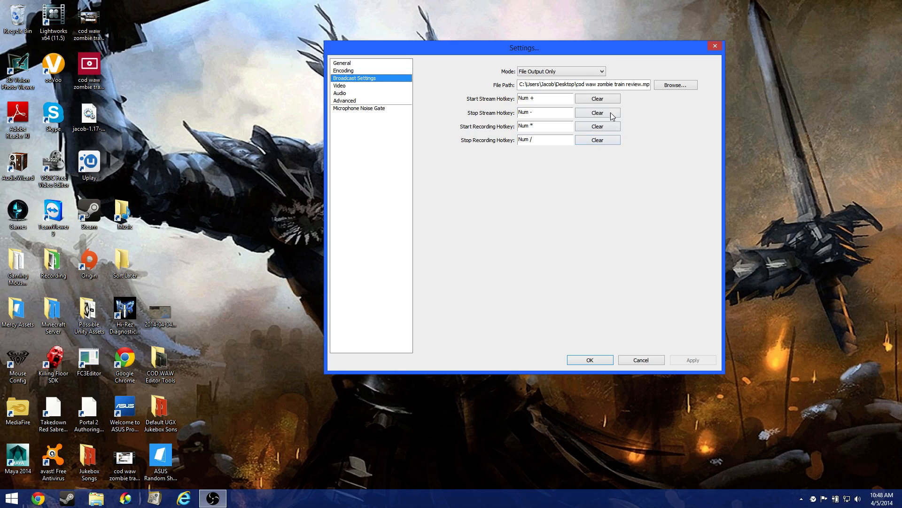
mouse_move(564, 76)
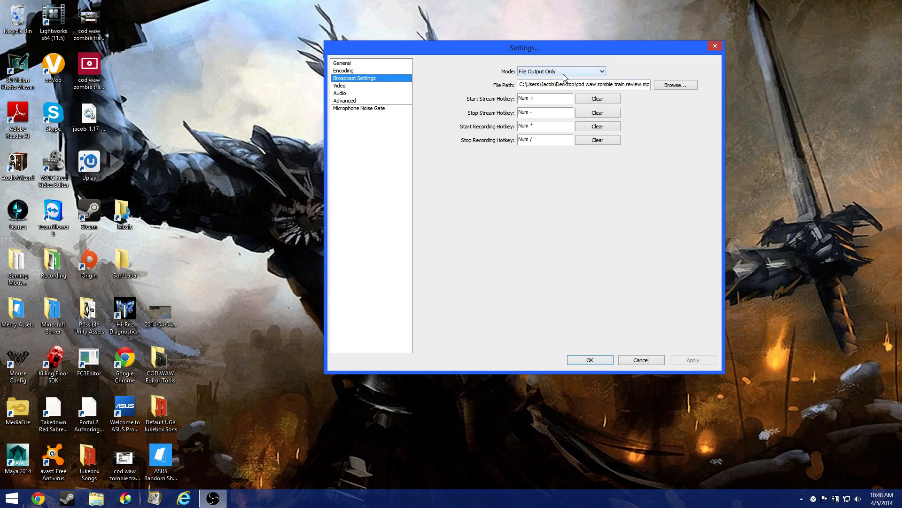
mouse_move(162, 48)
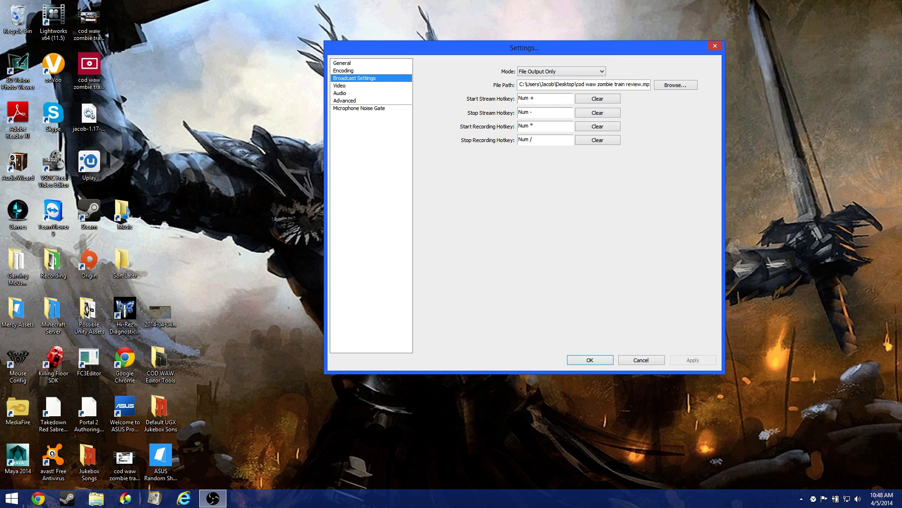
mouse_move(571, 79)
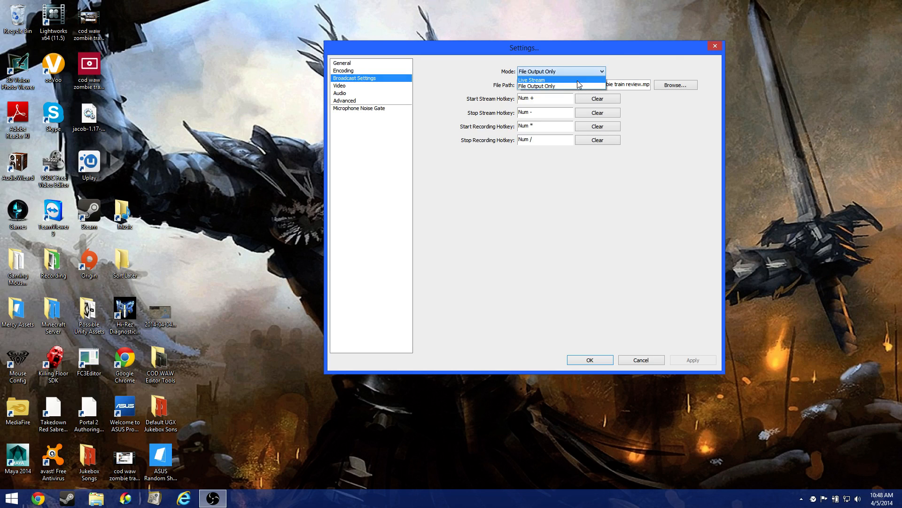
left_click(543, 79)
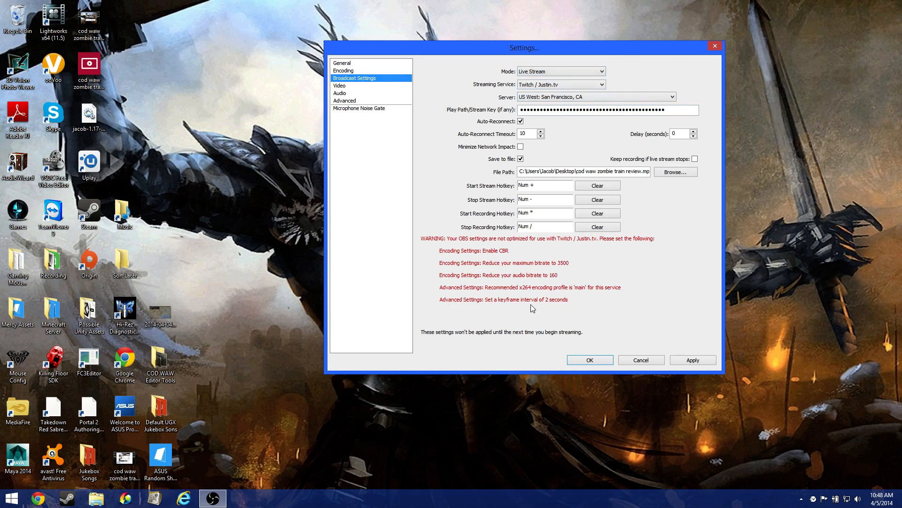
mouse_move(605, 289)
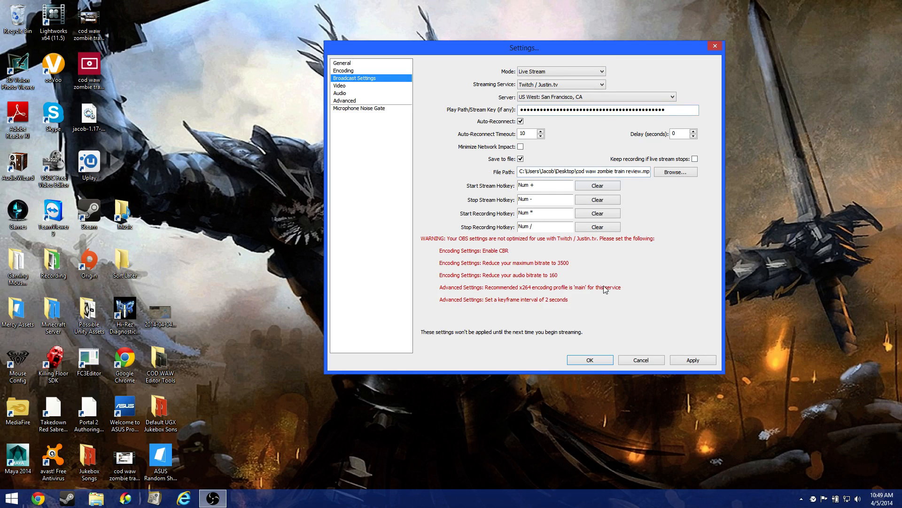
mouse_move(564, 188)
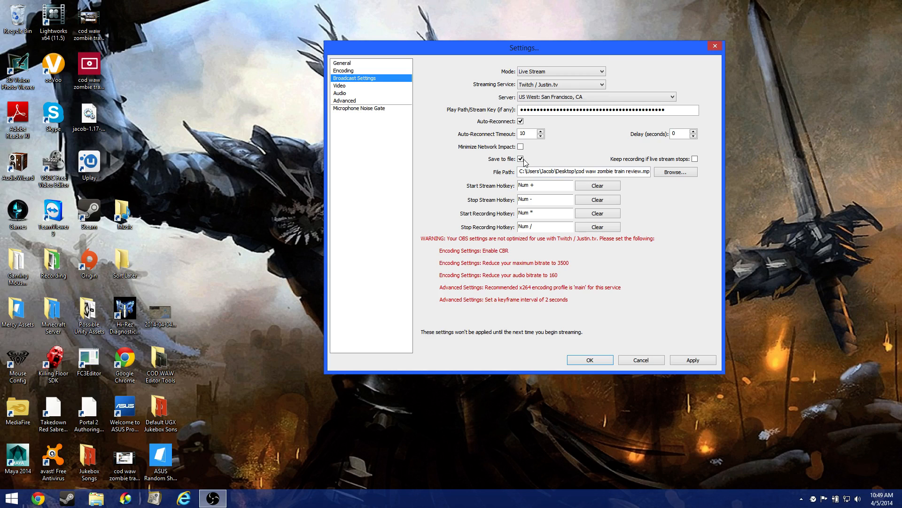
mouse_move(747, 135)
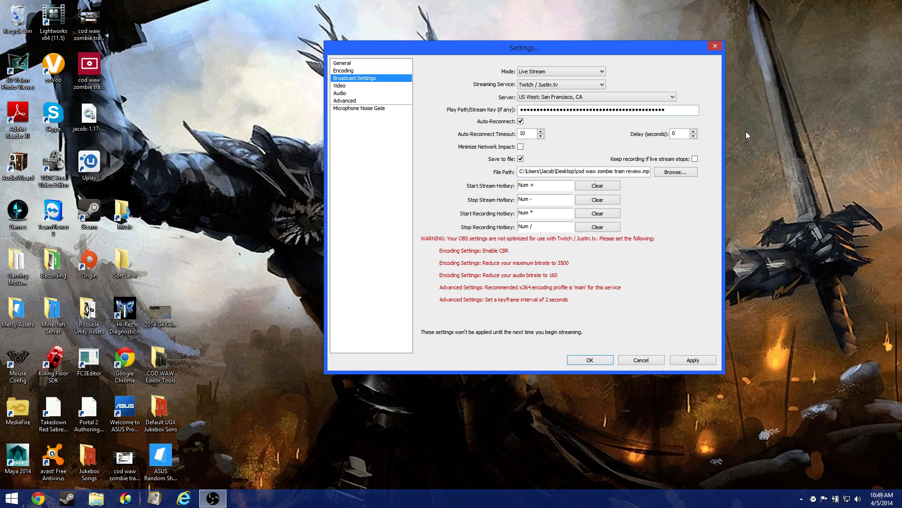
mouse_move(651, 208)
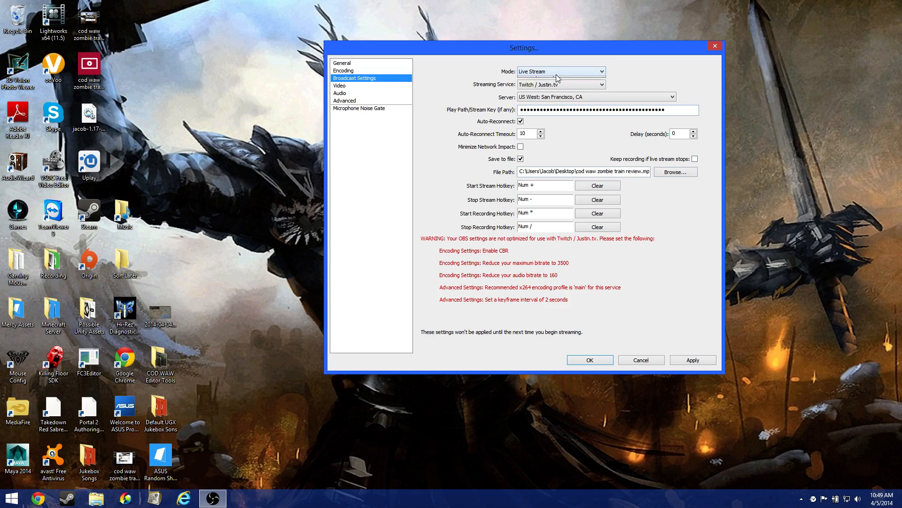
left_click(561, 71)
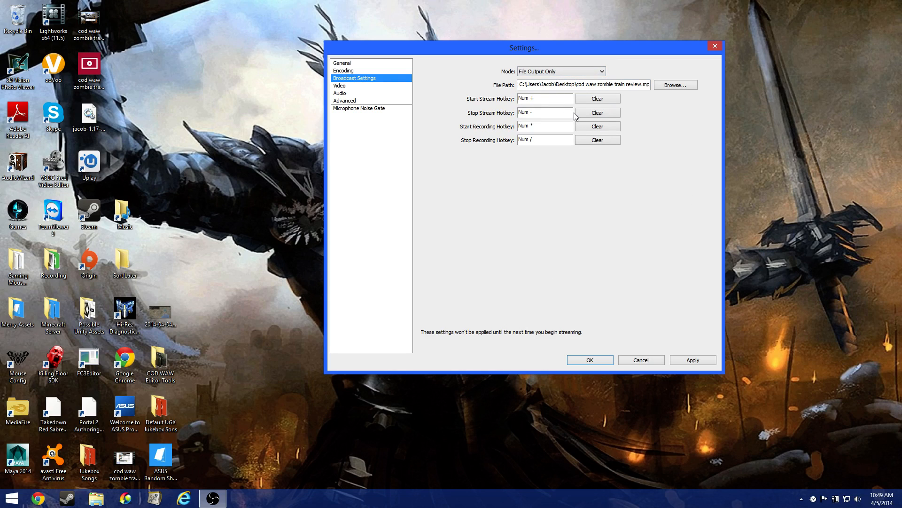
mouse_move(551, 144)
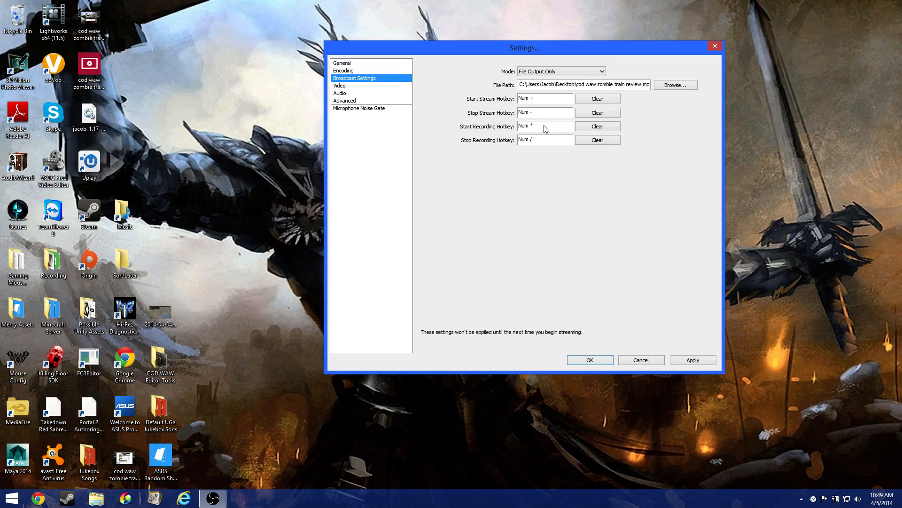
mouse_move(542, 102)
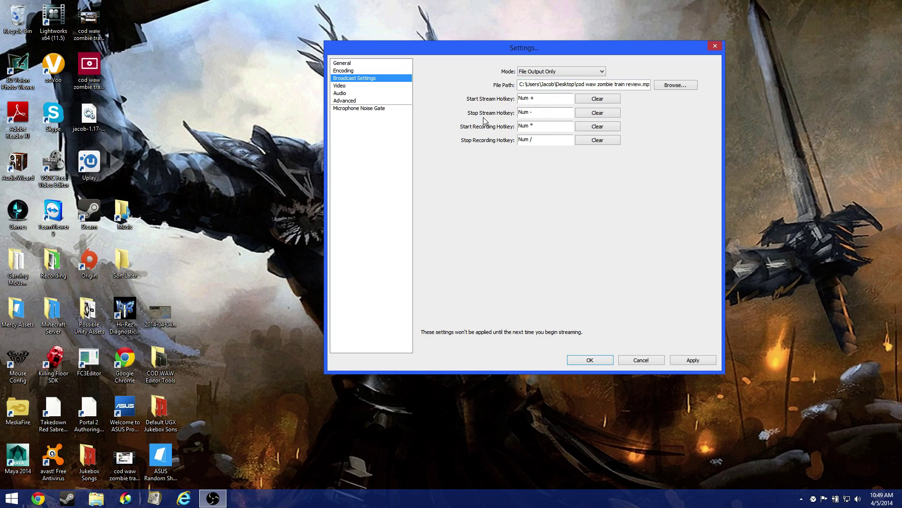
mouse_move(552, 129)
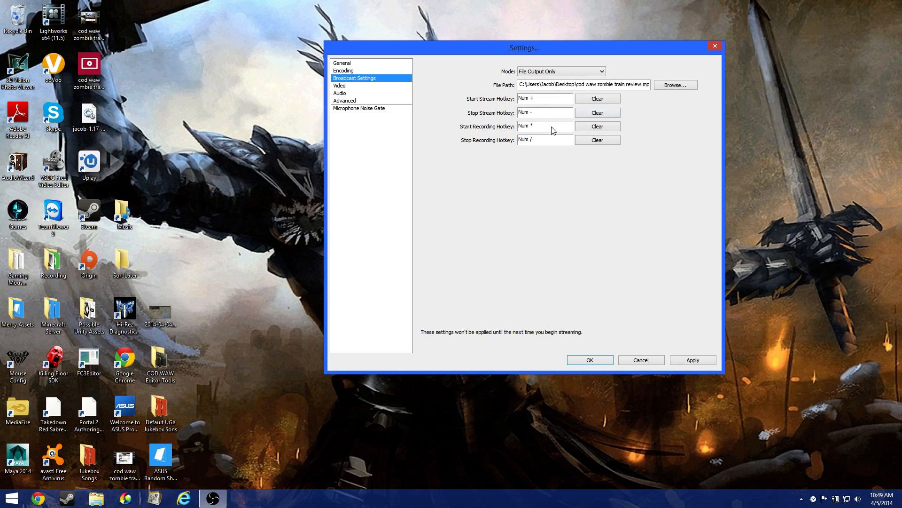
mouse_move(496, 191)
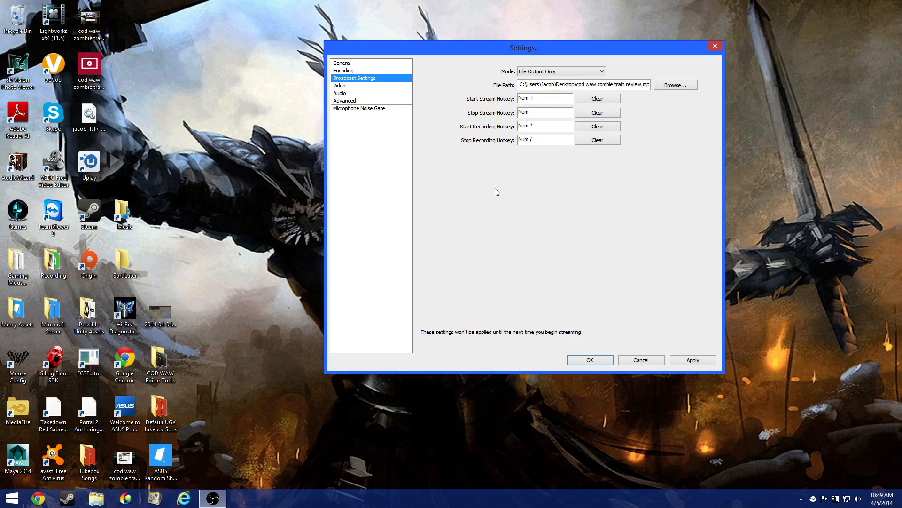
mouse_move(553, 115)
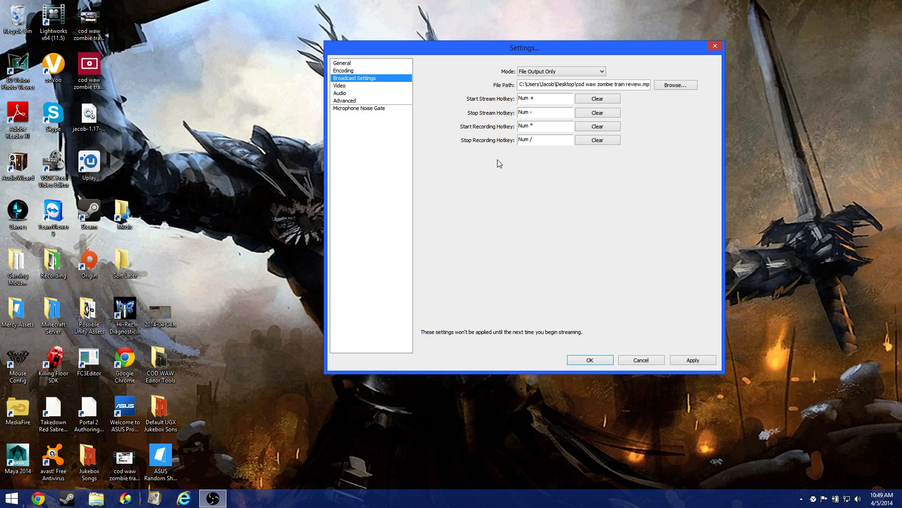
mouse_move(492, 134)
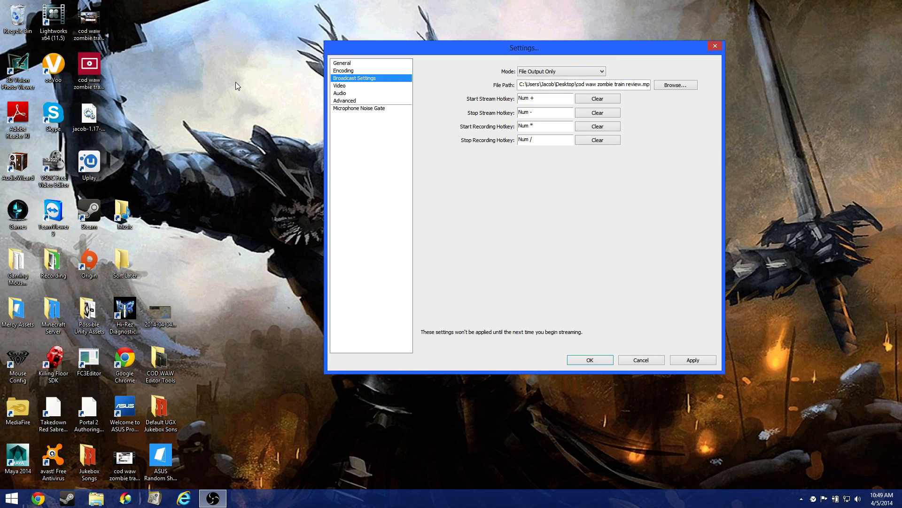
mouse_move(359, 145)
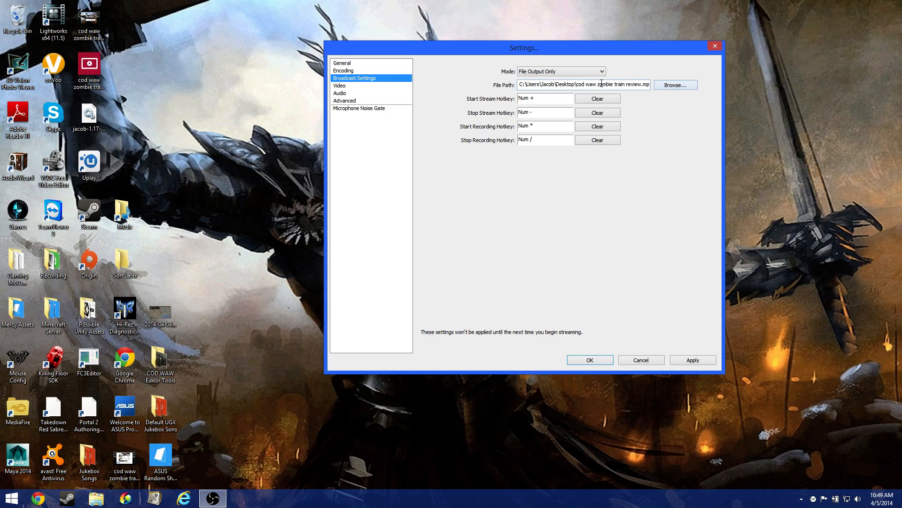
mouse_move(576, 109)
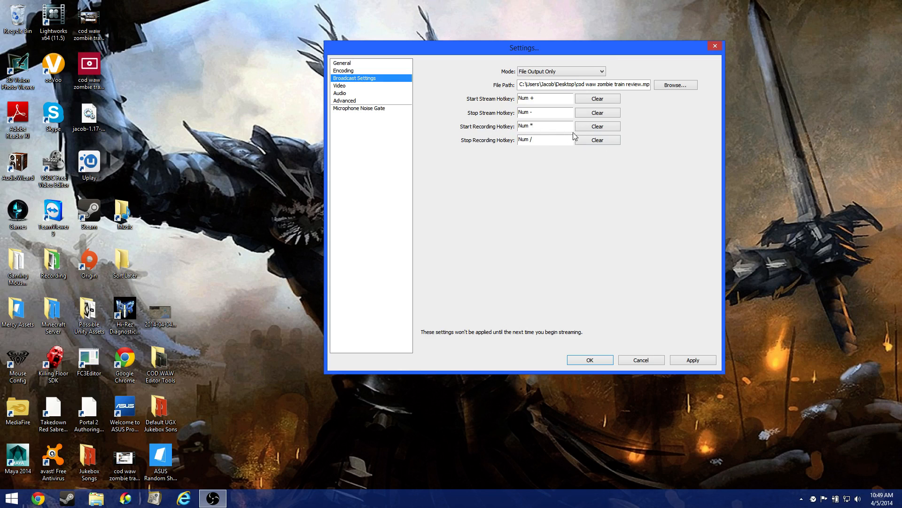
mouse_move(563, 158)
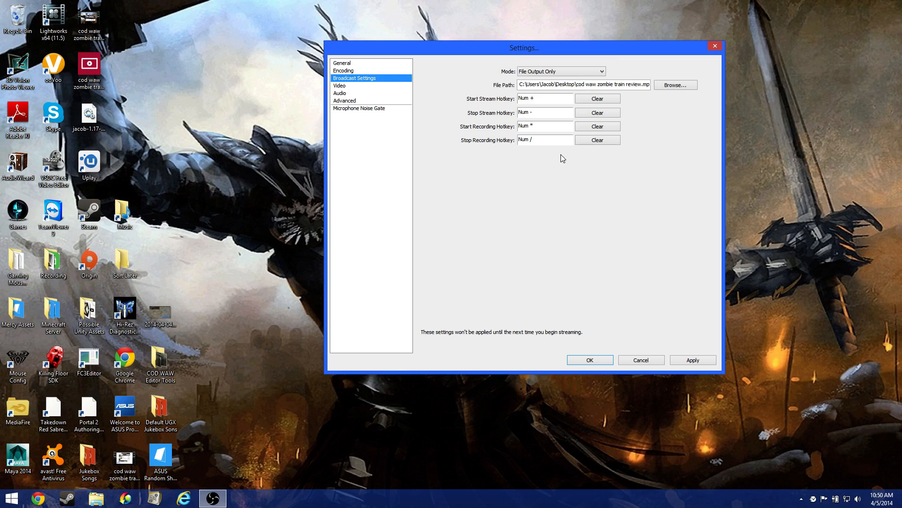
Step: Visit the Video page, answer the apply-settings prompt, and return to Broadcast Settings
left_click(340, 85)
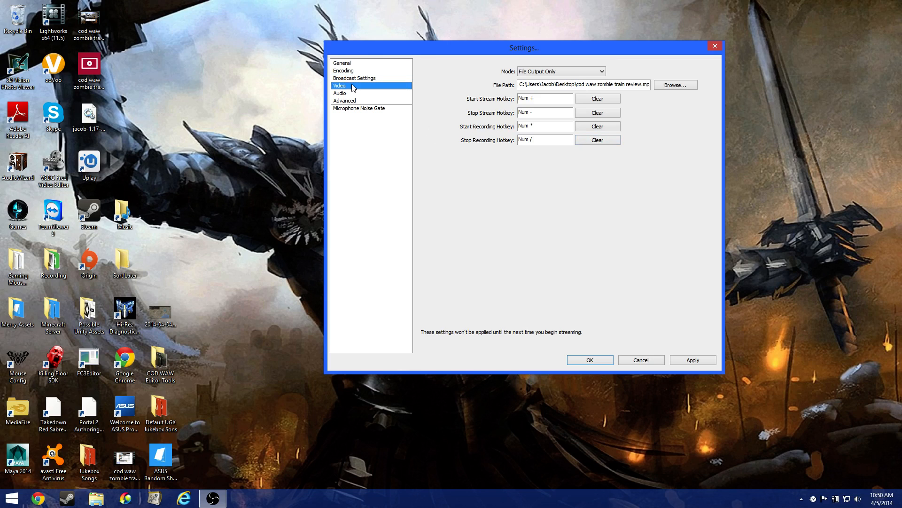
left_click(590, 360)
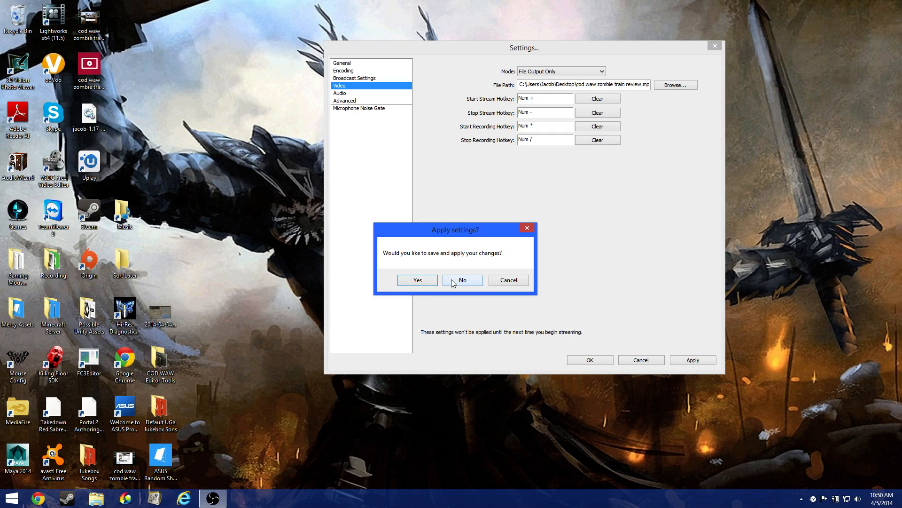
left_click(462, 280)
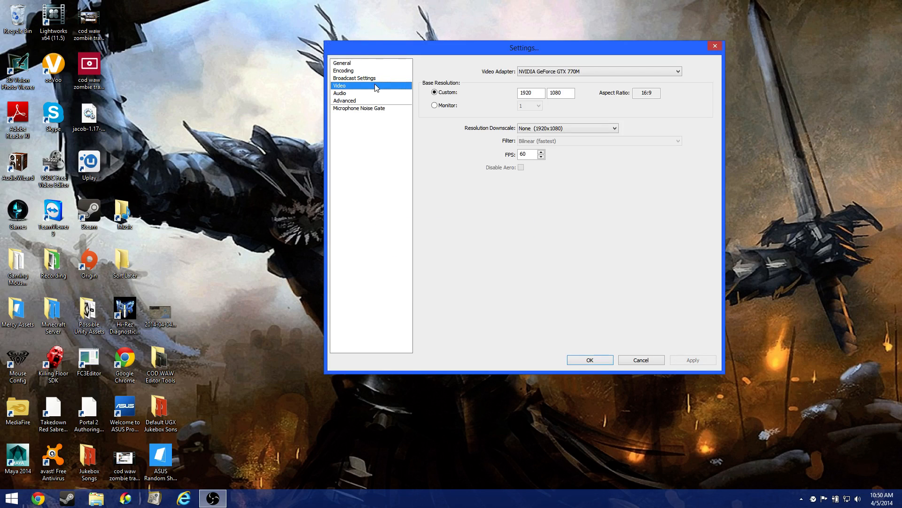
left_click(354, 78)
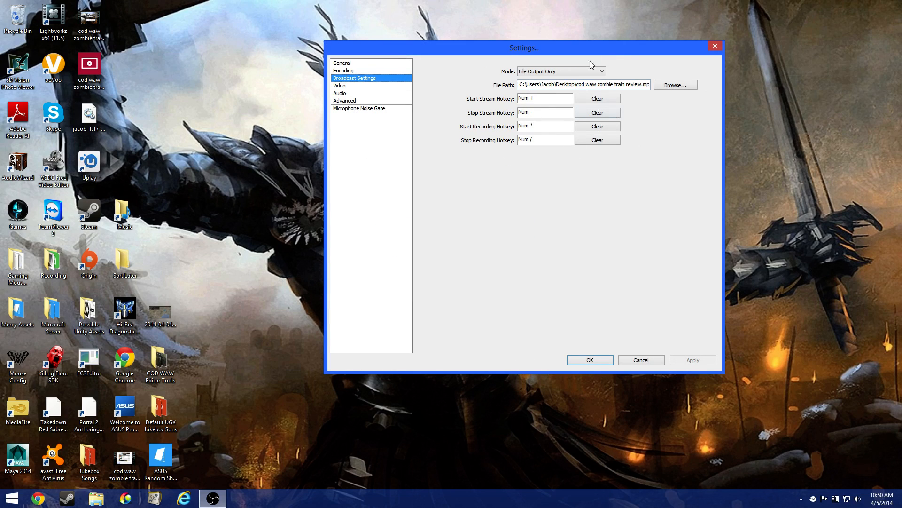
mouse_move(403, 91)
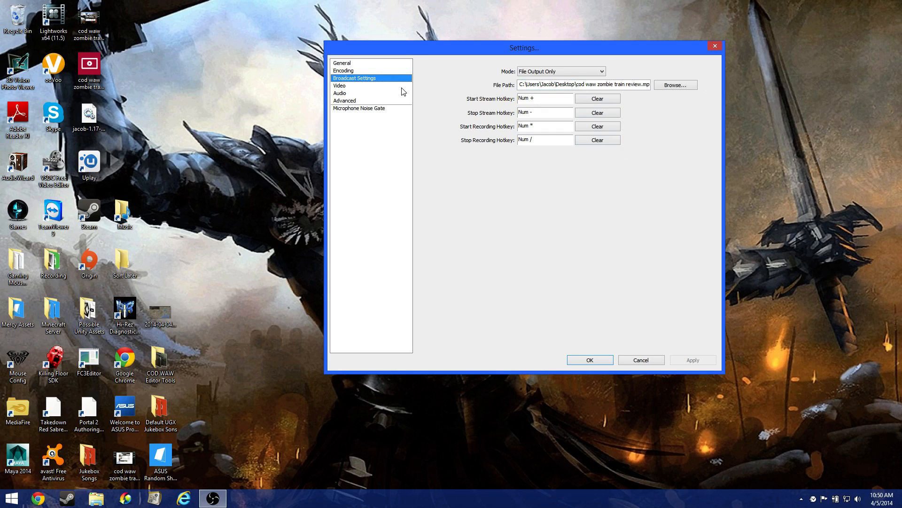
left_click(339, 86)
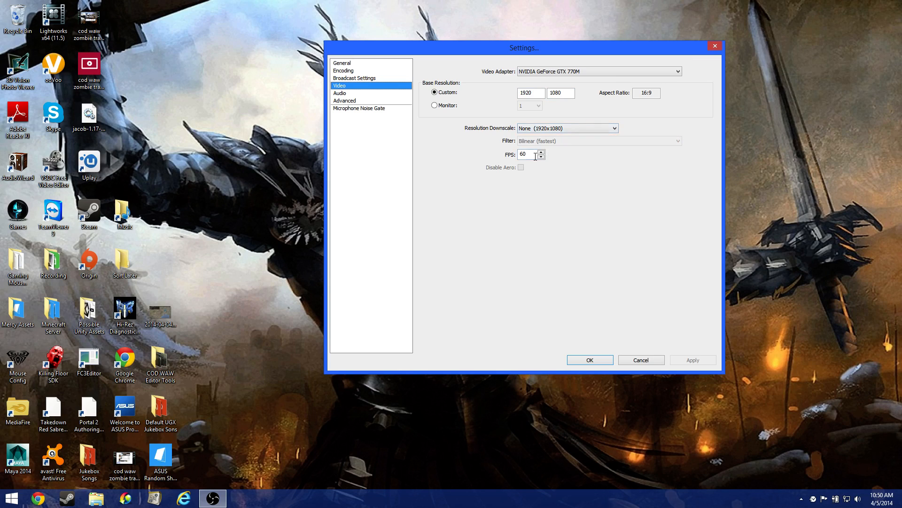
mouse_move(534, 163)
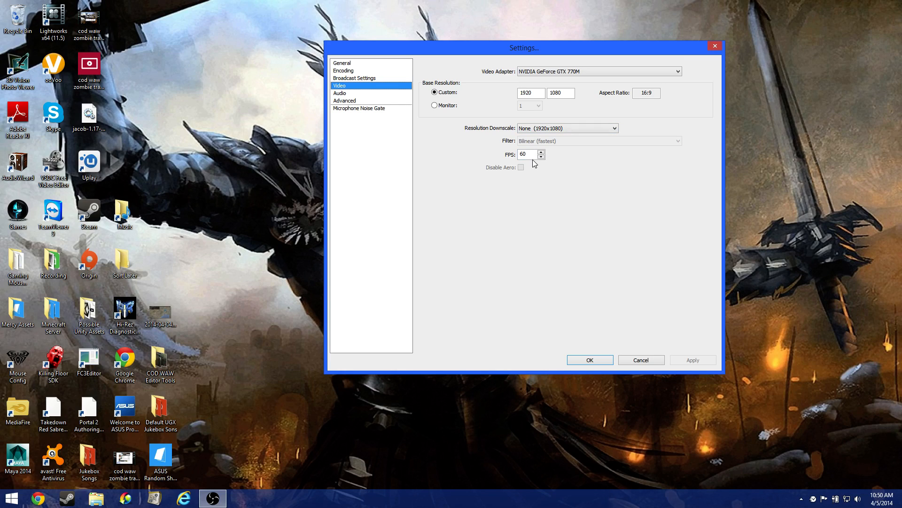
mouse_move(553, 181)
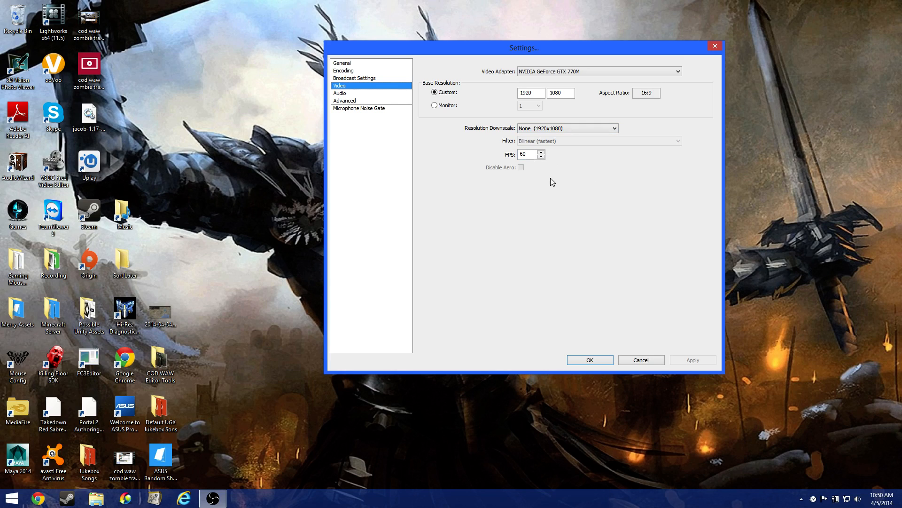
mouse_move(551, 177)
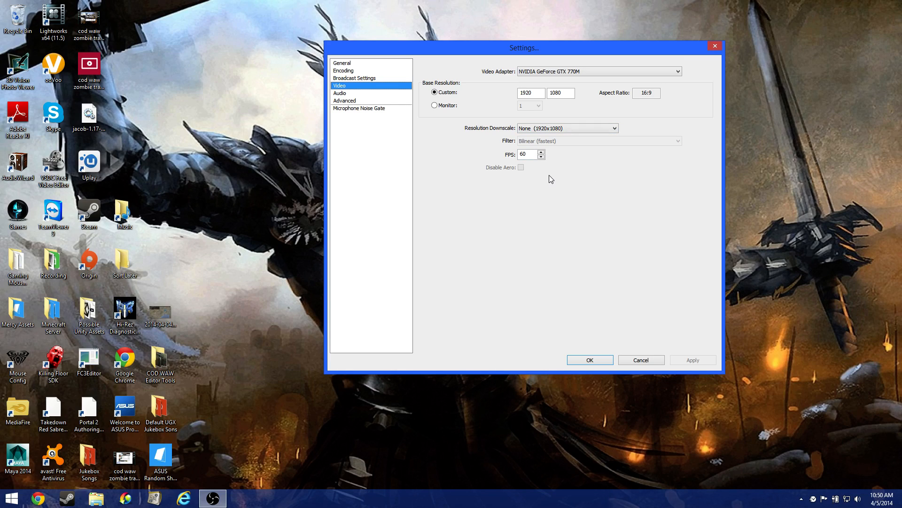
mouse_move(558, 166)
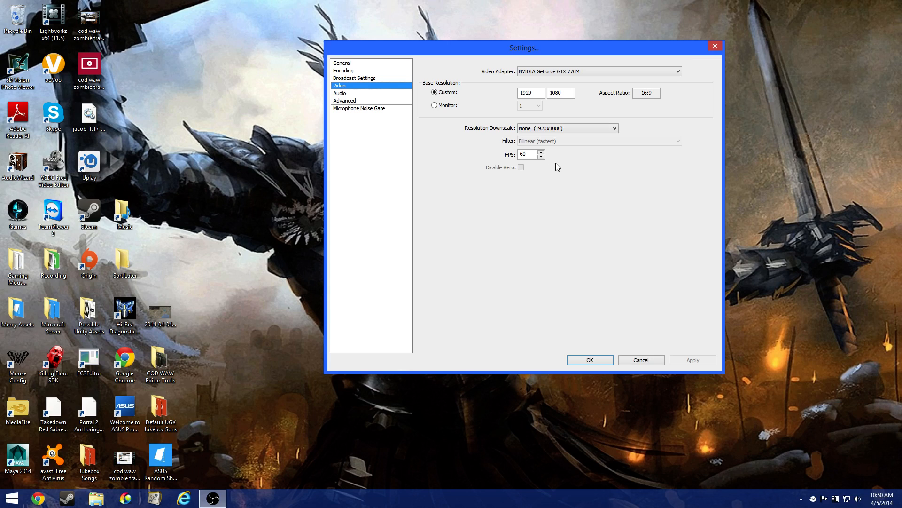
mouse_move(567, 146)
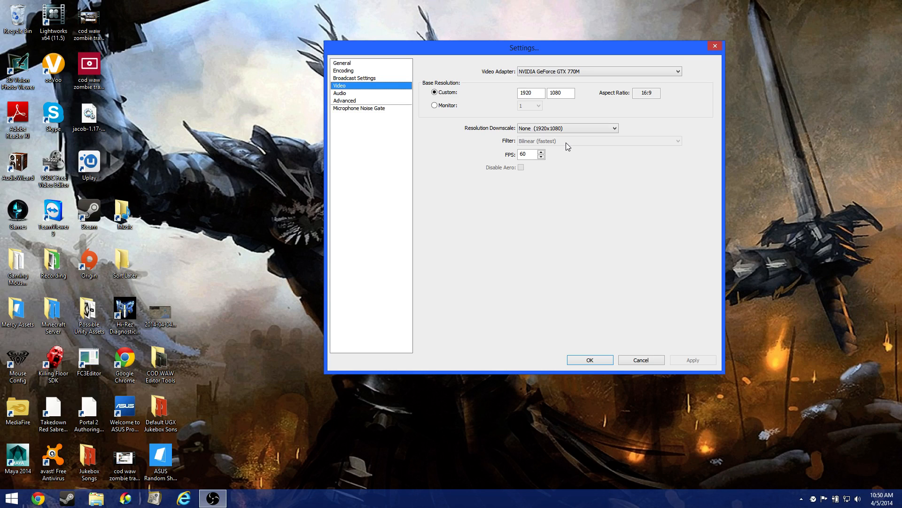
mouse_move(556, 152)
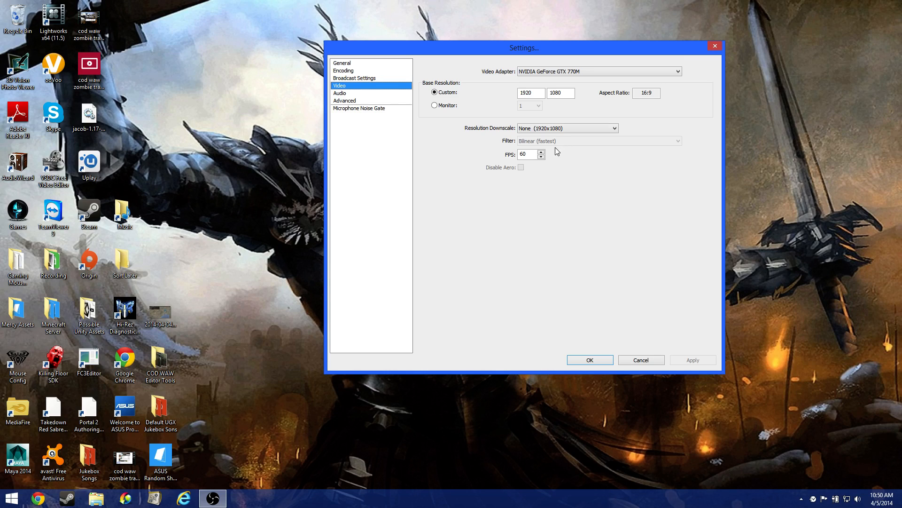
left_click(528, 154)
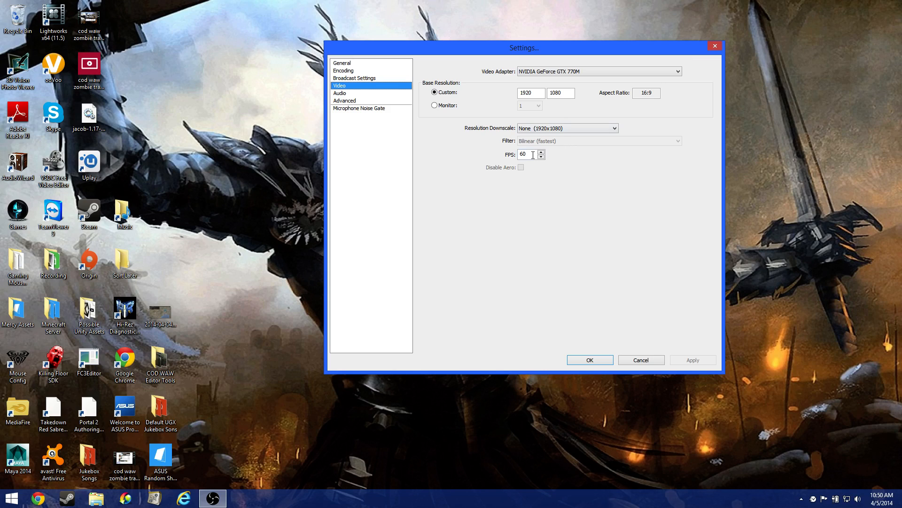
mouse_move(555, 163)
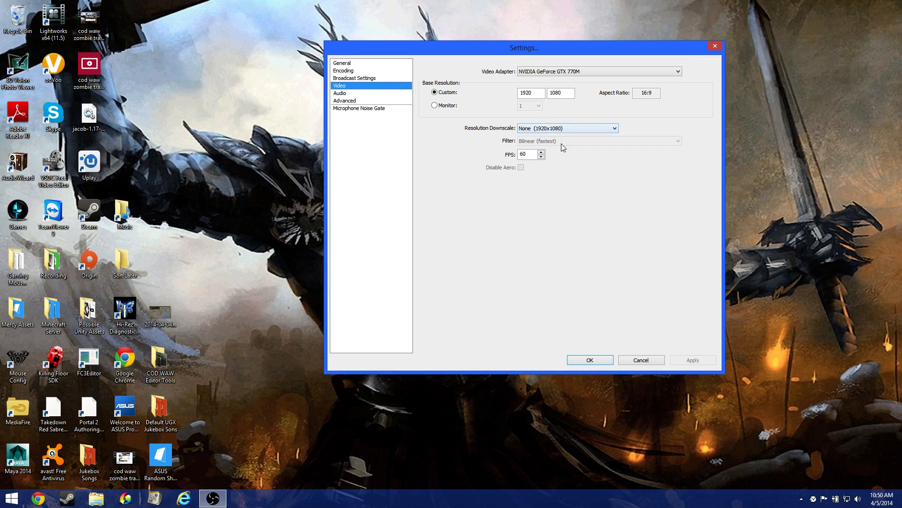
mouse_move(562, 146)
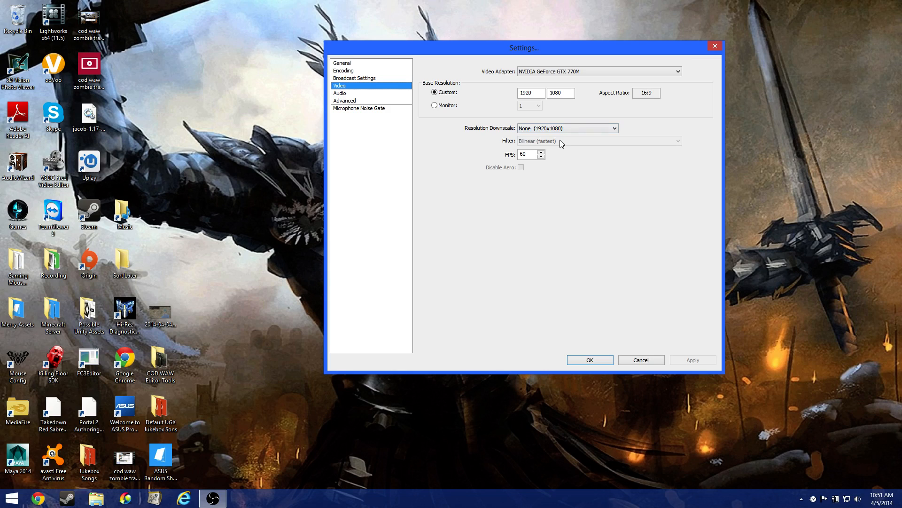
mouse_move(624, 168)
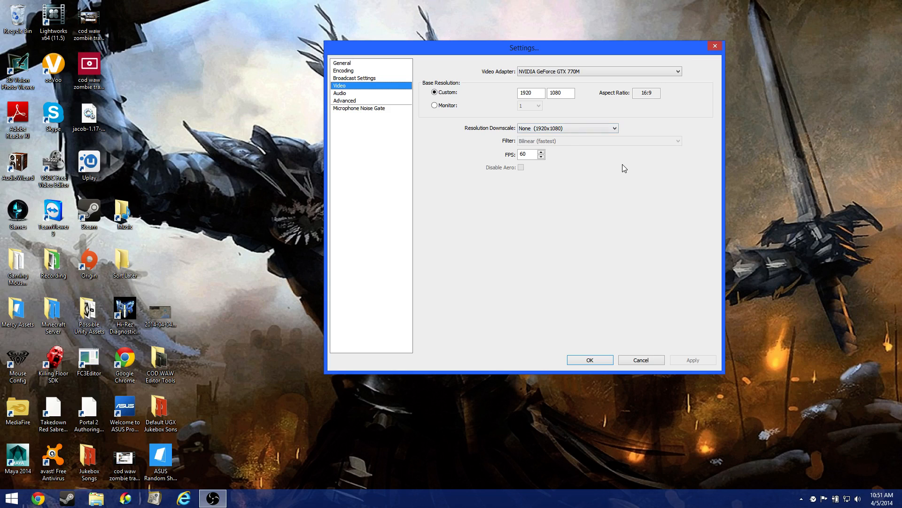
mouse_move(487, 88)
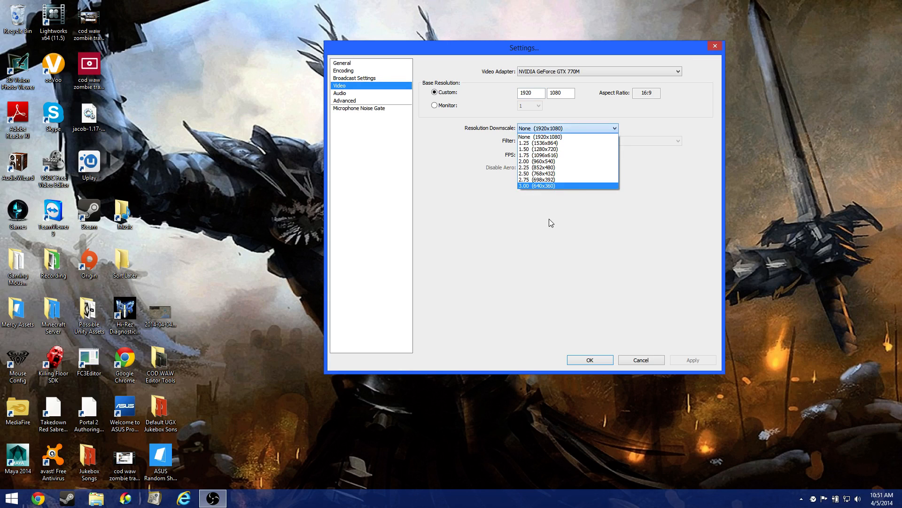
mouse_move(573, 139)
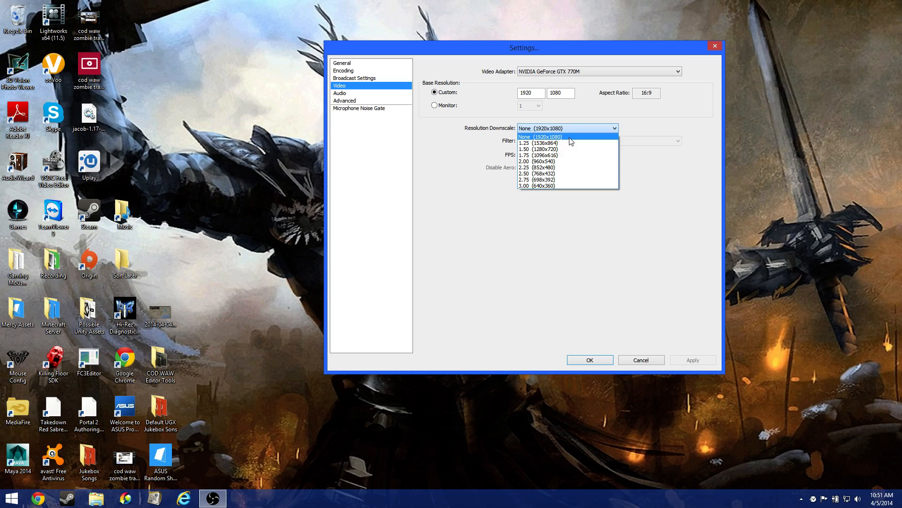
mouse_move(585, 123)
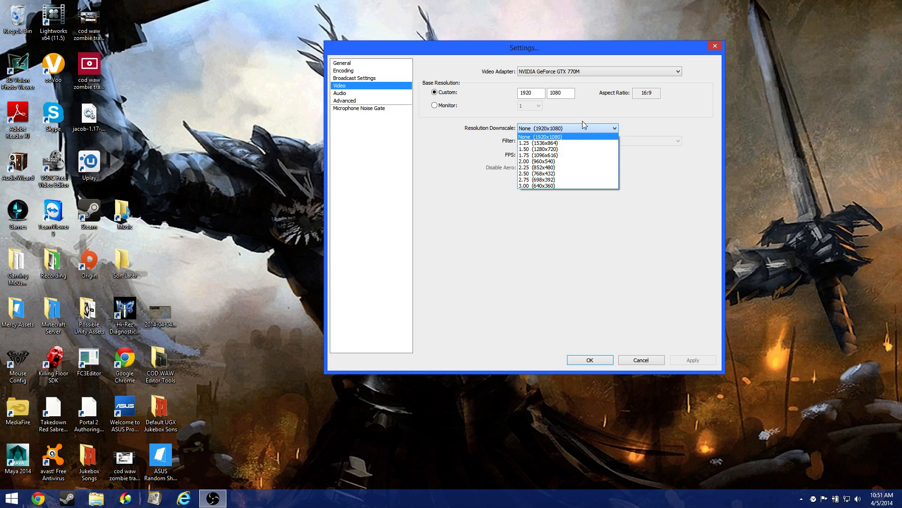
left_click(544, 136)
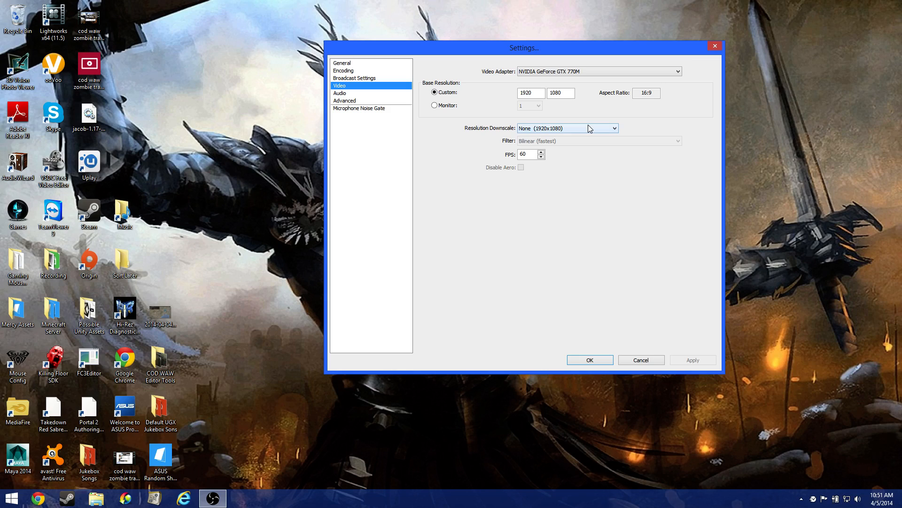
mouse_move(596, 117)
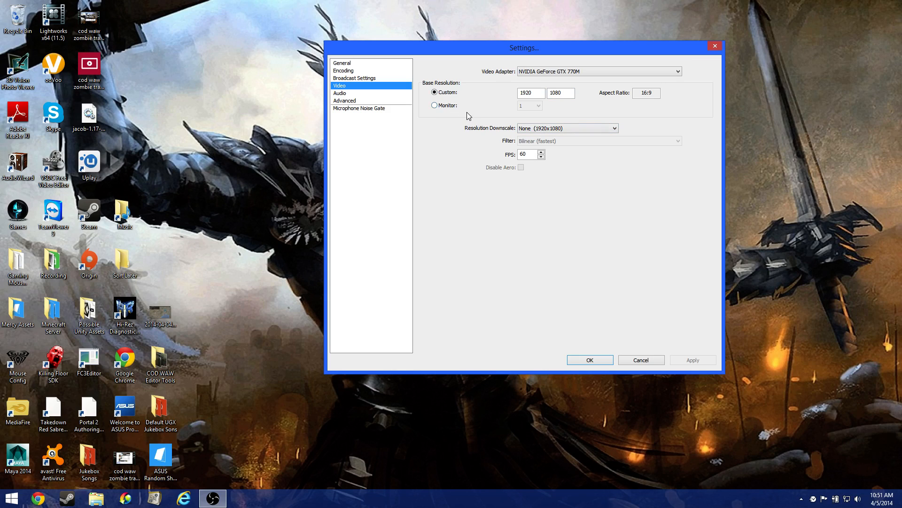
mouse_move(487, 116)
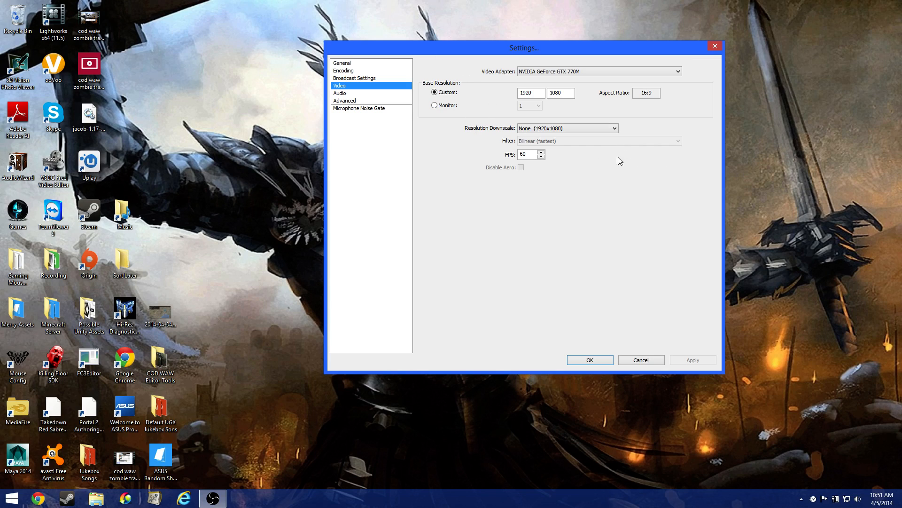
mouse_move(577, 199)
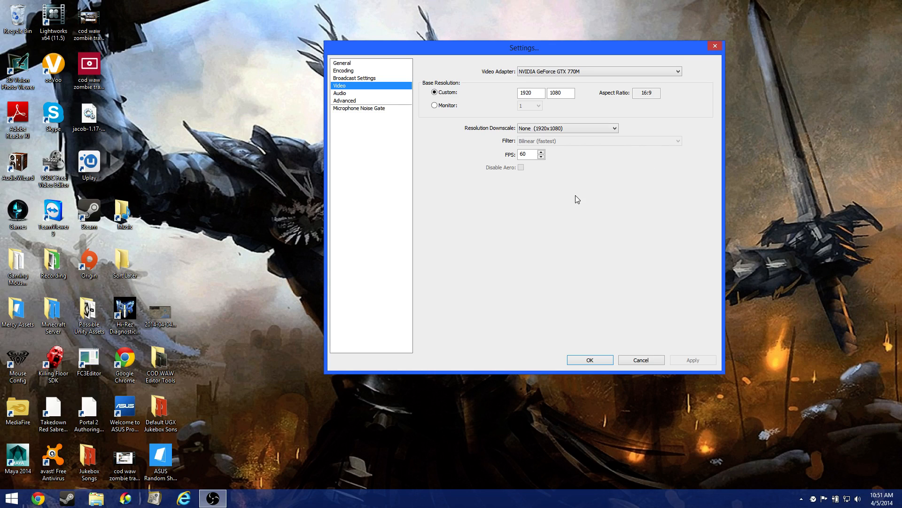
mouse_move(434, 115)
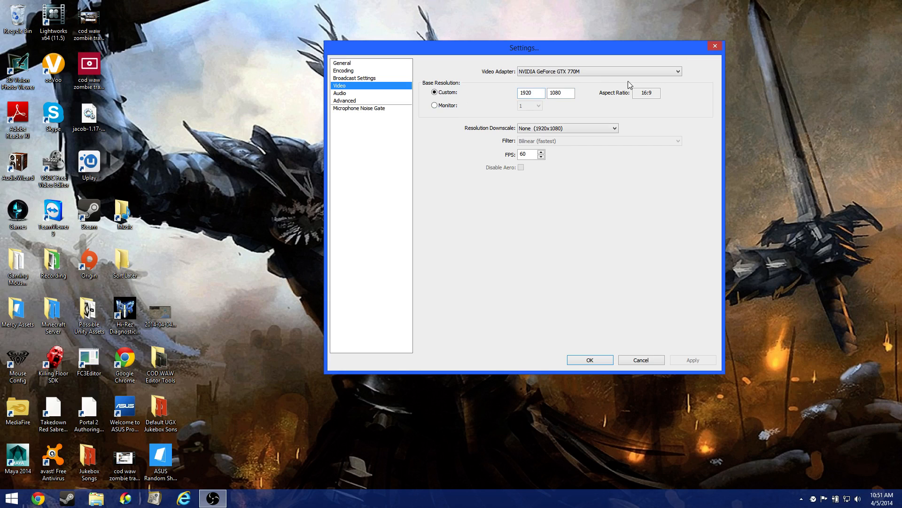
mouse_move(586, 97)
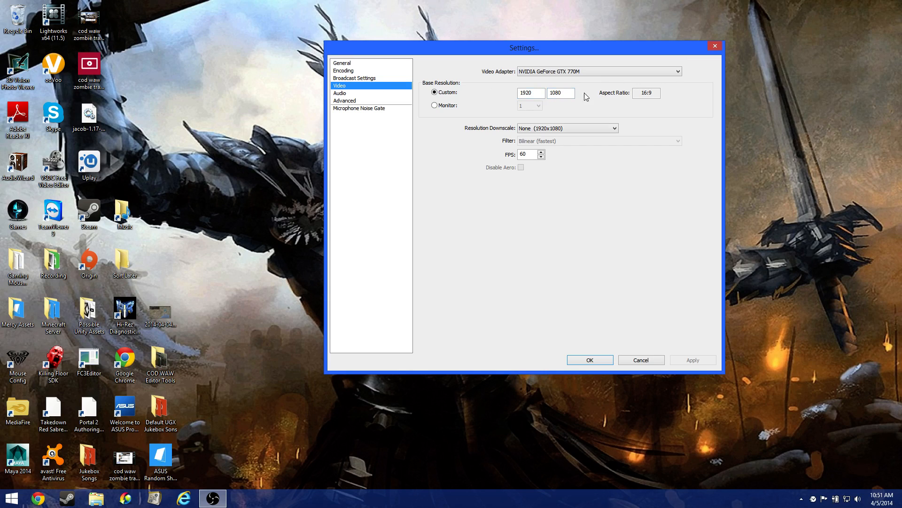
mouse_move(540, 104)
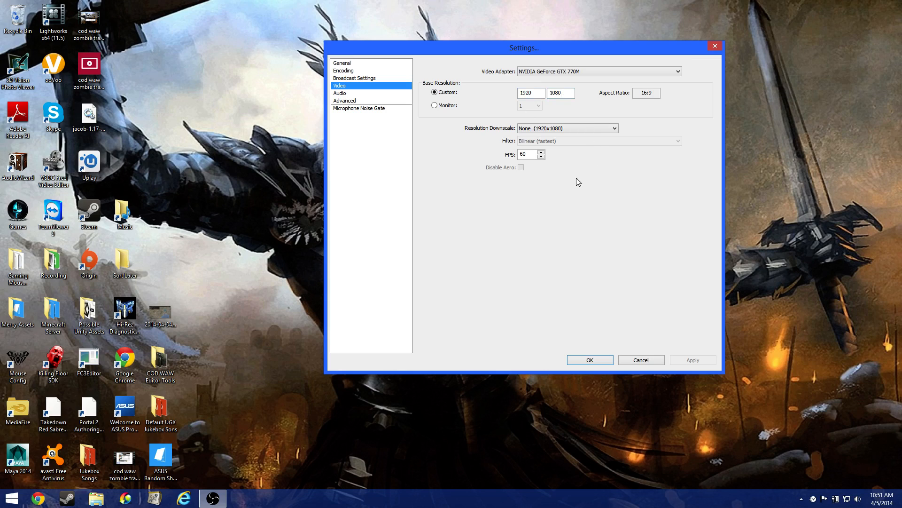
mouse_move(559, 132)
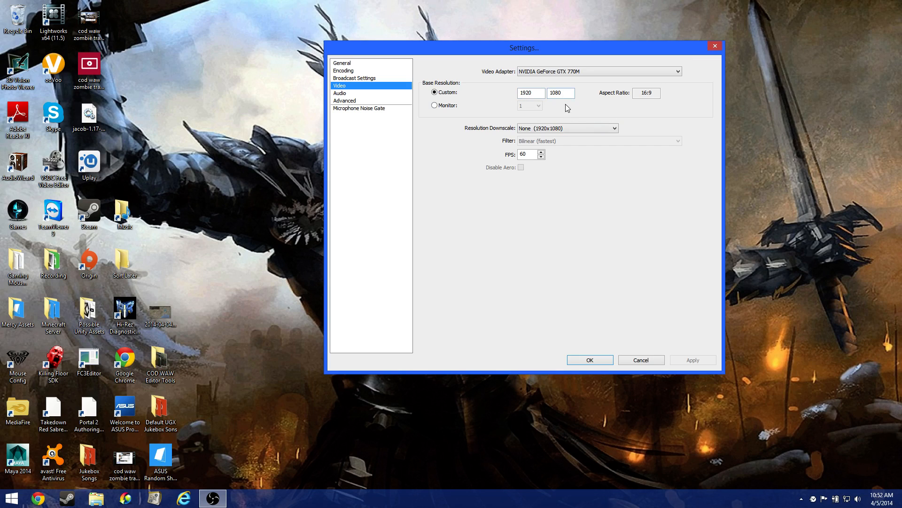
mouse_move(510, 195)
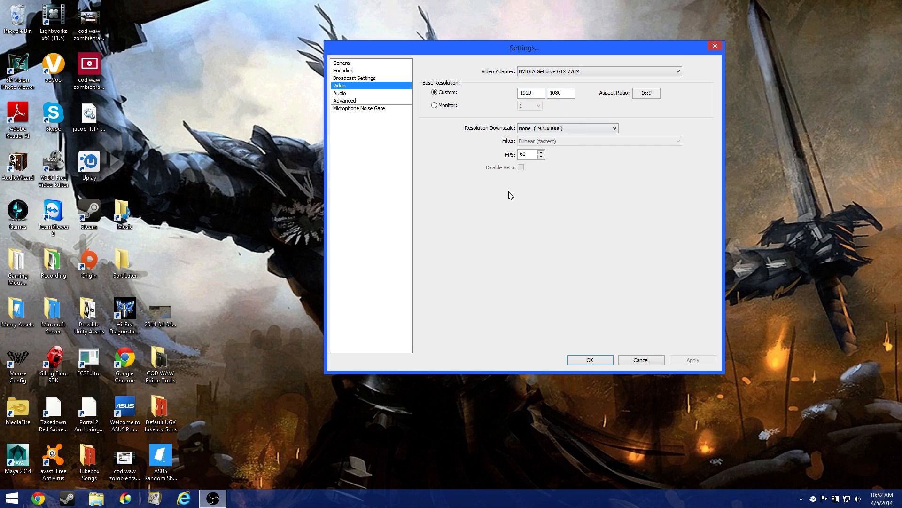
mouse_move(662, 50)
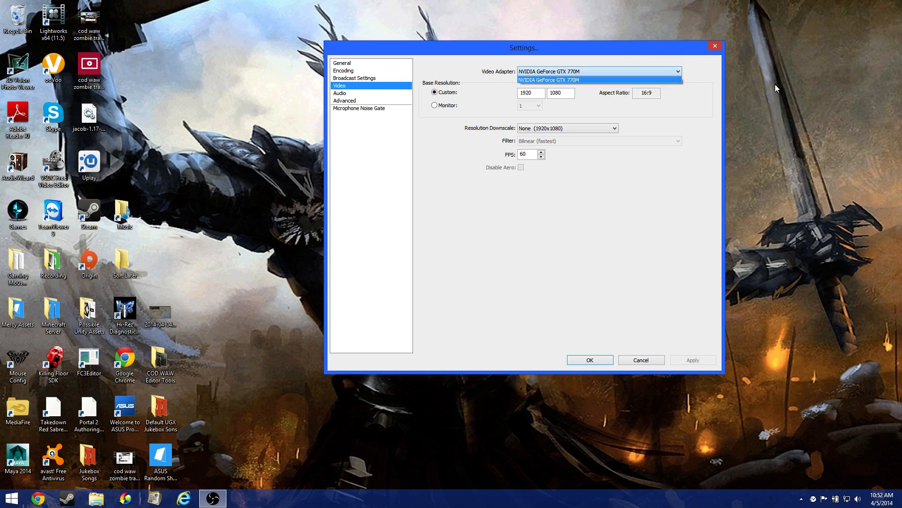
Step: Try 1.25 downscale to get Bicubic sharper filtering, then reset downscale to None
left_click(556, 80)
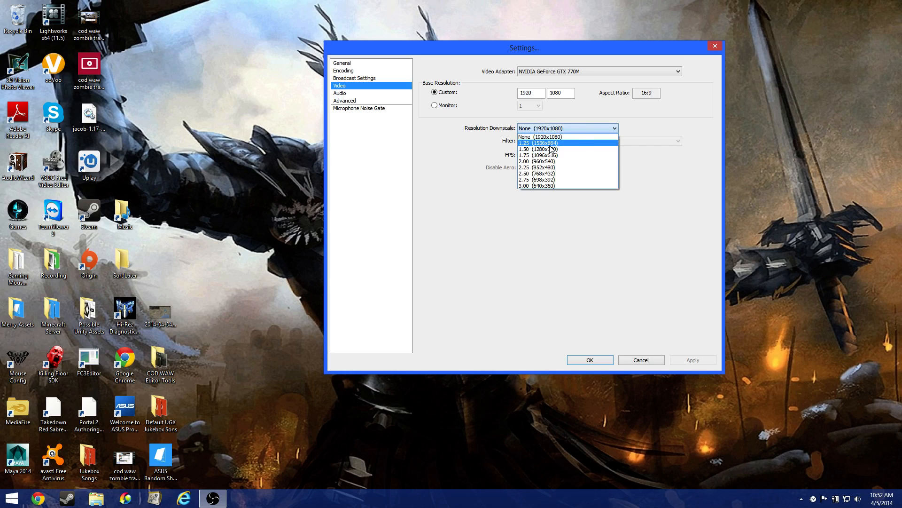
left_click(544, 142)
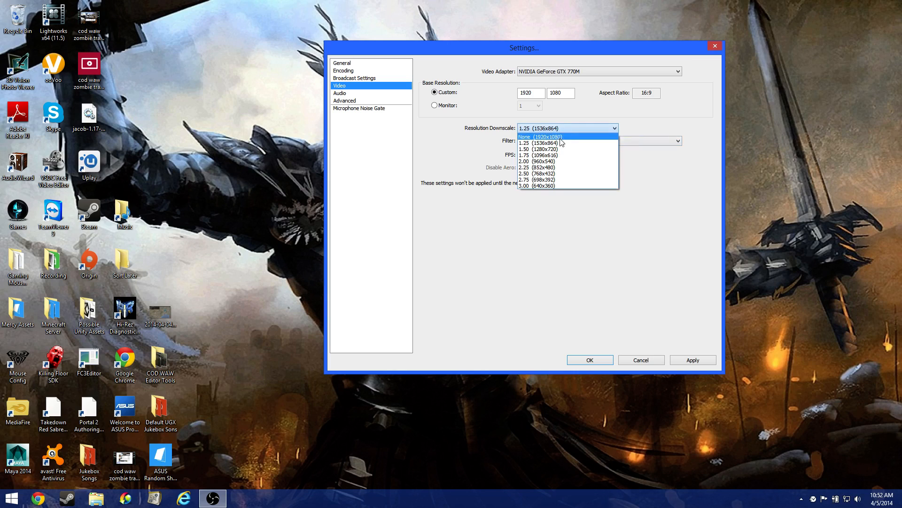
left_click(541, 137)
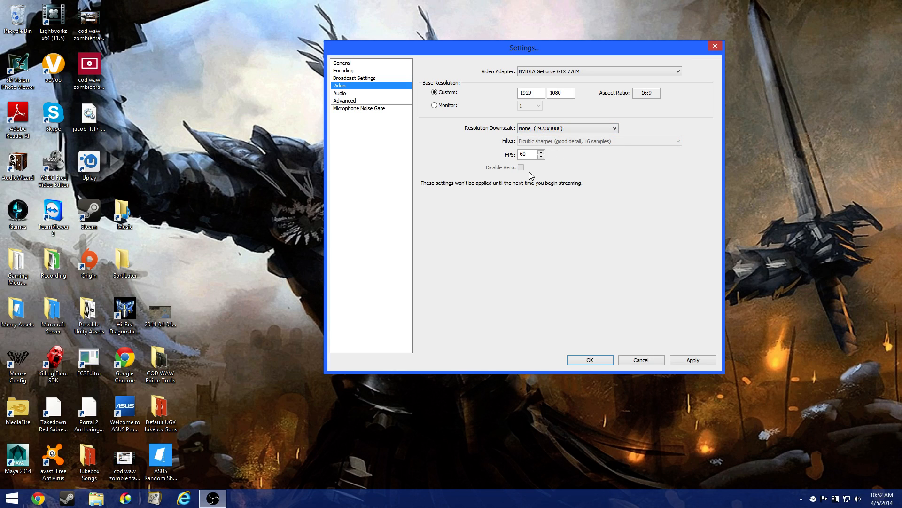
mouse_move(604, 269)
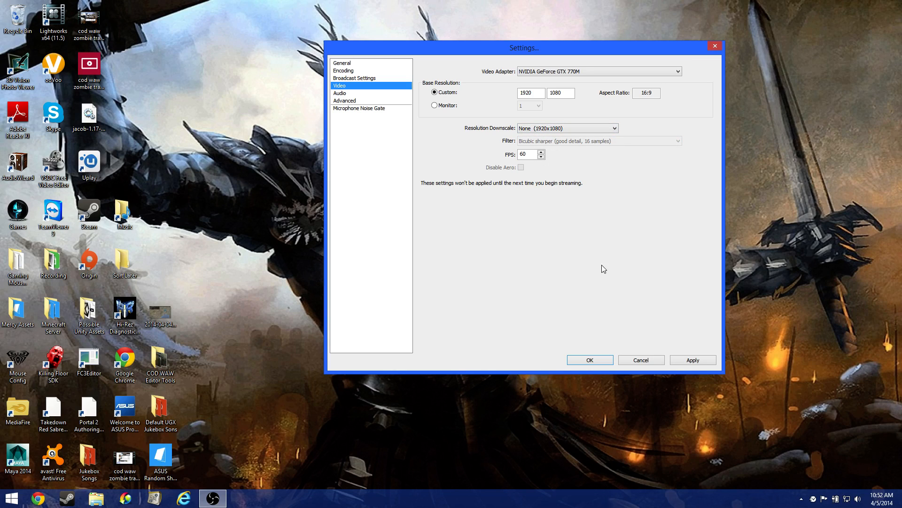
mouse_move(527, 171)
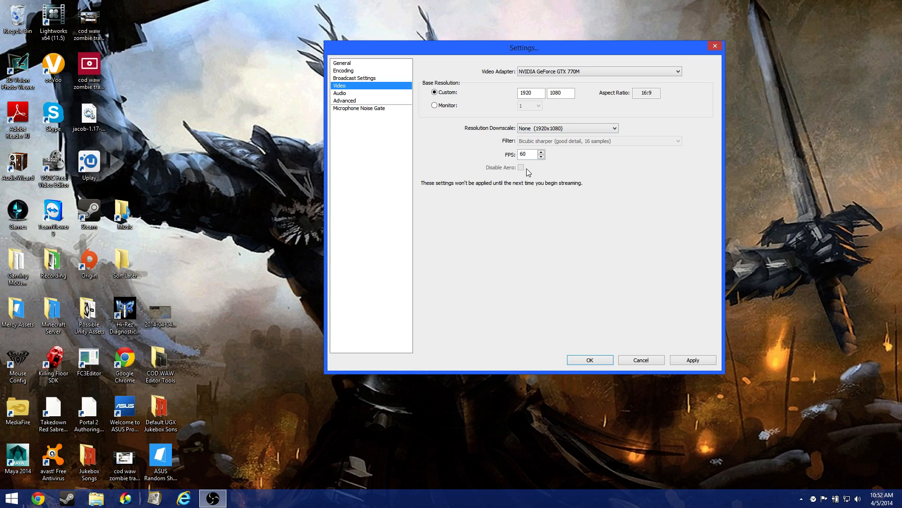
mouse_move(515, 176)
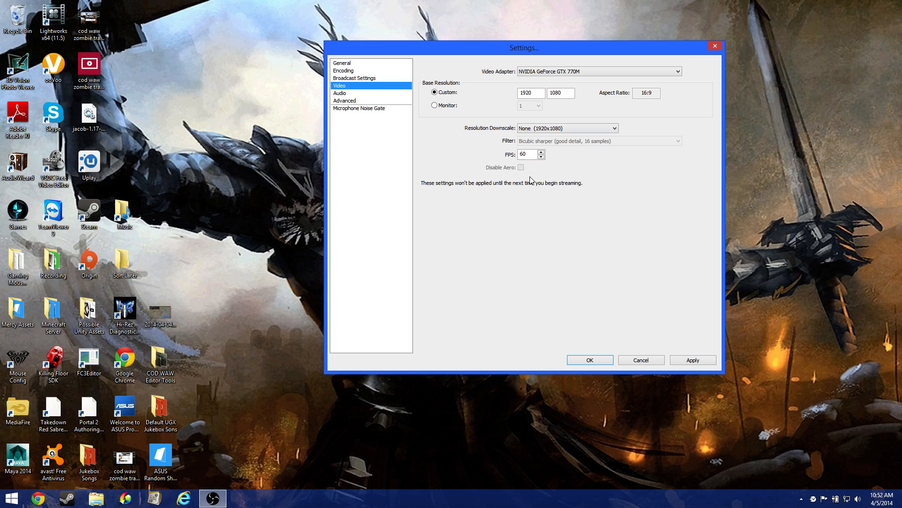
mouse_move(448, 179)
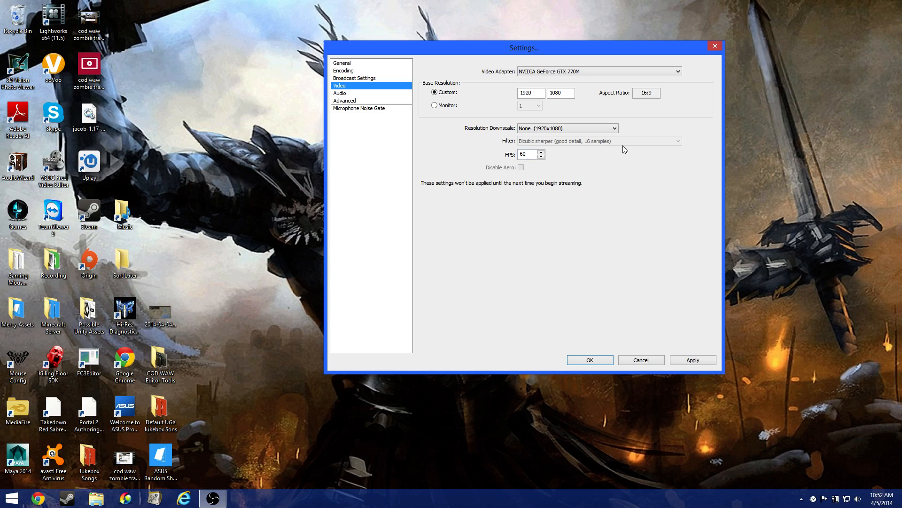
mouse_move(563, 174)
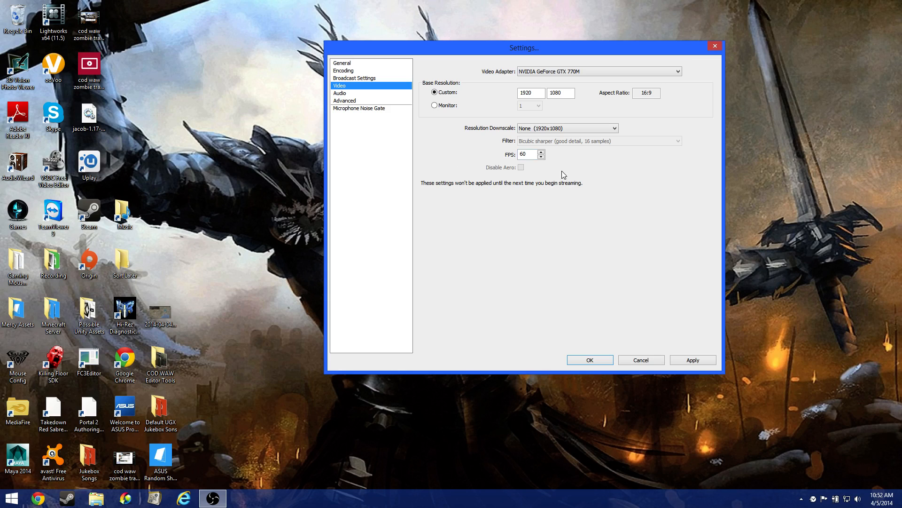
mouse_move(556, 163)
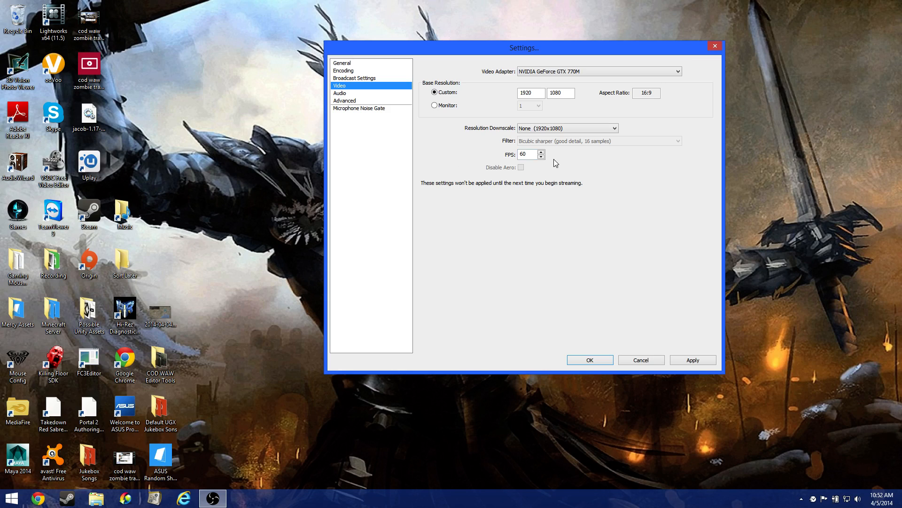
mouse_move(549, 184)
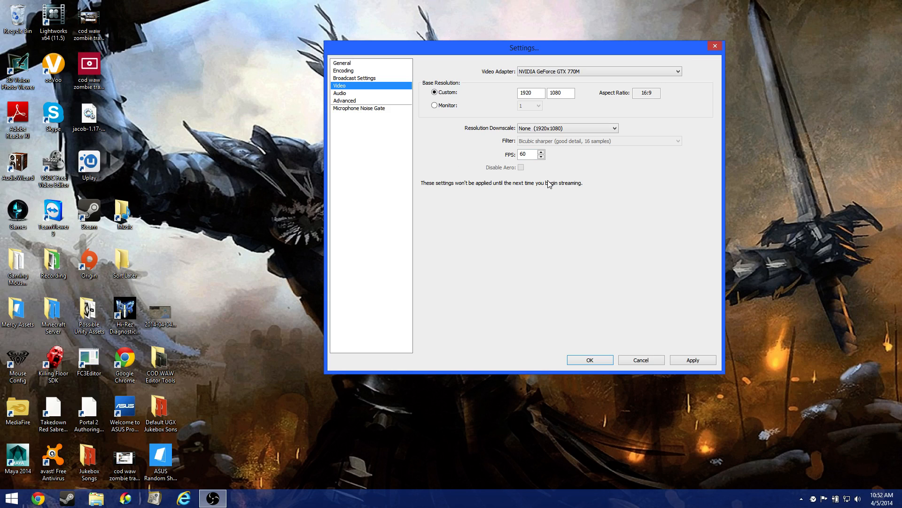
mouse_move(551, 181)
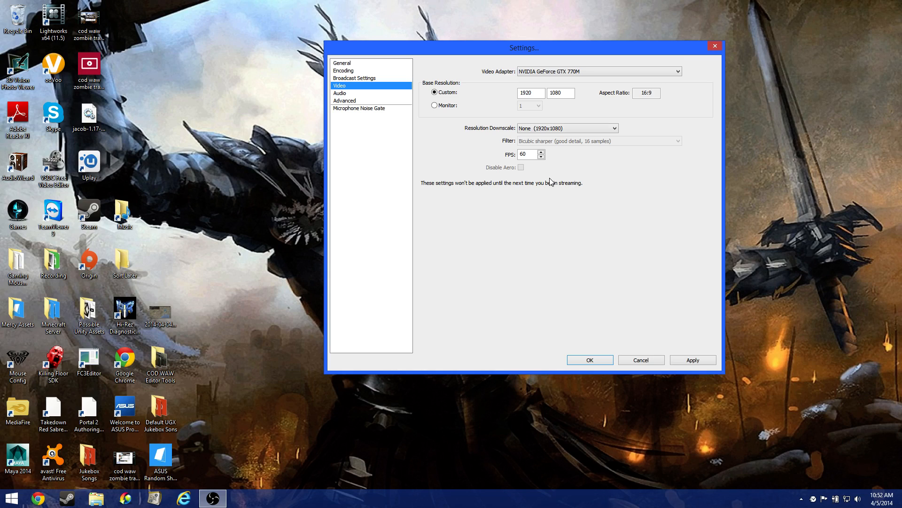
mouse_move(510, 203)
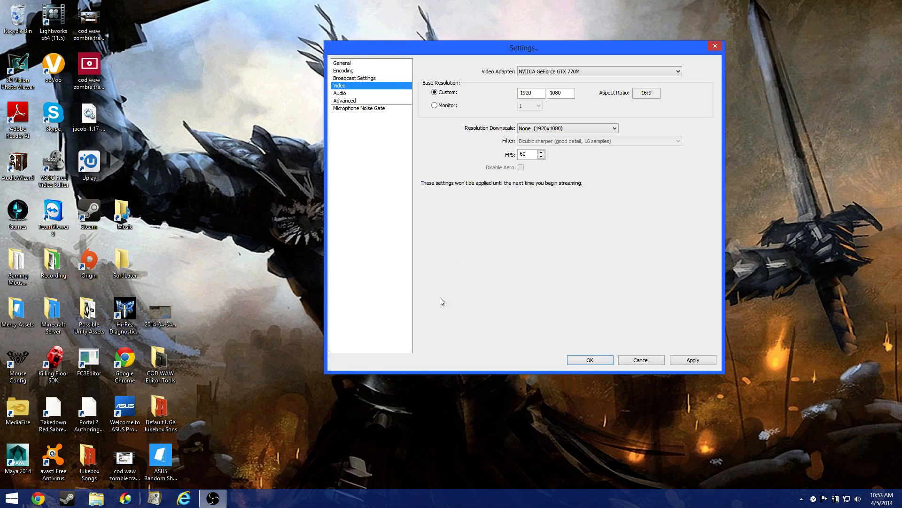
mouse_move(317, 500)
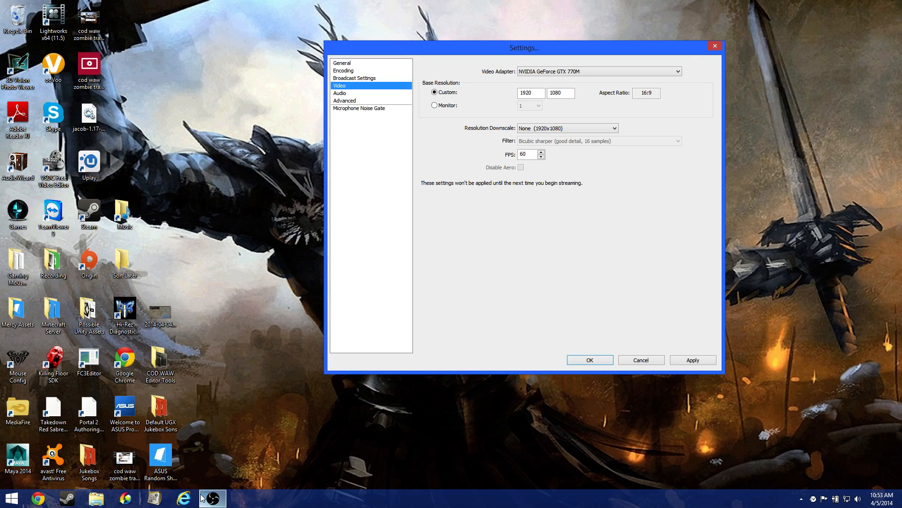
mouse_move(377, 102)
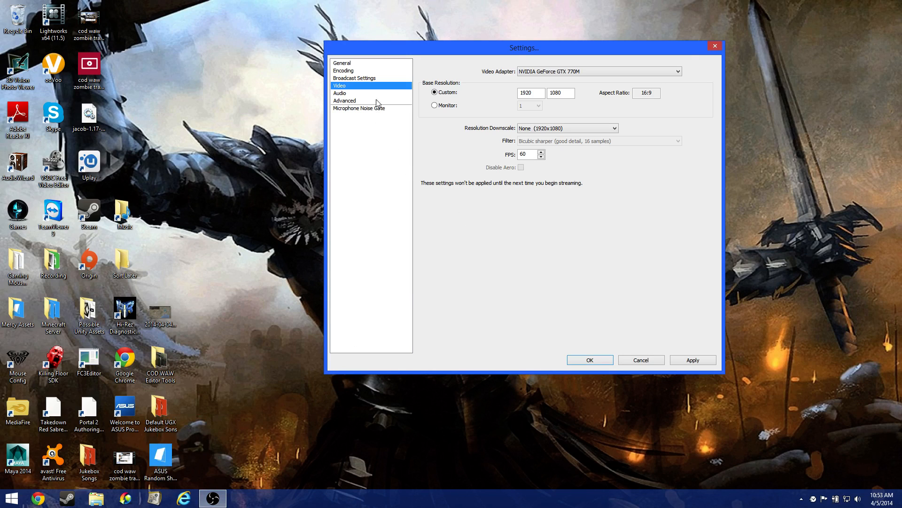
Step: Show the Audio page with Realtek speakers and microphone, push-to-talk off
left_click(339, 93)
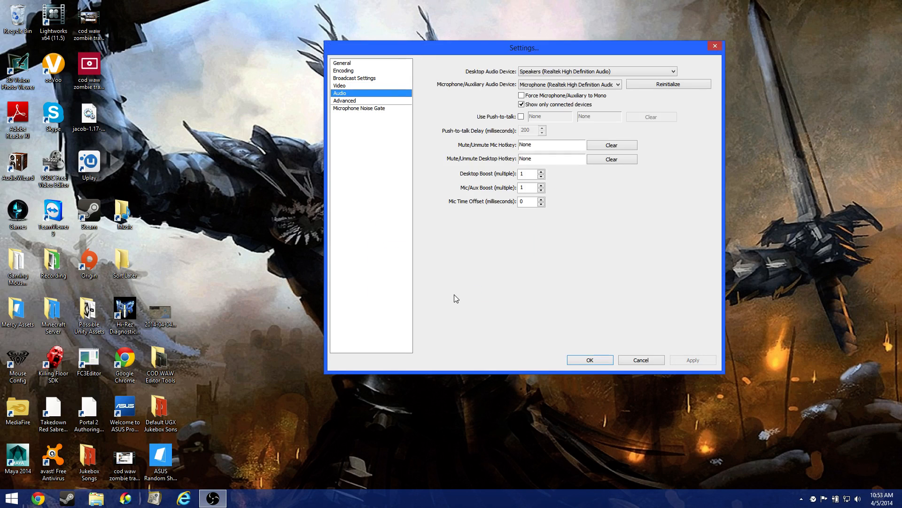
mouse_move(439, 287)
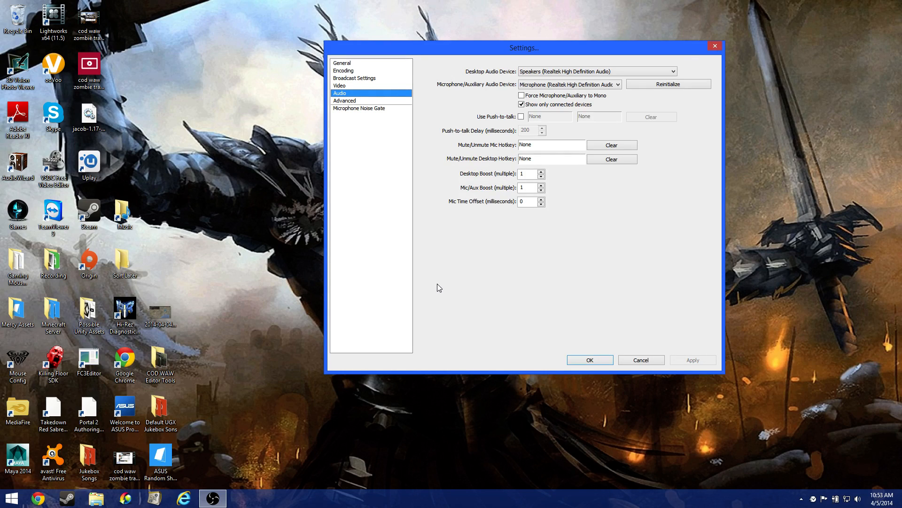
mouse_move(427, 187)
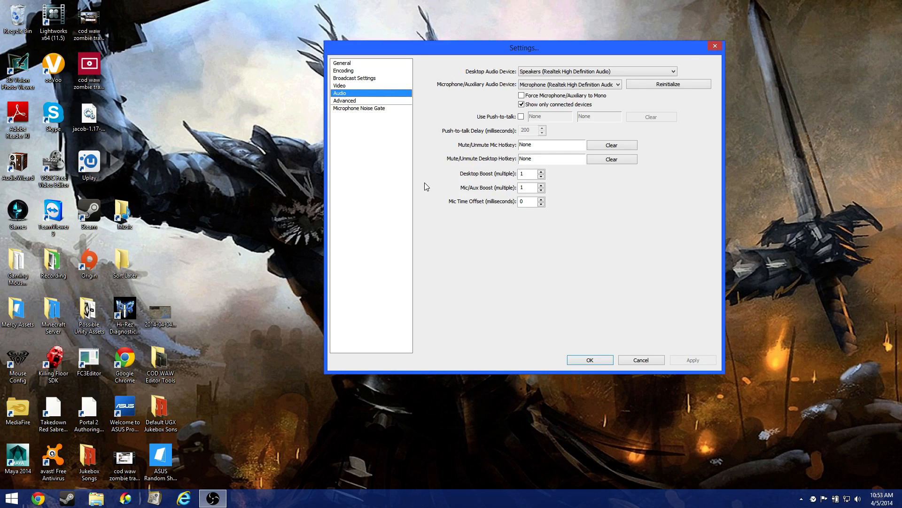
mouse_move(230, 125)
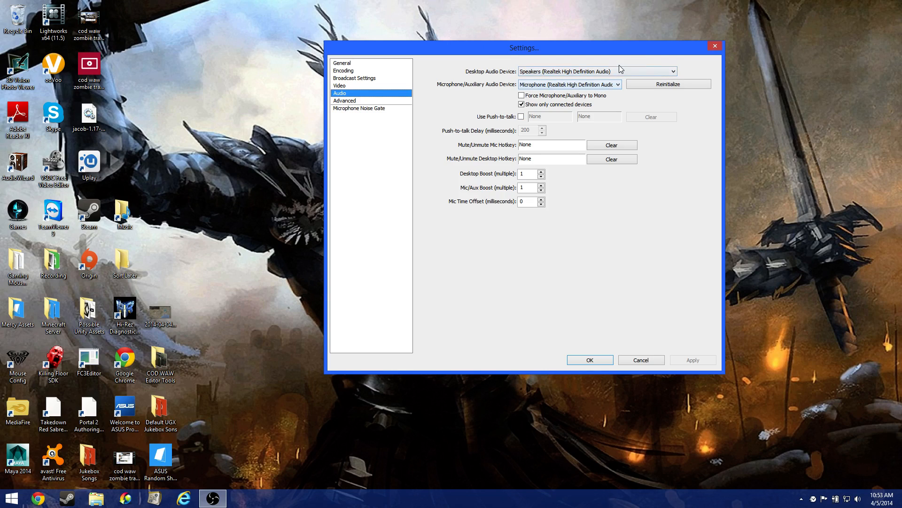
mouse_move(586, 74)
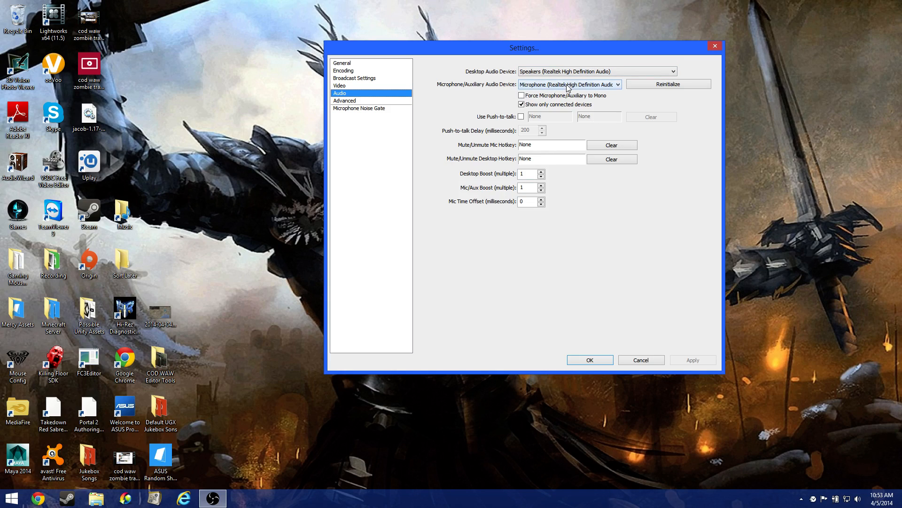
mouse_move(550, 88)
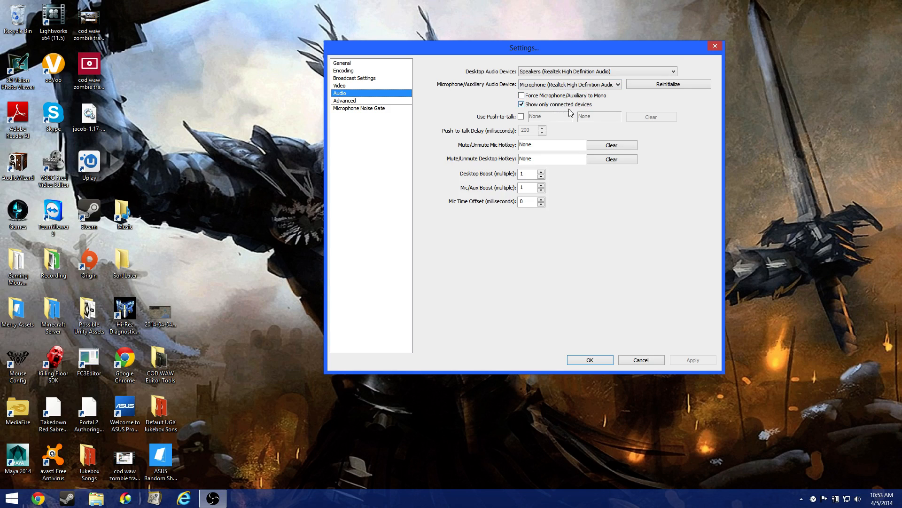
mouse_move(584, 107)
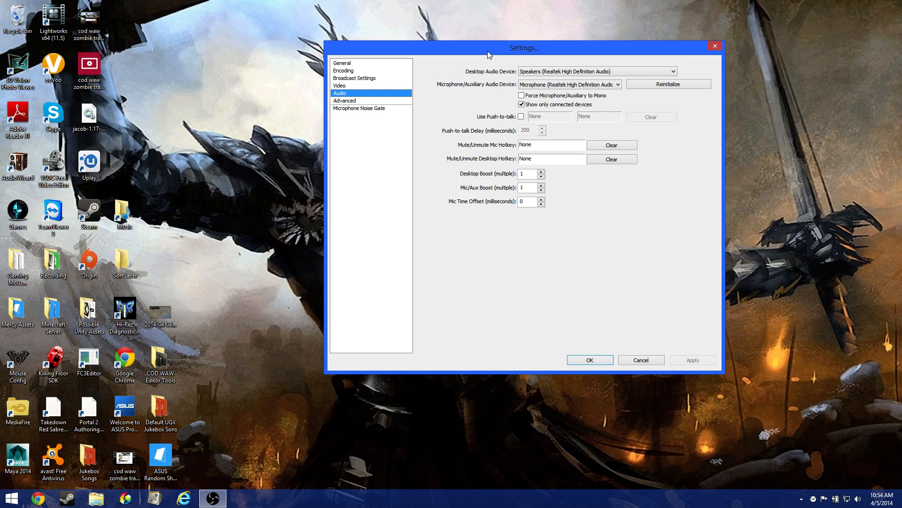
mouse_move(496, 54)
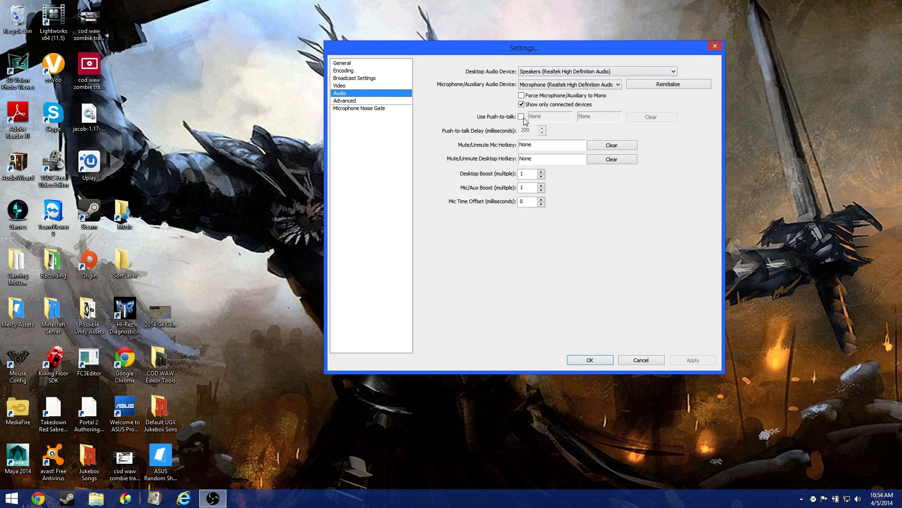
left_click(522, 117)
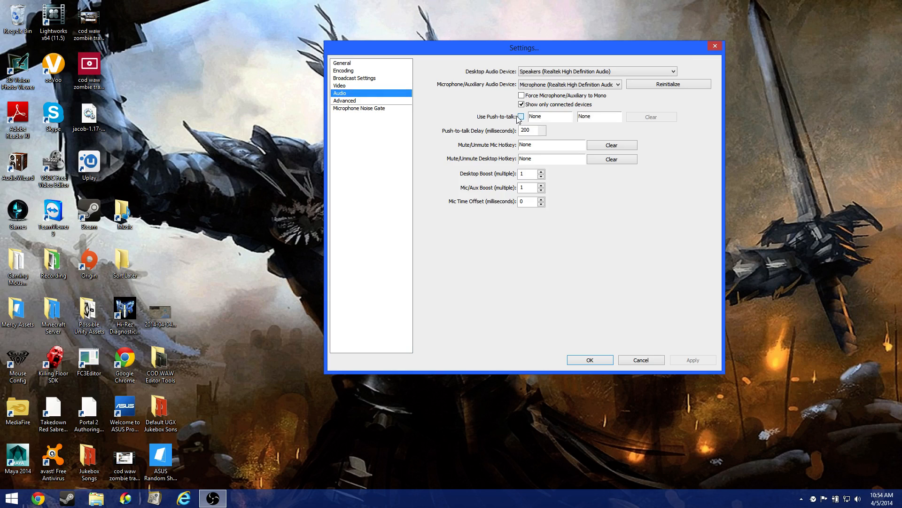
left_click(521, 117)
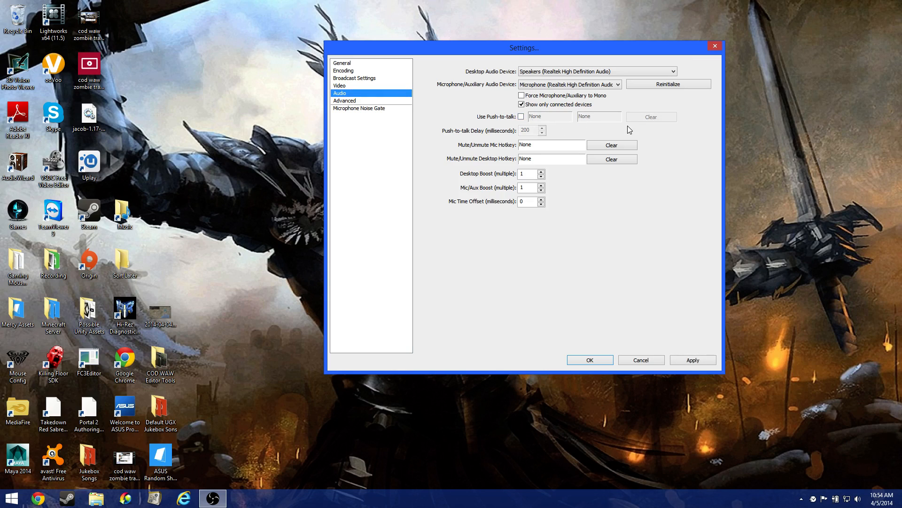
mouse_move(464, 134)
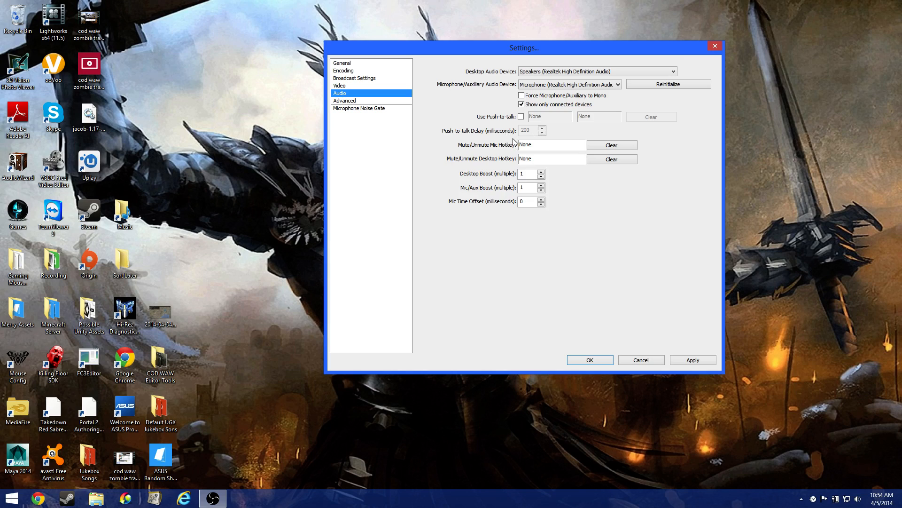
mouse_move(551, 160)
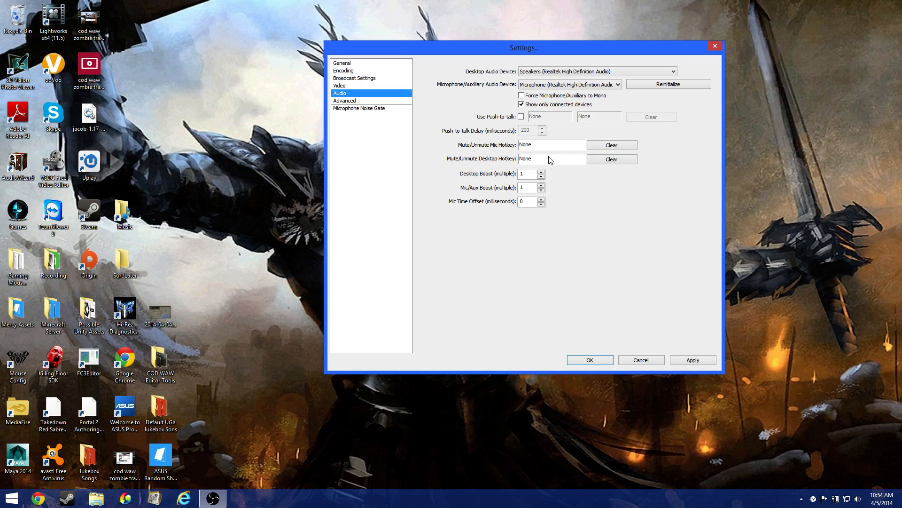
mouse_move(546, 141)
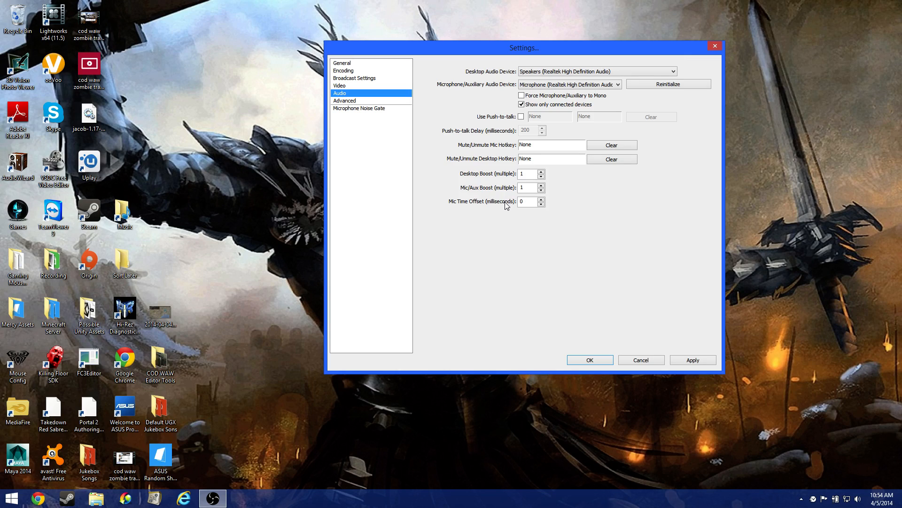
mouse_move(528, 162)
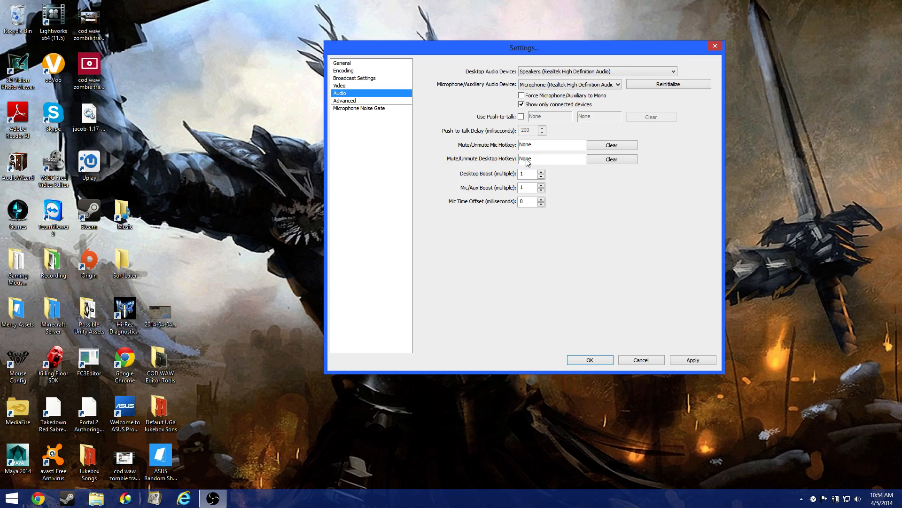
mouse_move(537, 167)
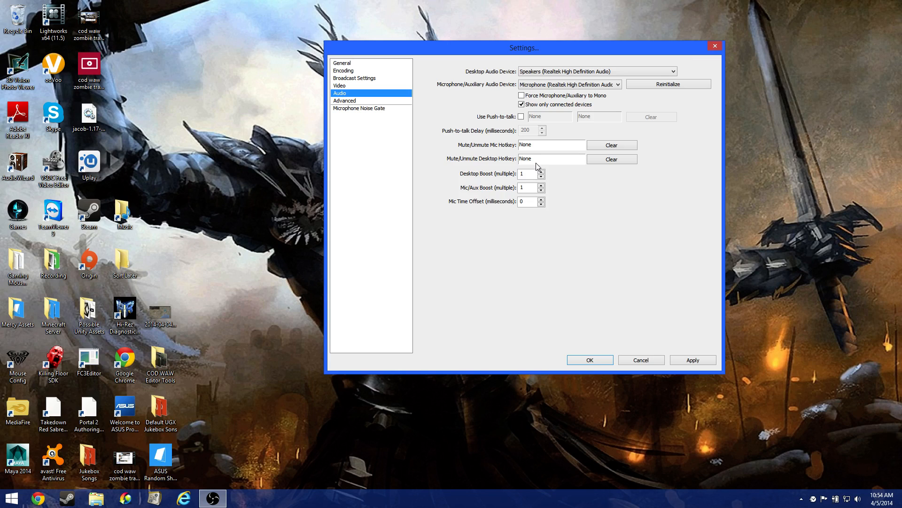
mouse_move(556, 181)
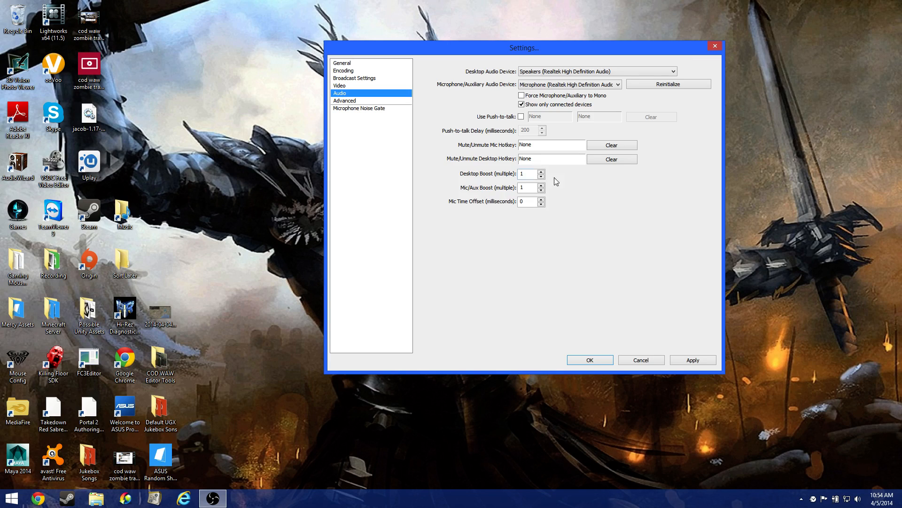
mouse_move(481, 170)
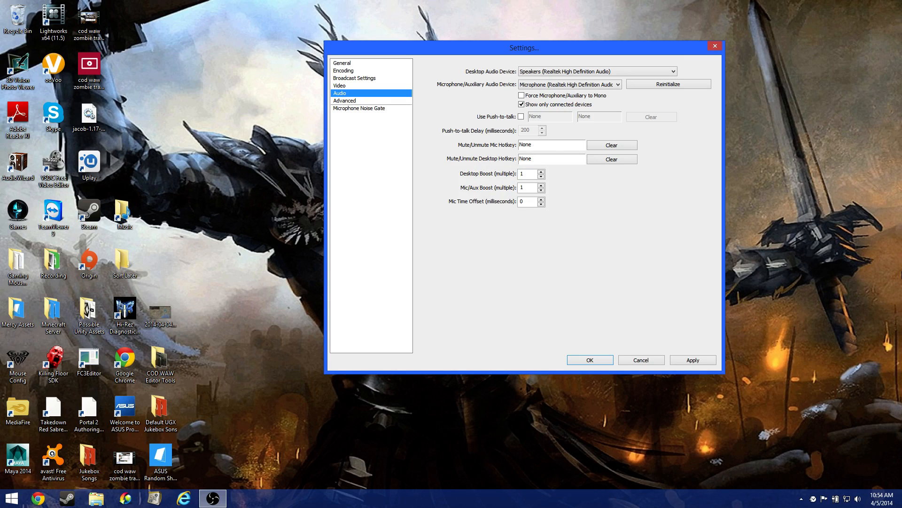
mouse_move(433, 221)
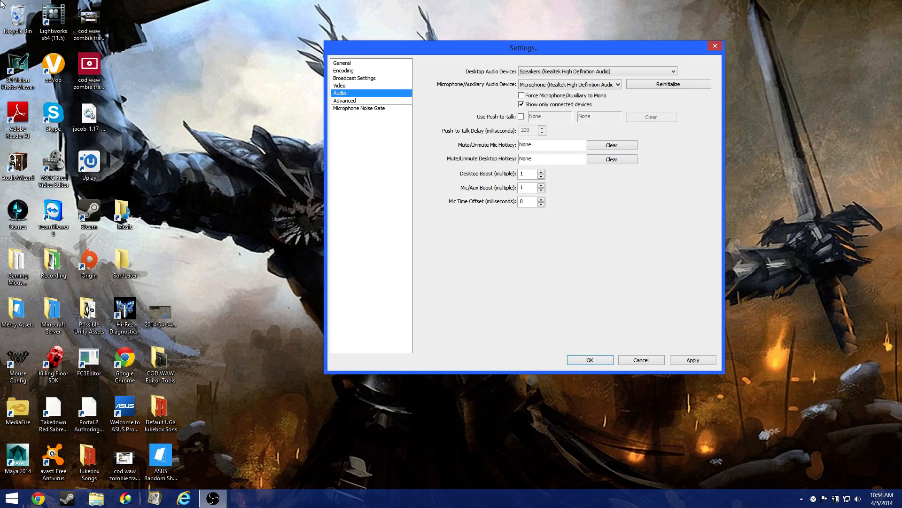
mouse_move(554, 205)
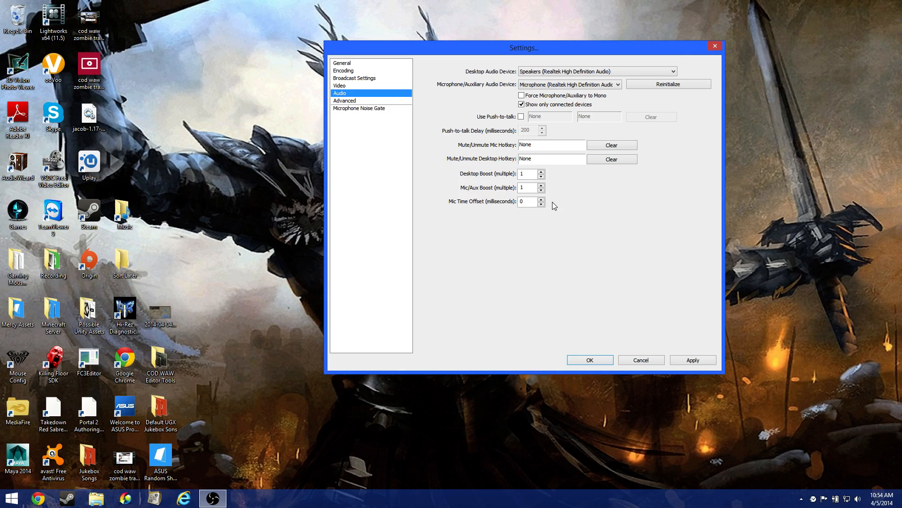
mouse_move(506, 257)
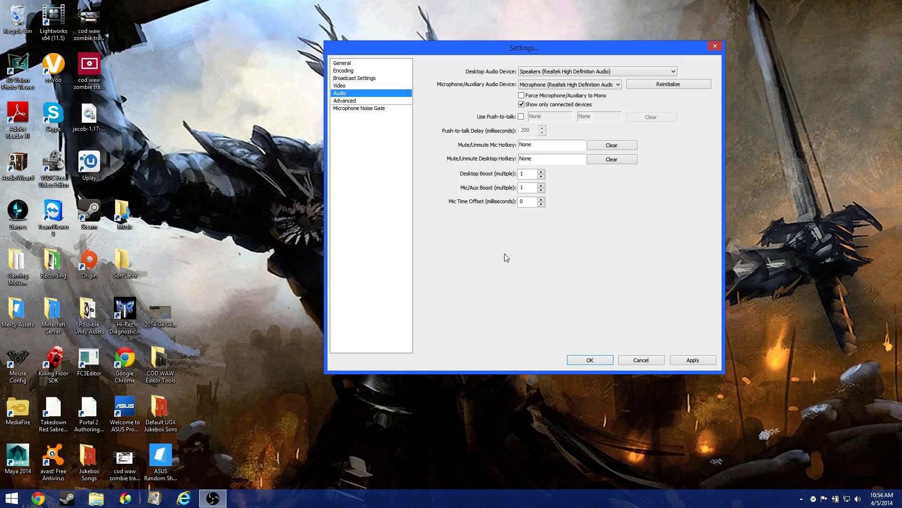
mouse_move(592, 164)
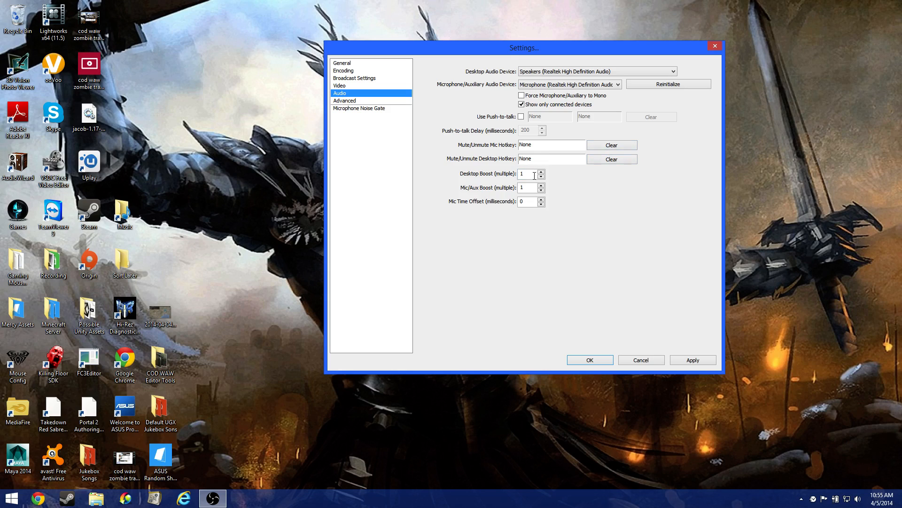
mouse_move(514, 202)
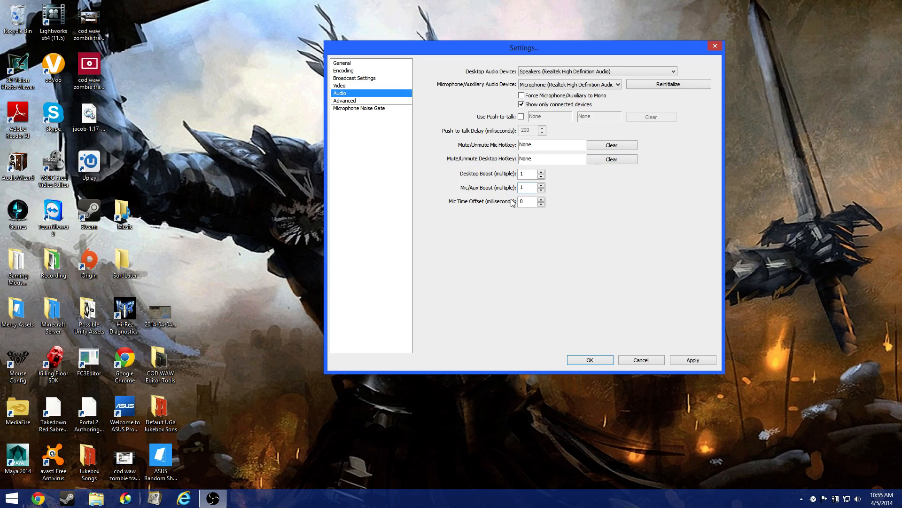
mouse_move(511, 190)
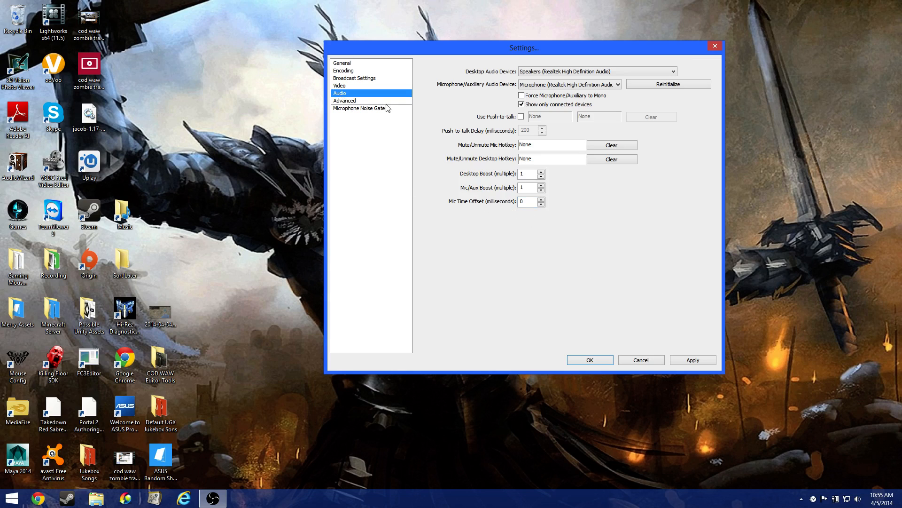
Step: Show the Advanced page: High priority, veryfast preset, high profile, crf=18
left_click(344, 100)
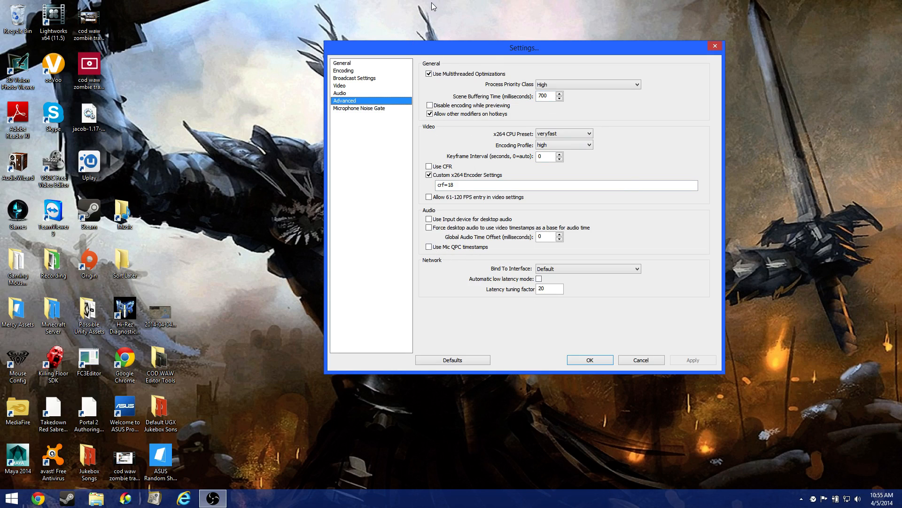
mouse_move(665, 67)
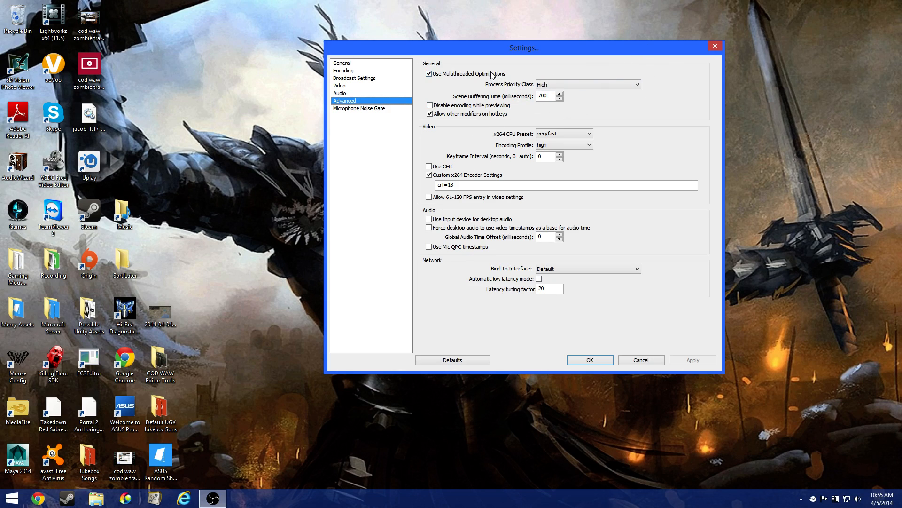
mouse_move(413, 85)
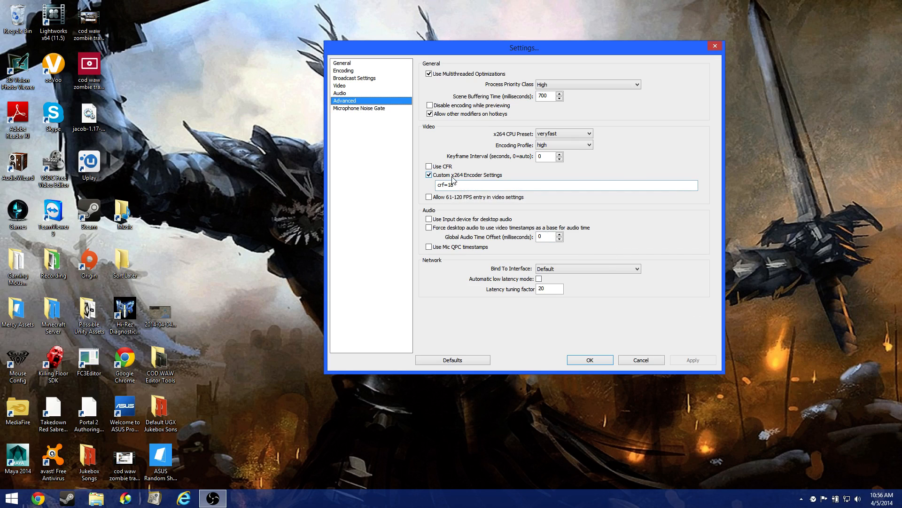
mouse_move(493, 181)
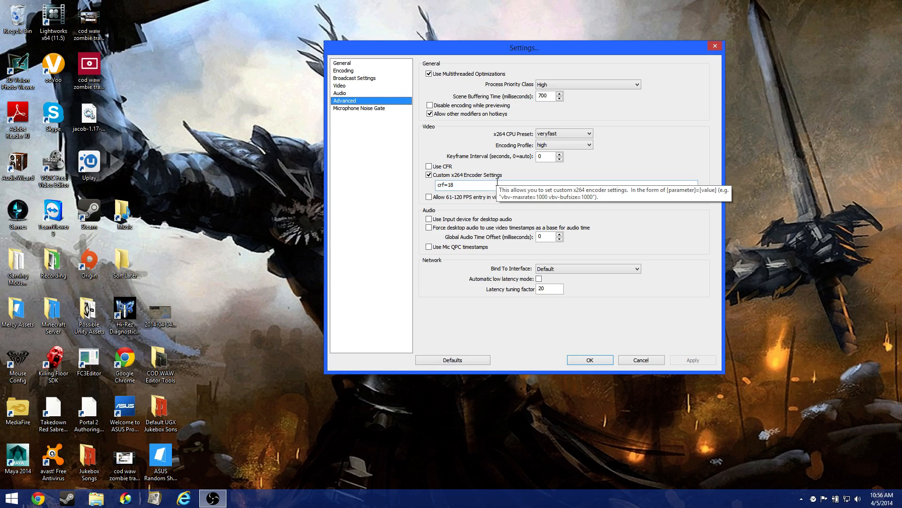
mouse_move(447, 180)
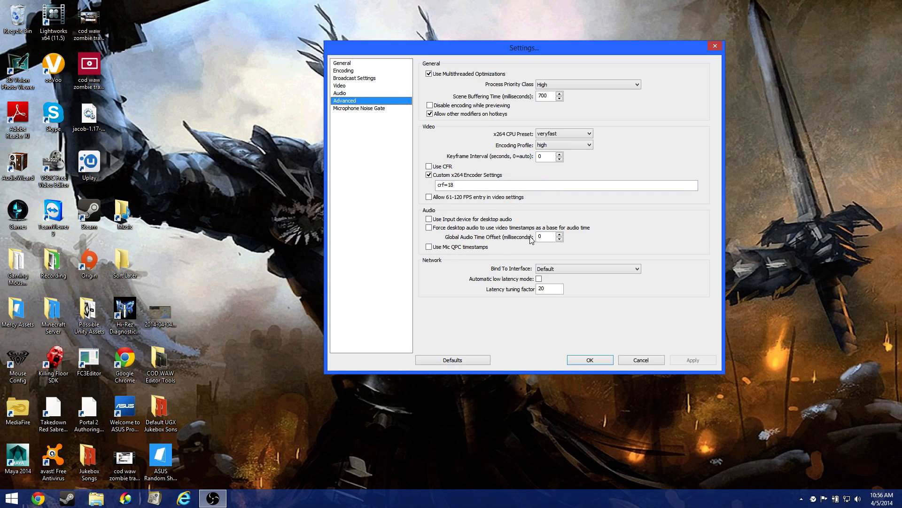
mouse_move(504, 94)
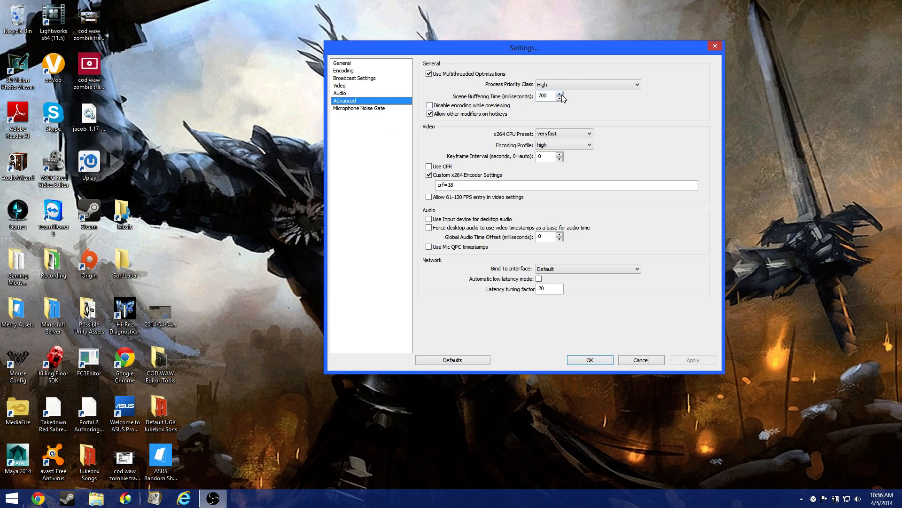
mouse_move(615, 90)
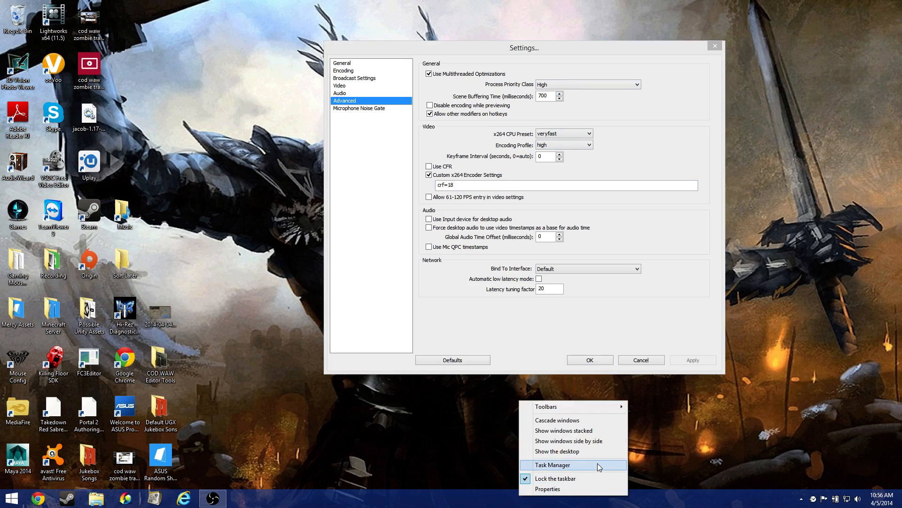
Step: Show OBS.exe (about 444 MB) on Task Manager's Details tab and right-click it
left_click(553, 464)
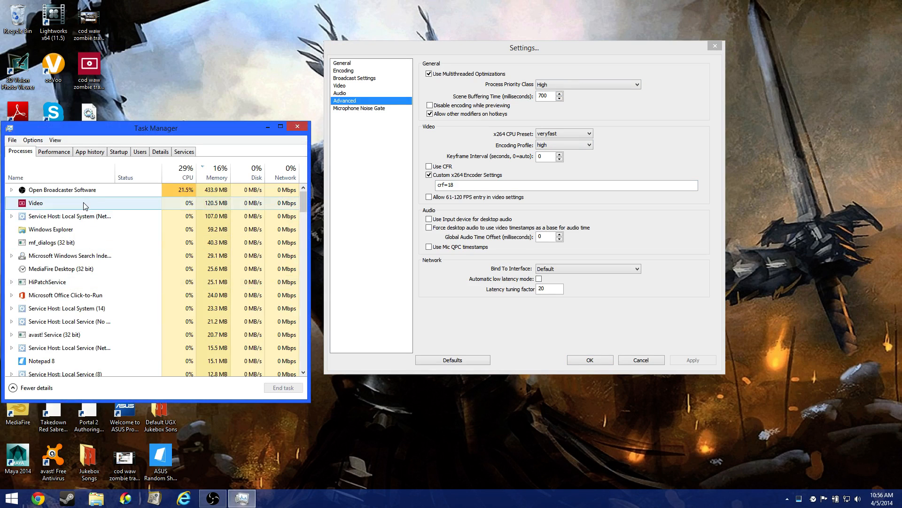
right_click(62, 189)
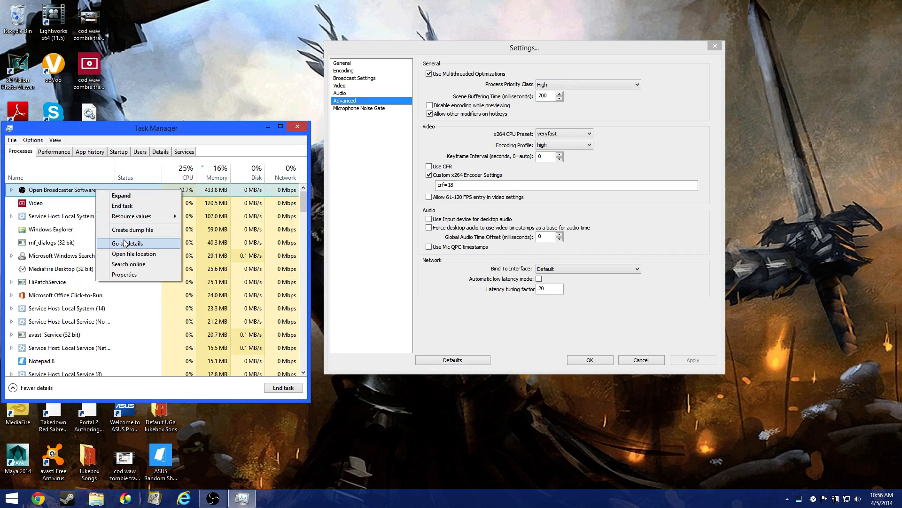
left_click(127, 243)
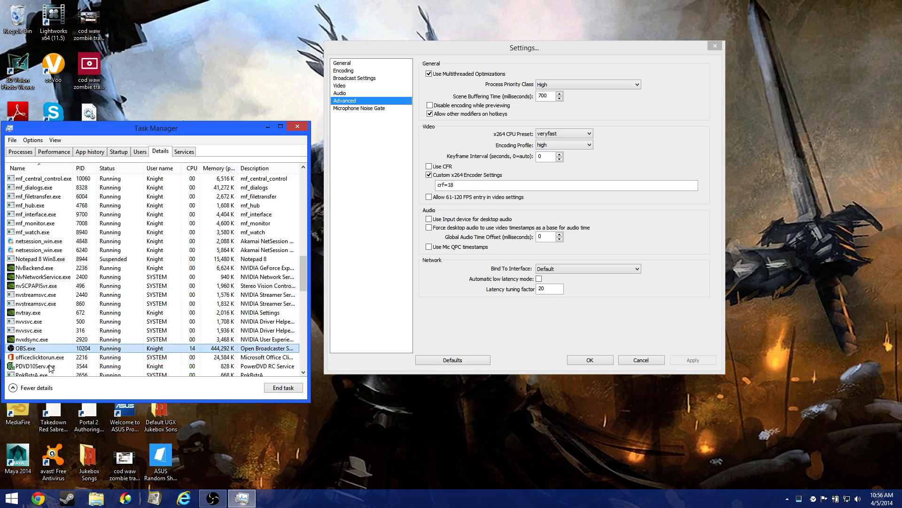
right_click(25, 347)
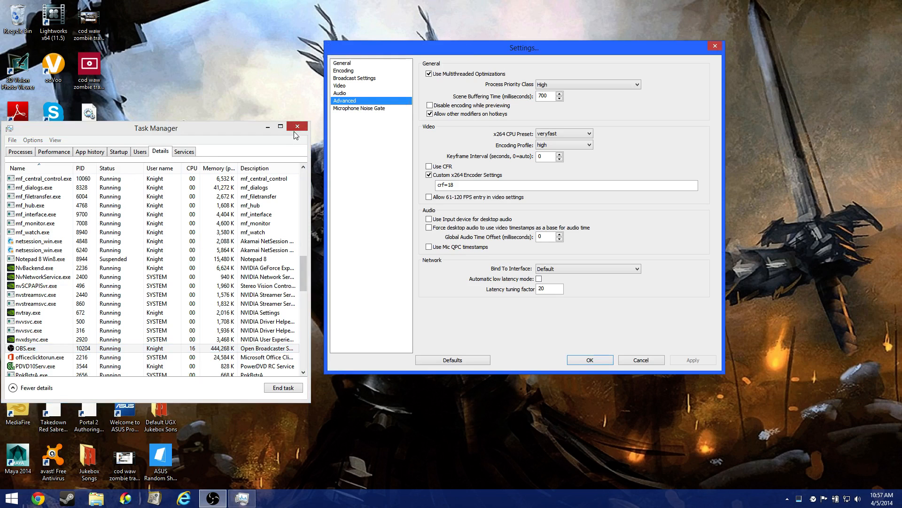
mouse_move(295, 134)
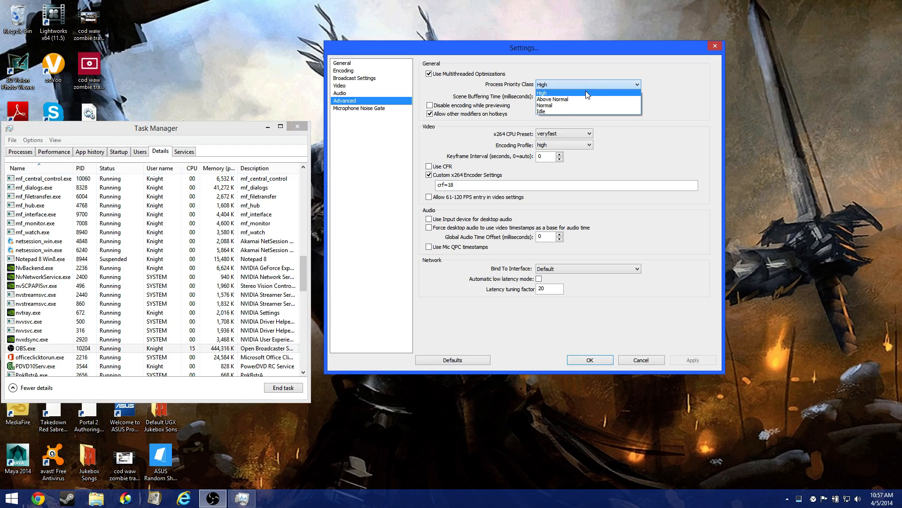
mouse_move(573, 109)
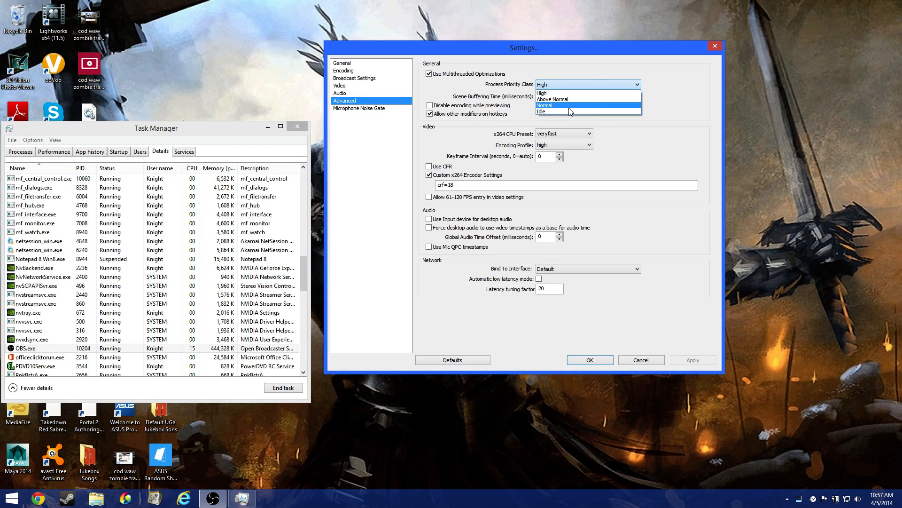
mouse_move(601, 85)
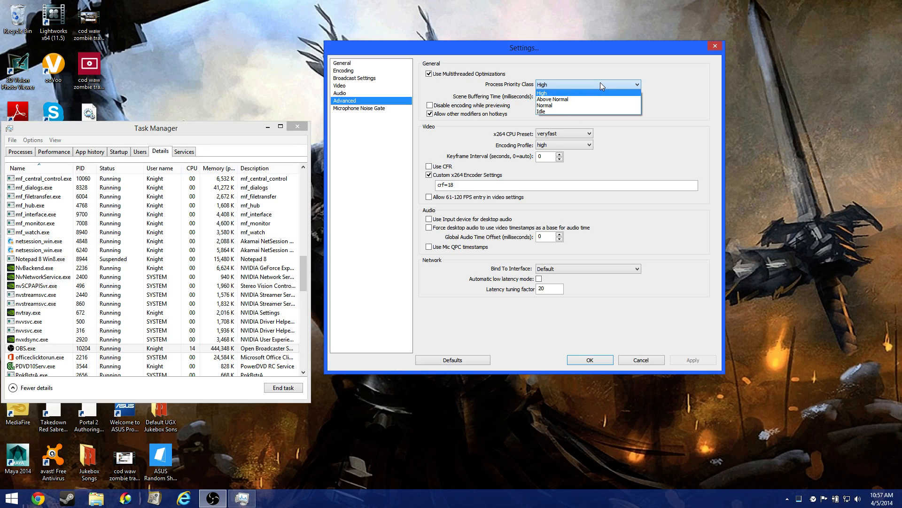
mouse_move(610, 105)
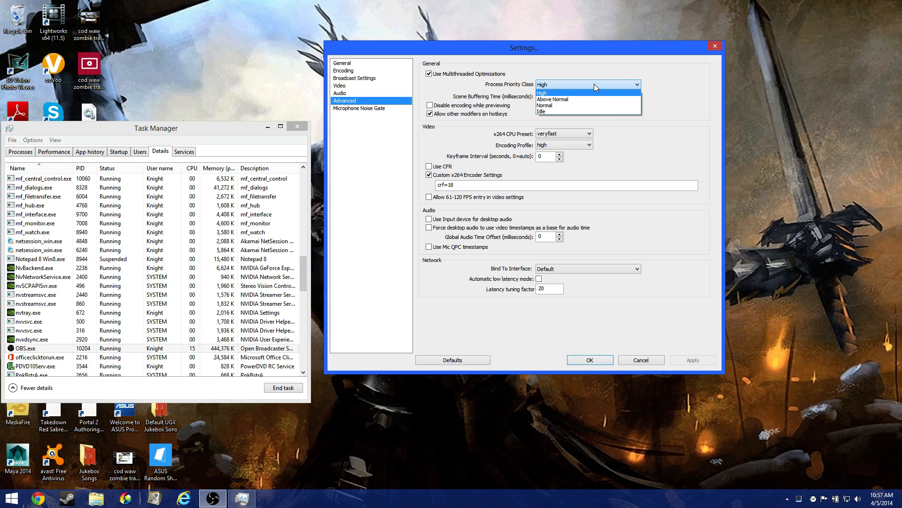
left_click(542, 92)
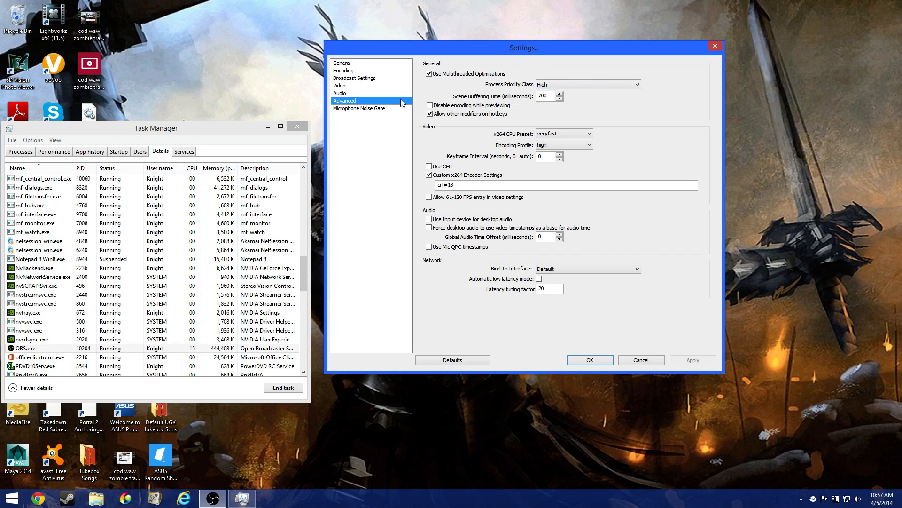
mouse_move(442, 127)
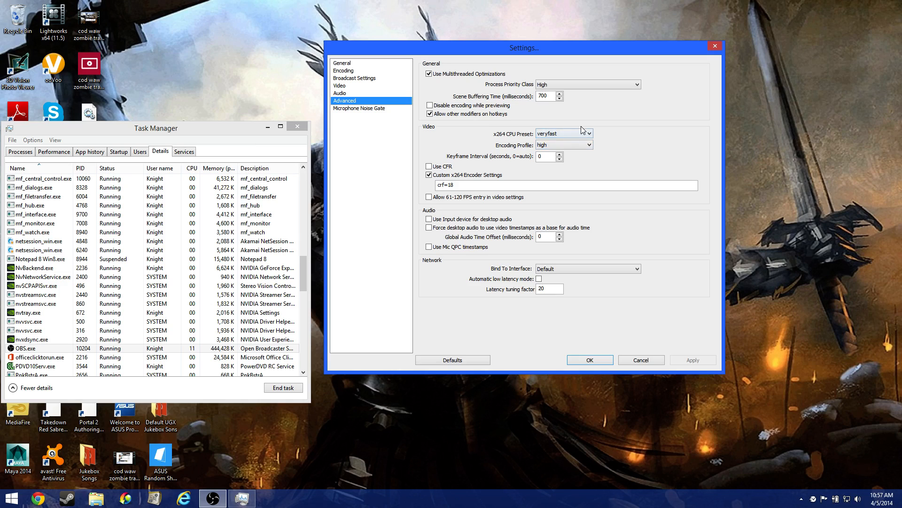
left_click(586, 133)
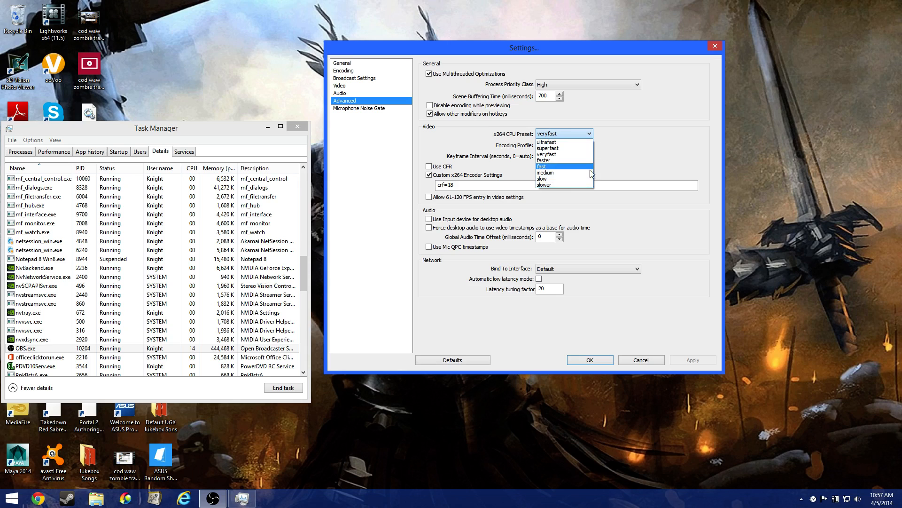
mouse_move(584, 158)
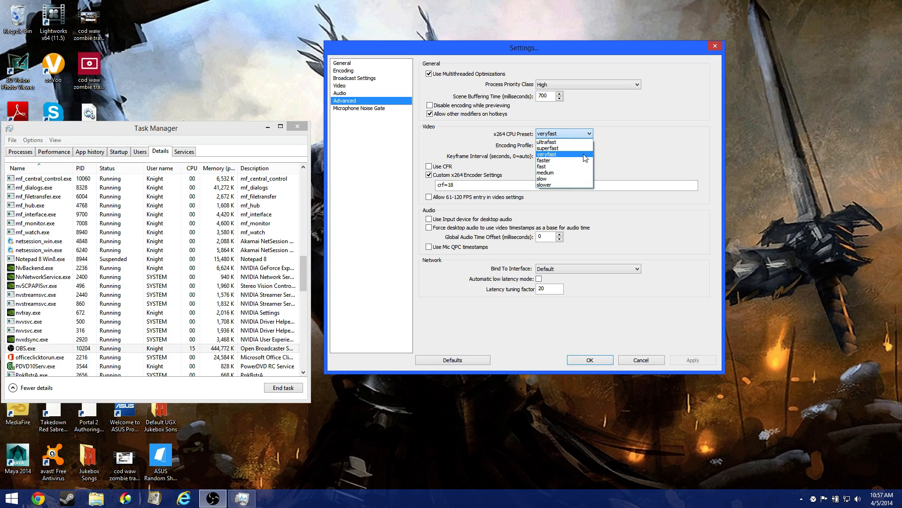
mouse_move(579, 160)
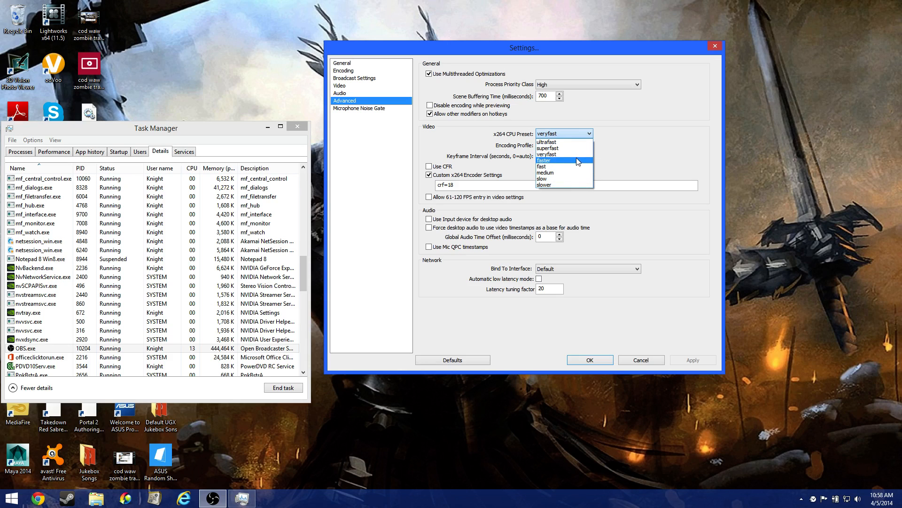
mouse_move(560, 172)
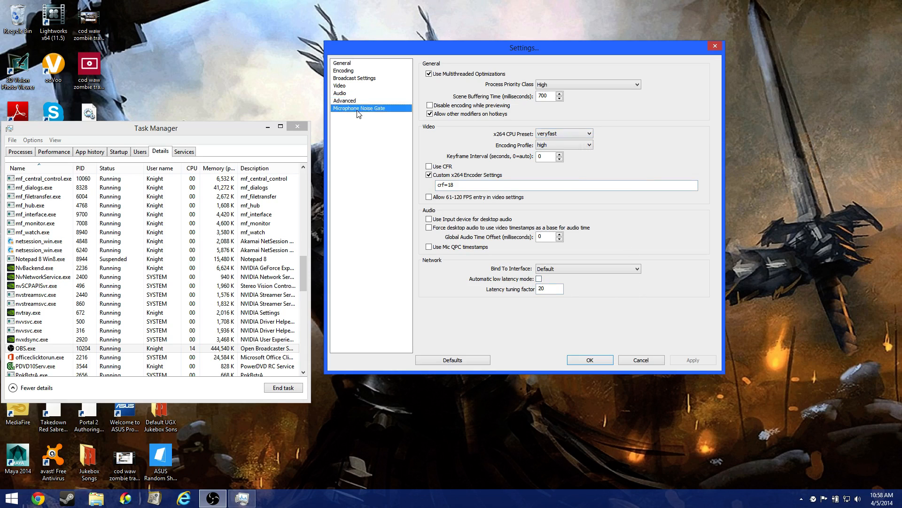
Step: View the Microphone Noise Gate page, with the gate disabled and default timings
left_click(359, 108)
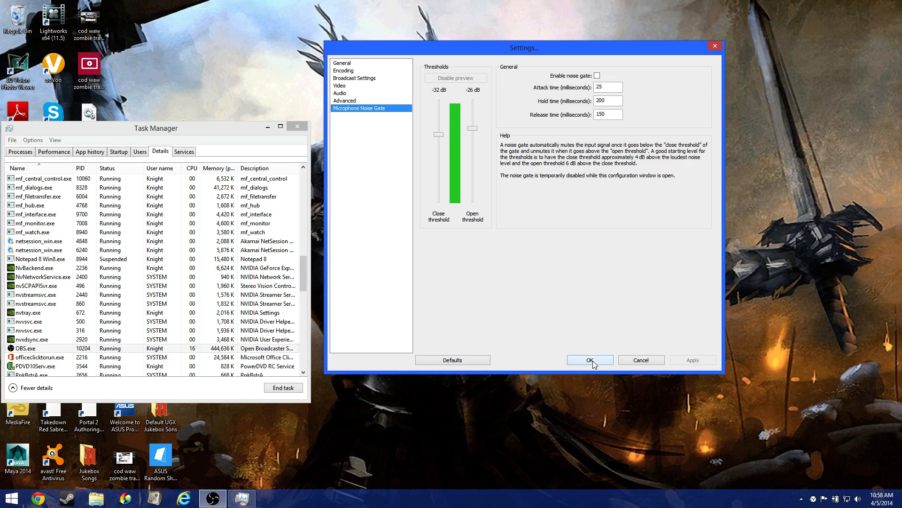
Step: Save and close Settings, select the Scene, and bring up the Sources context menu
left_click(590, 360)
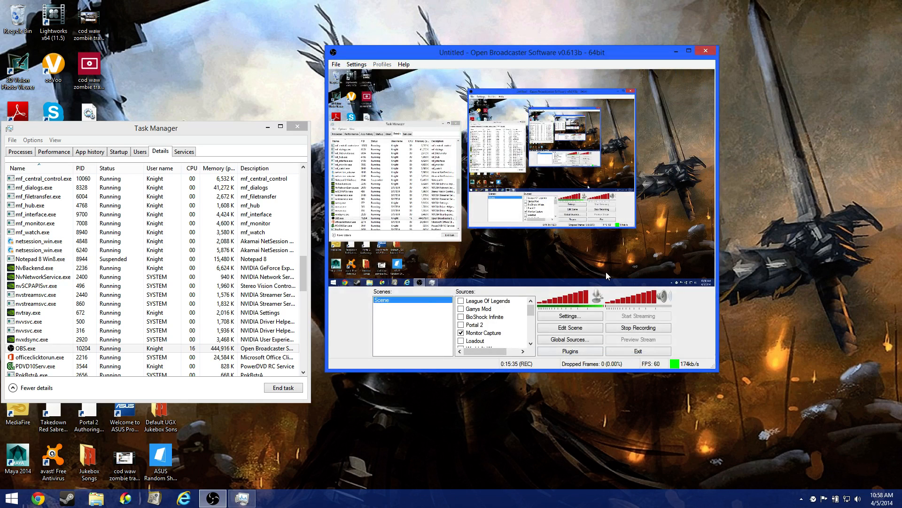
mouse_move(617, 264)
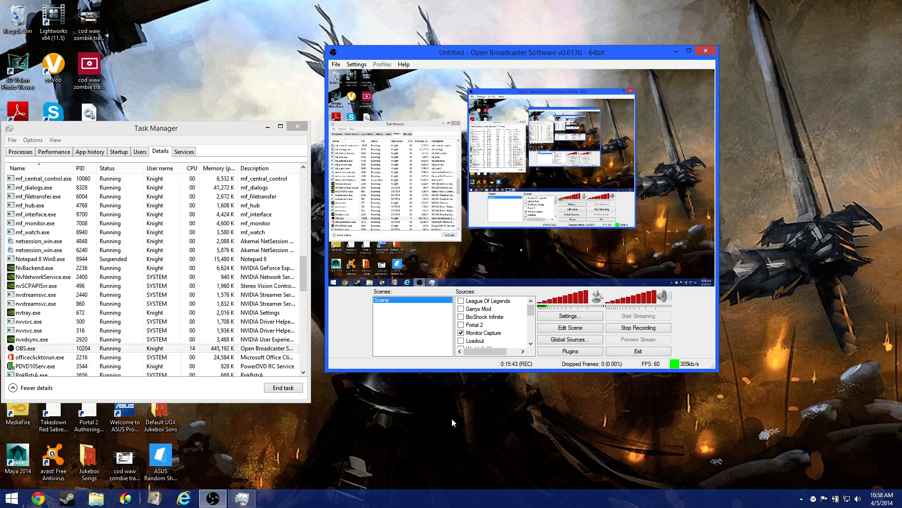
mouse_move(401, 336)
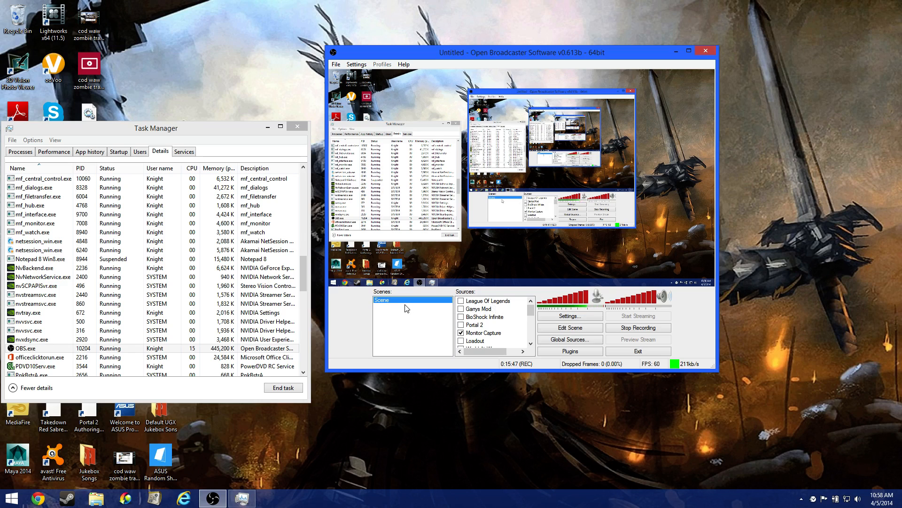
left_click(297, 126)
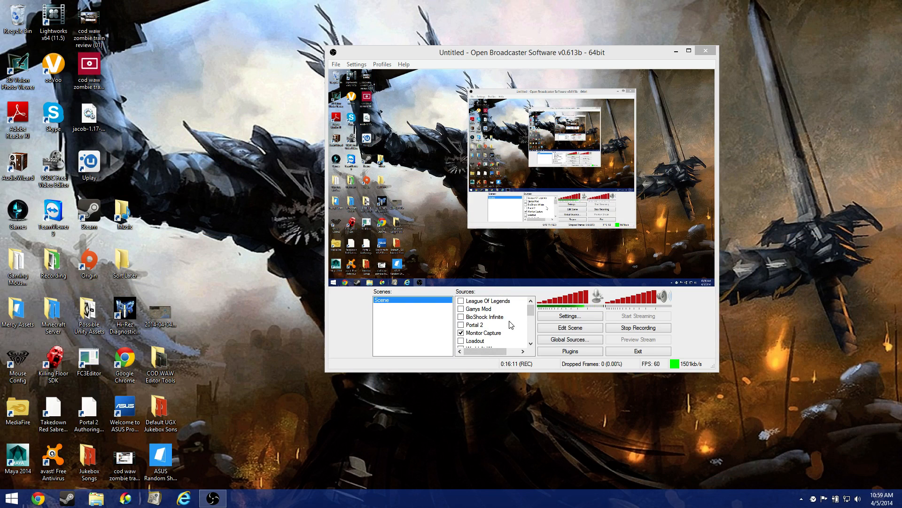
mouse_move(113, 118)
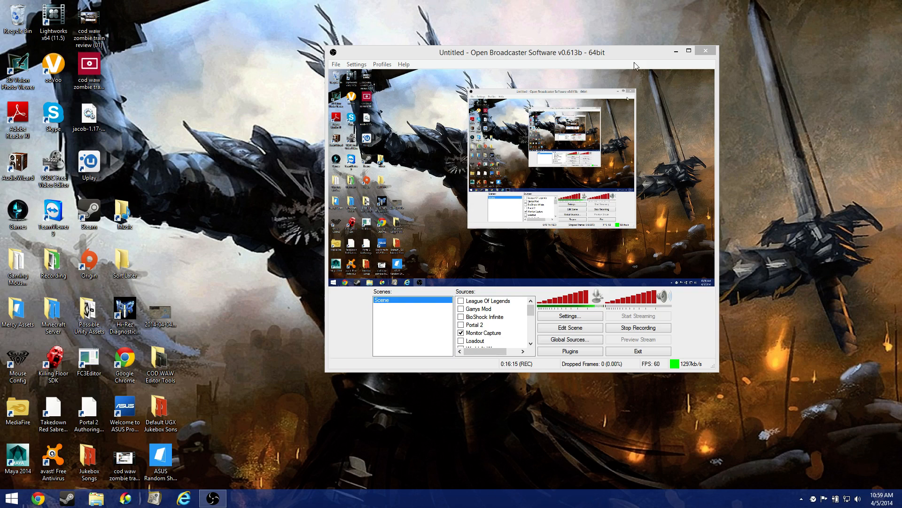
mouse_move(884, 5)
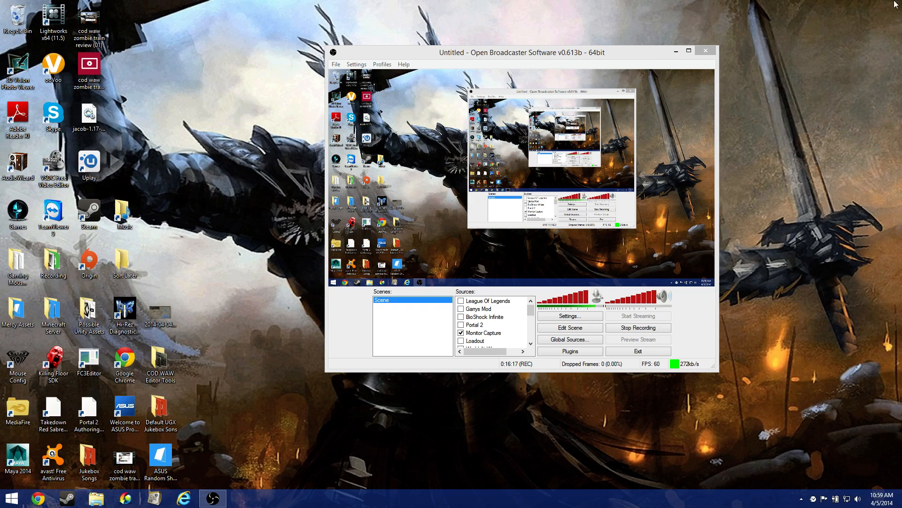
mouse_move(861, 78)
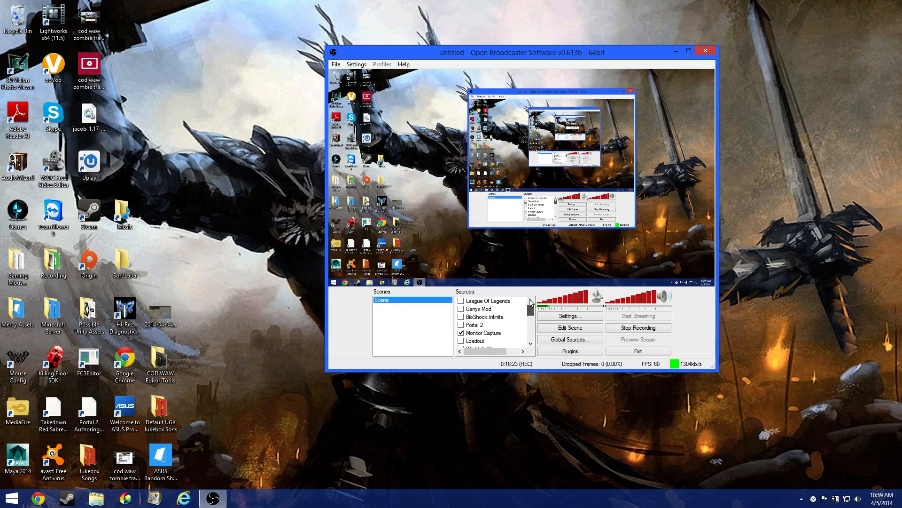
left_click(462, 332)
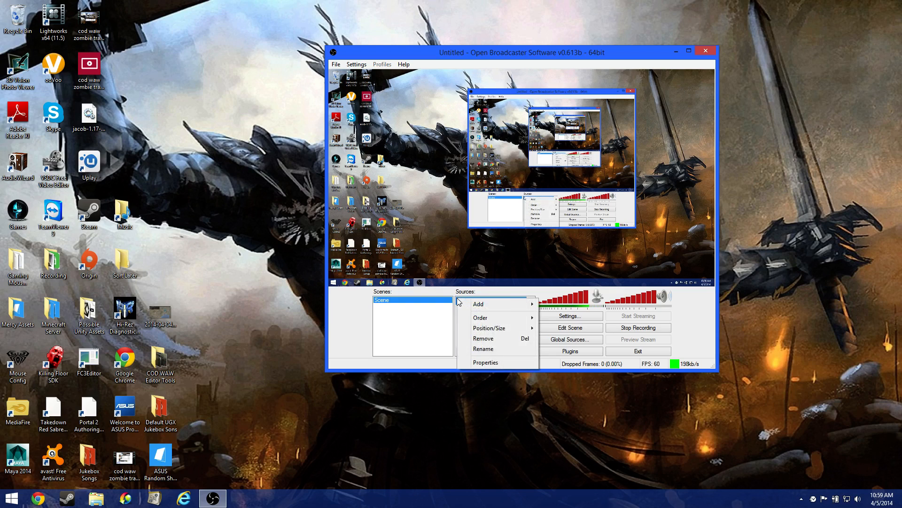
left_click(478, 304)
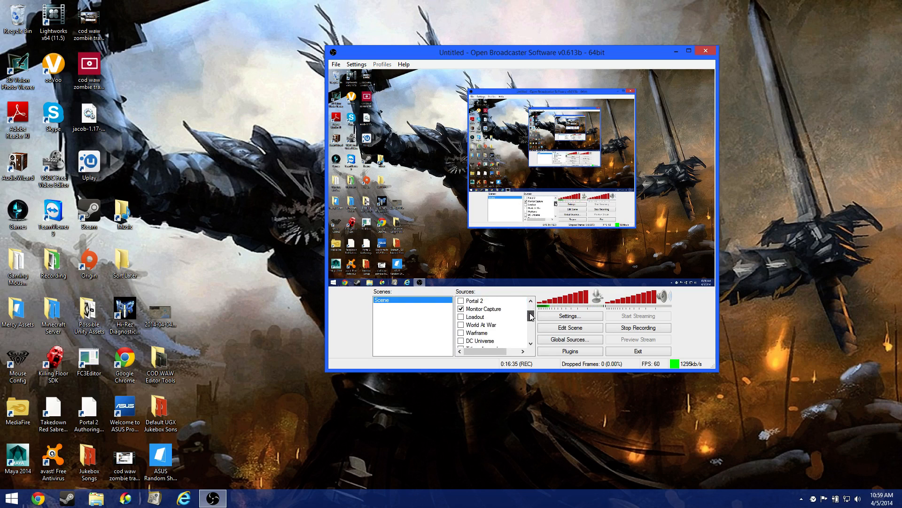
right_click(491, 340)
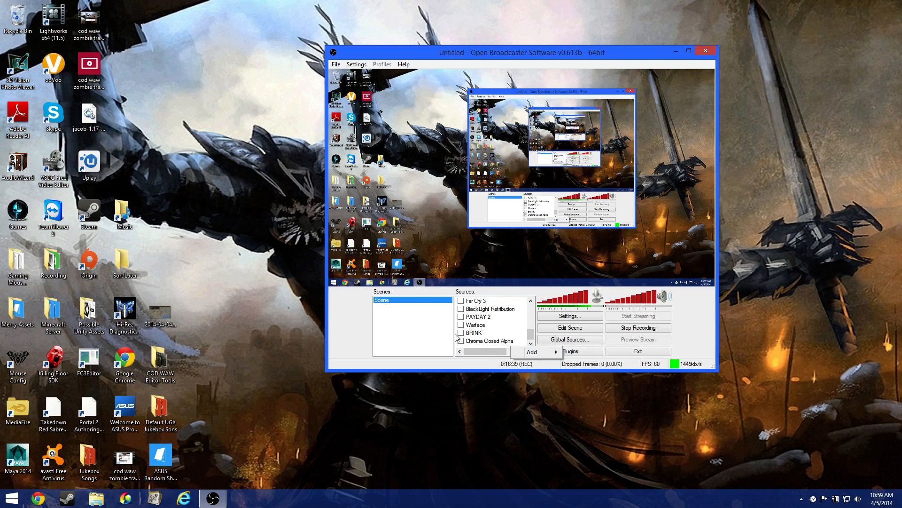
Step: Expand the Add source list showing Window, Monitor, Image, Text, Video Capture Device and Game Capture
right_click(474, 333)
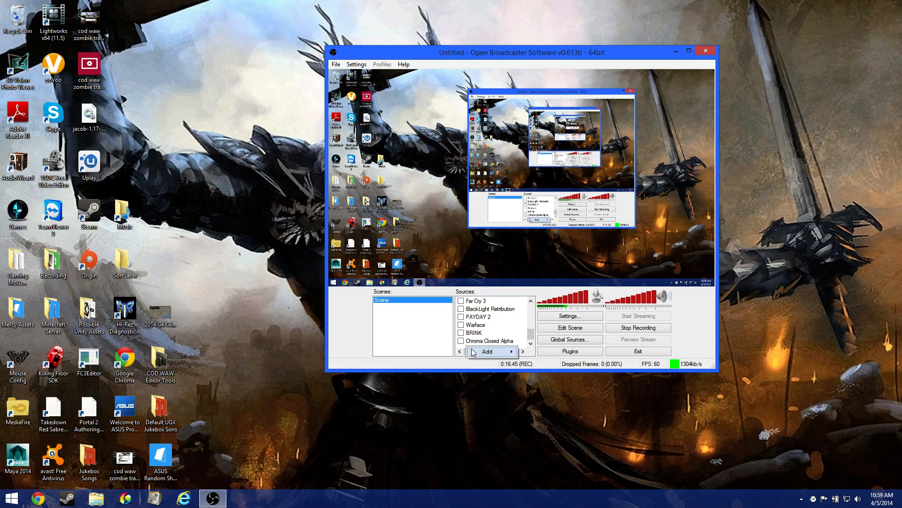
left_click(487, 351)
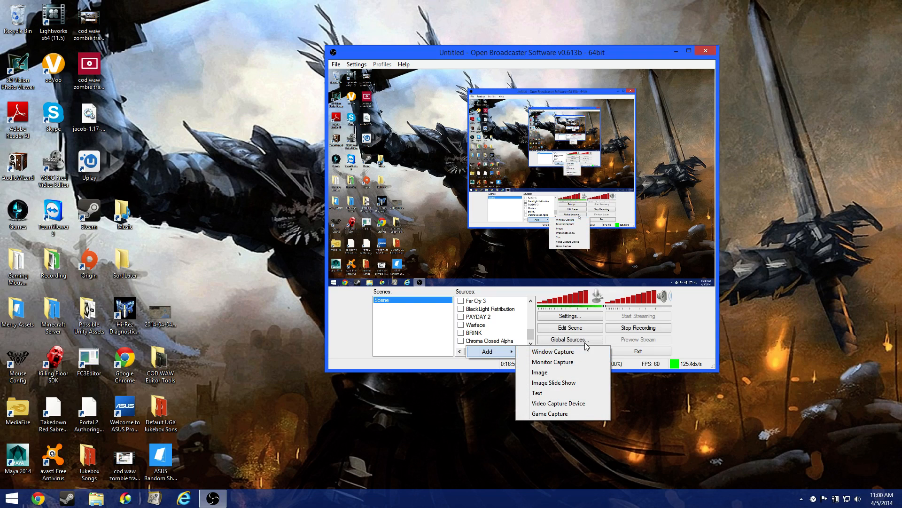
mouse_move(571, 370)
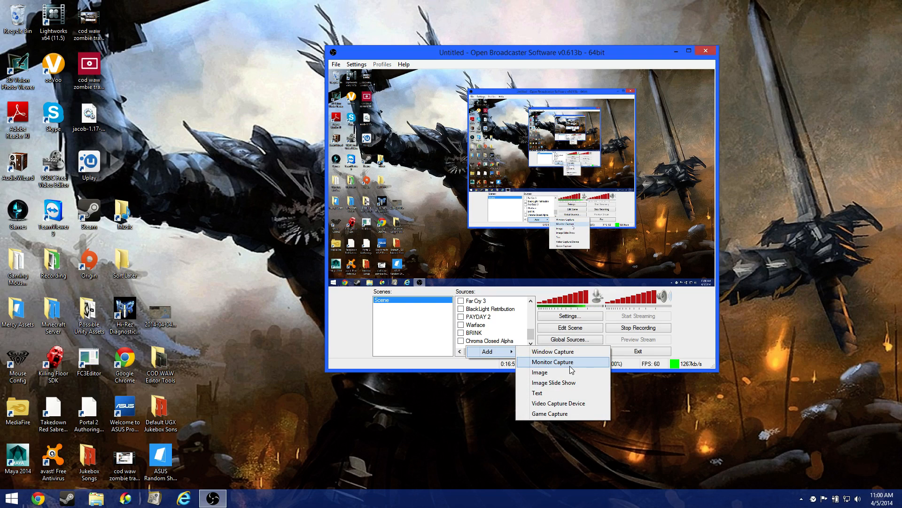
mouse_move(572, 403)
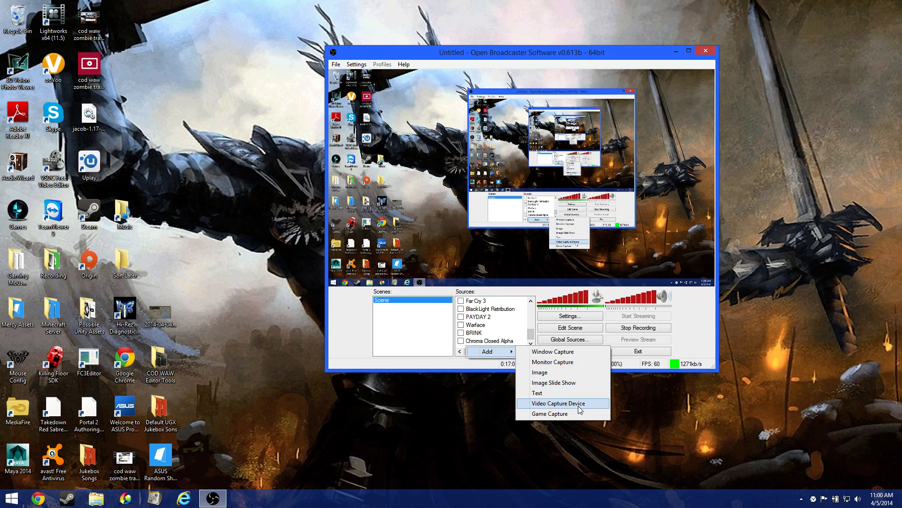
mouse_move(584, 420)
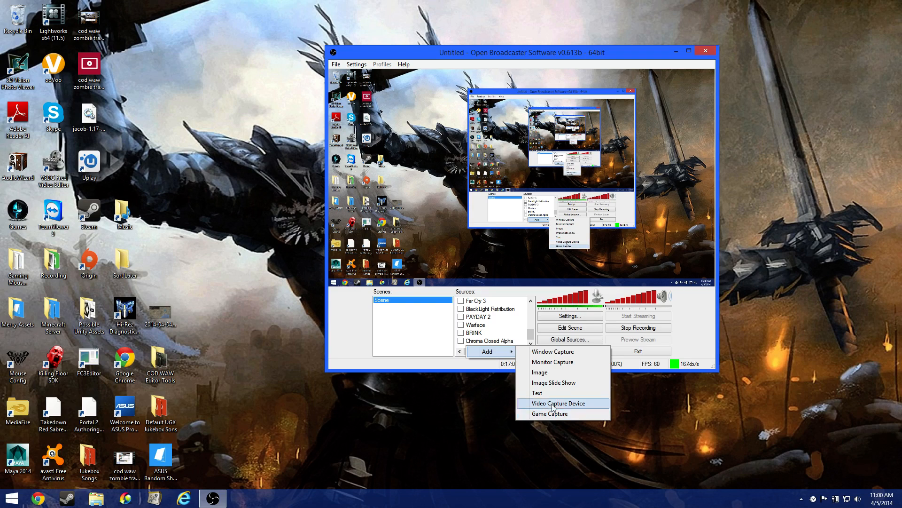
mouse_move(528, 389)
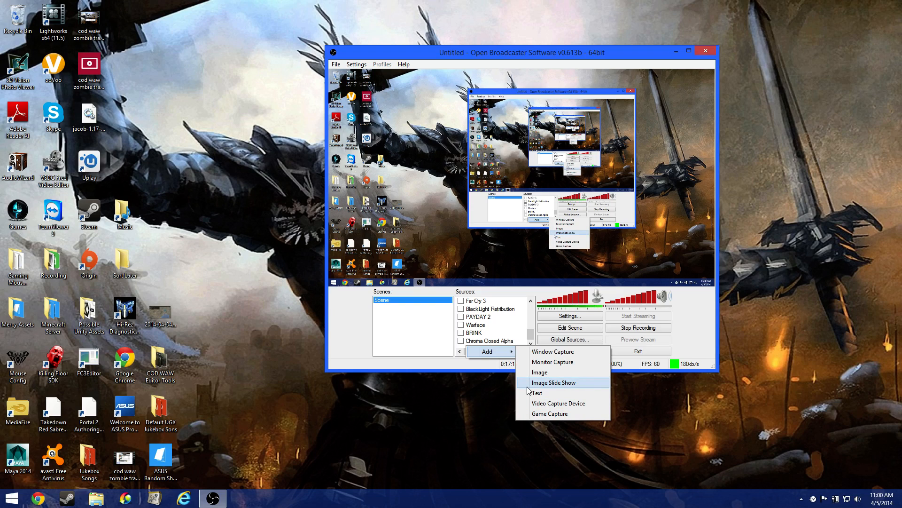
mouse_move(544, 414)
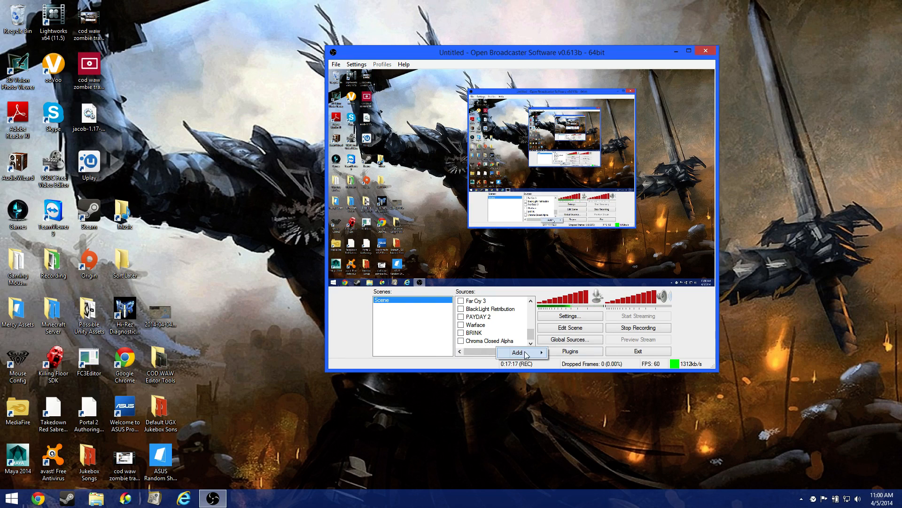
Step: Start a Game Capture source named 'Game Capture', then cancel its properties dialog
left_click(517, 352)
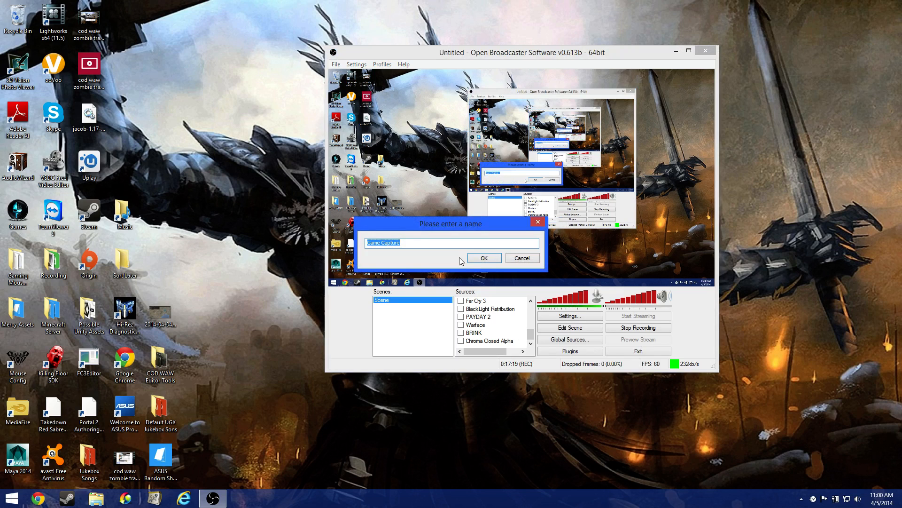
left_click(484, 258)
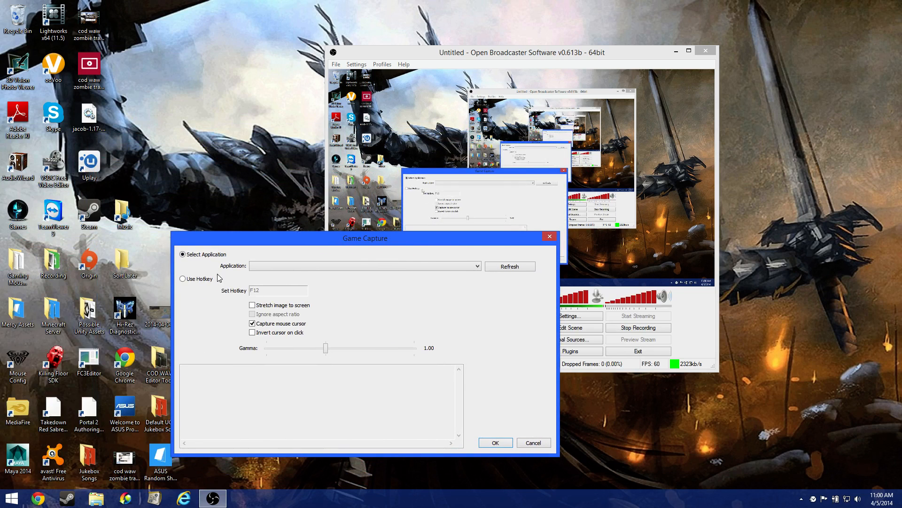
mouse_move(215, 273)
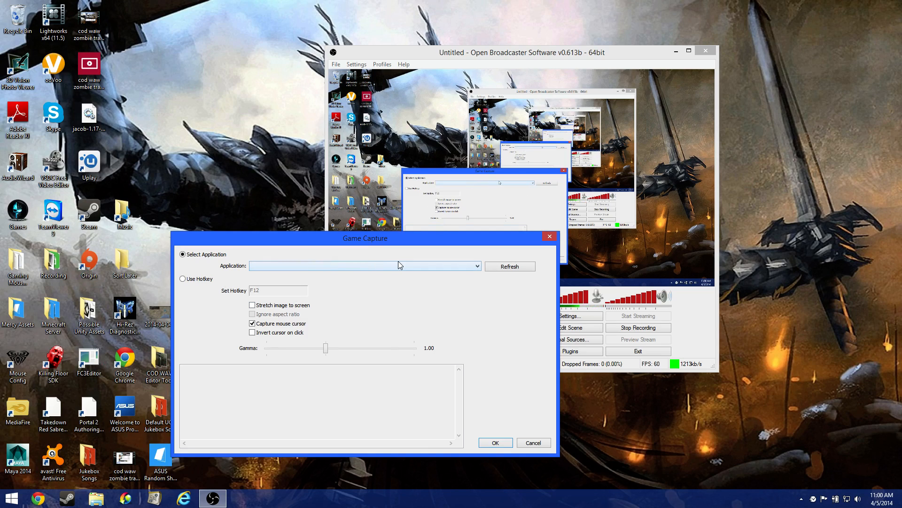
mouse_move(388, 268)
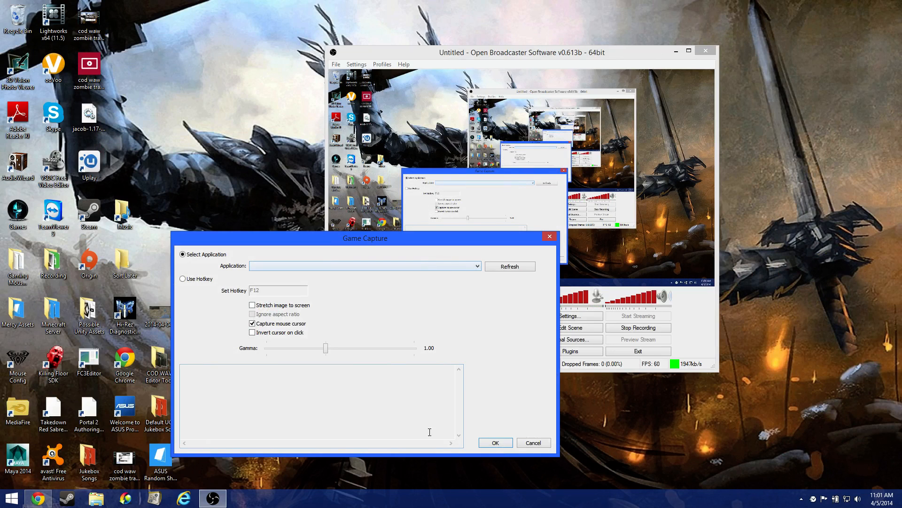
left_click(534, 443)
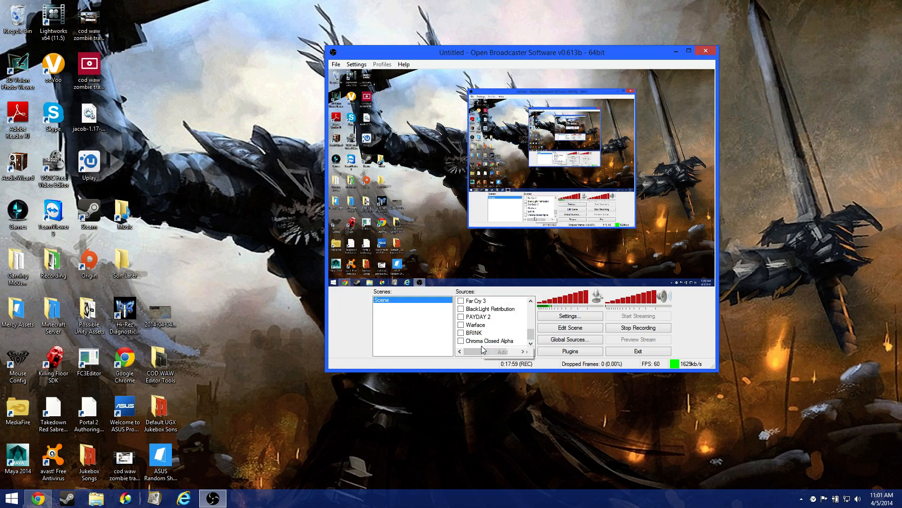
Step: Start adding a Window Capture source, abandon it, and scroll the sources list
left_click(502, 351)
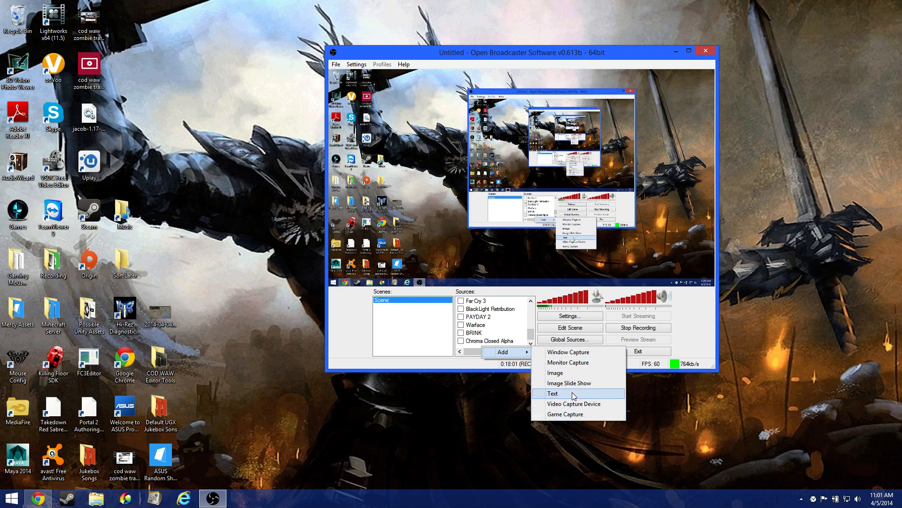
left_click(568, 352)
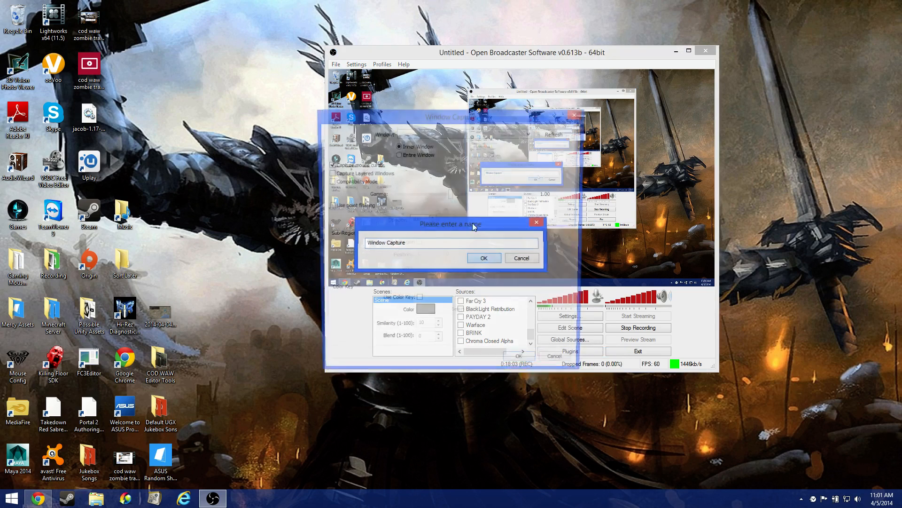
left_click(484, 258)
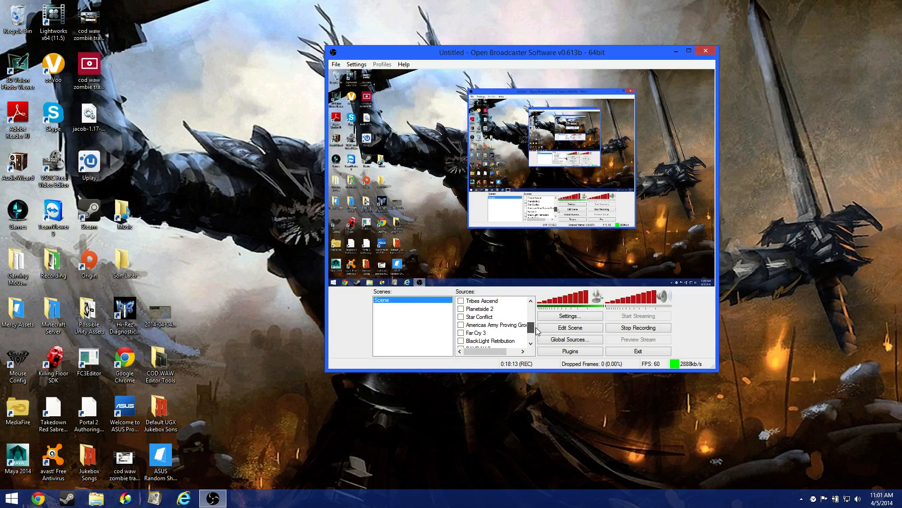
scroll("down", 3)
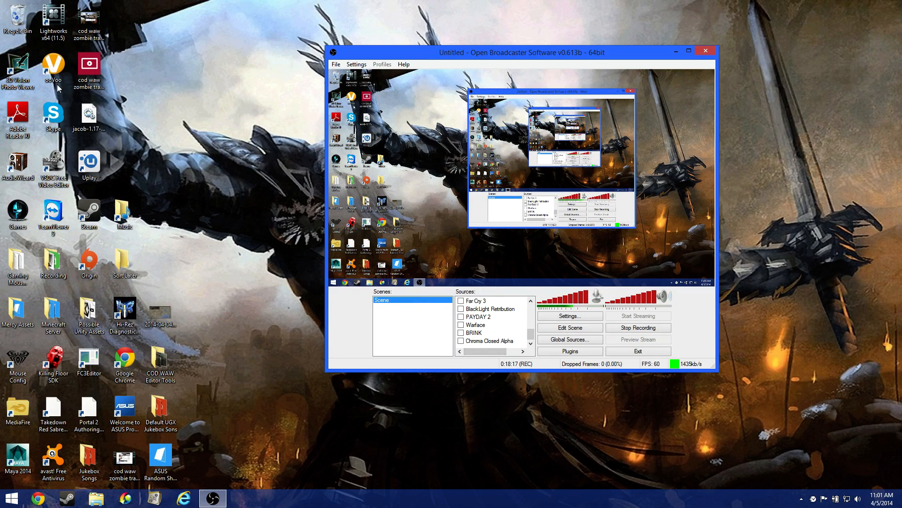
mouse_move(28, 234)
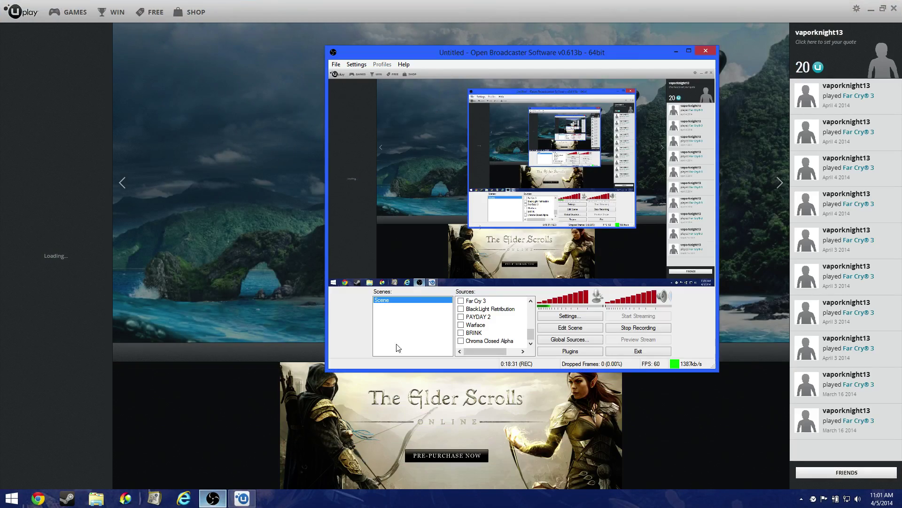
Step: Add a Game Capture source named 'Game Capture' targeting the [Uplay]: Uplay application
left_click(489, 352)
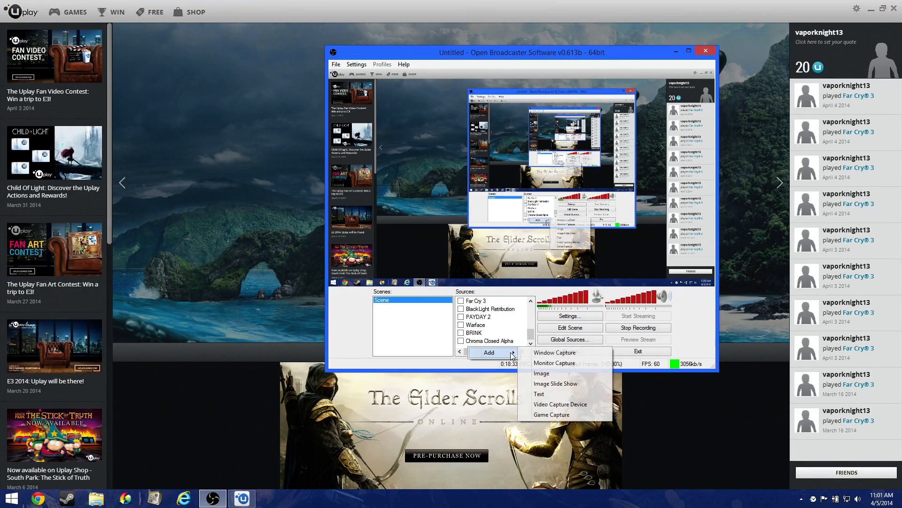
left_click(552, 414)
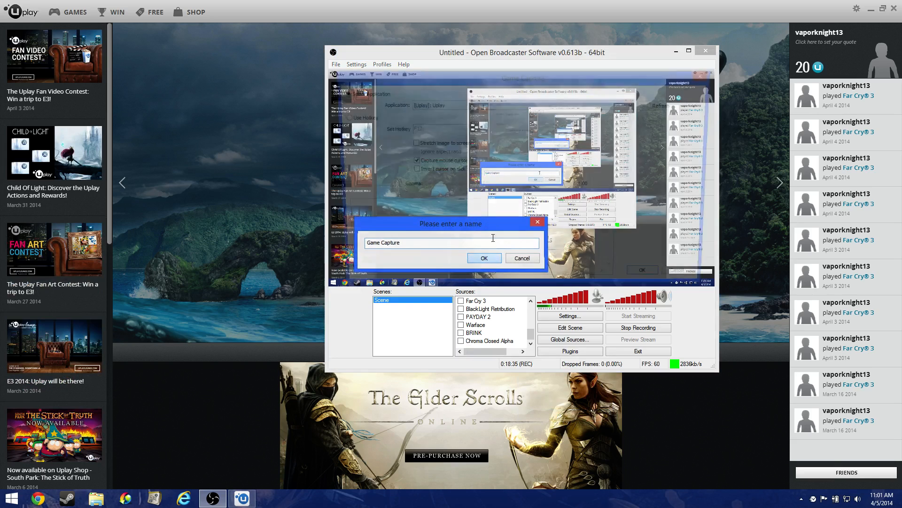
left_click(485, 258)
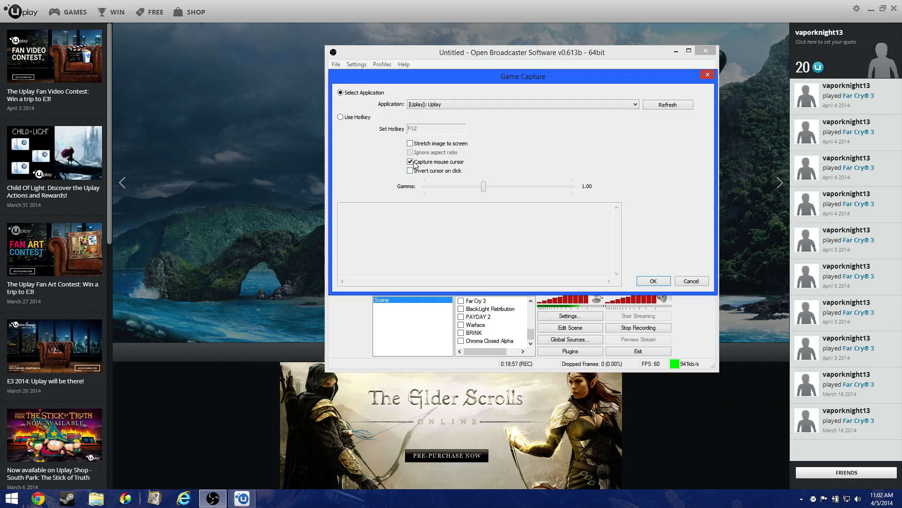
mouse_move(424, 172)
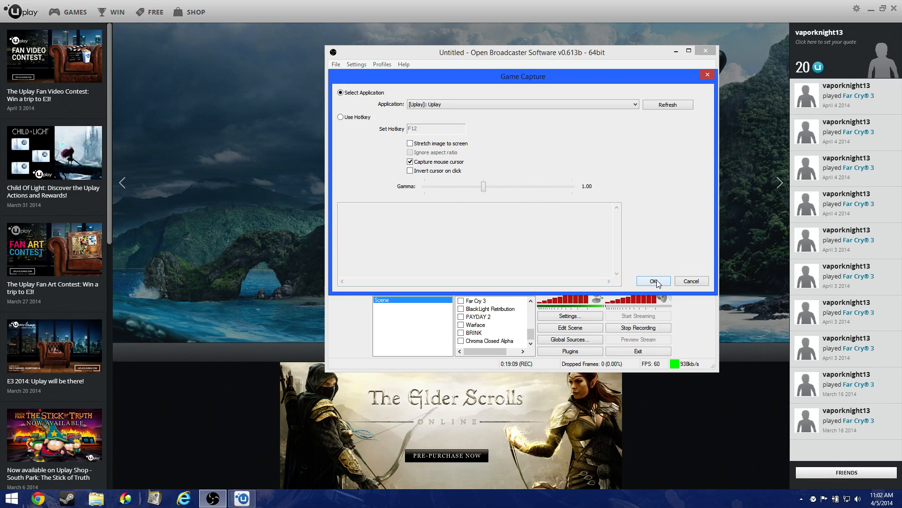
left_click(653, 281)
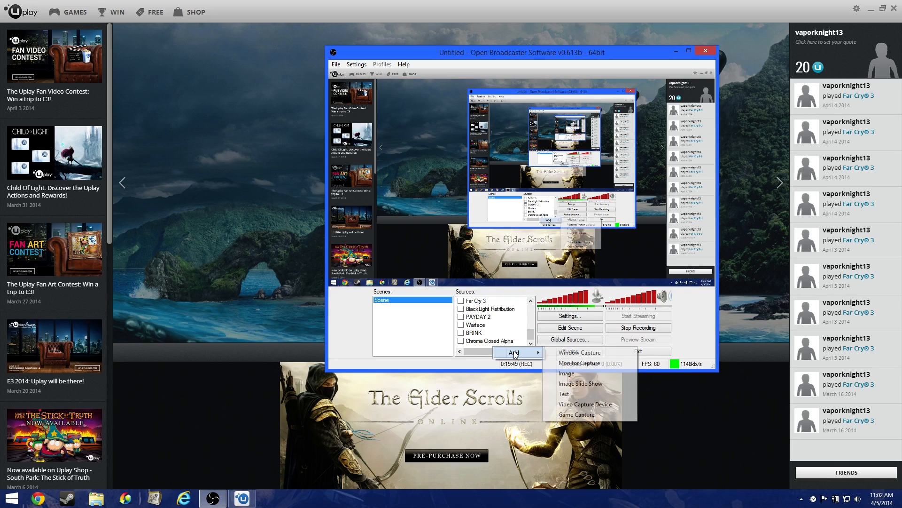
Step: Start a second Game Capture source, then cancel its setup
left_click(577, 414)
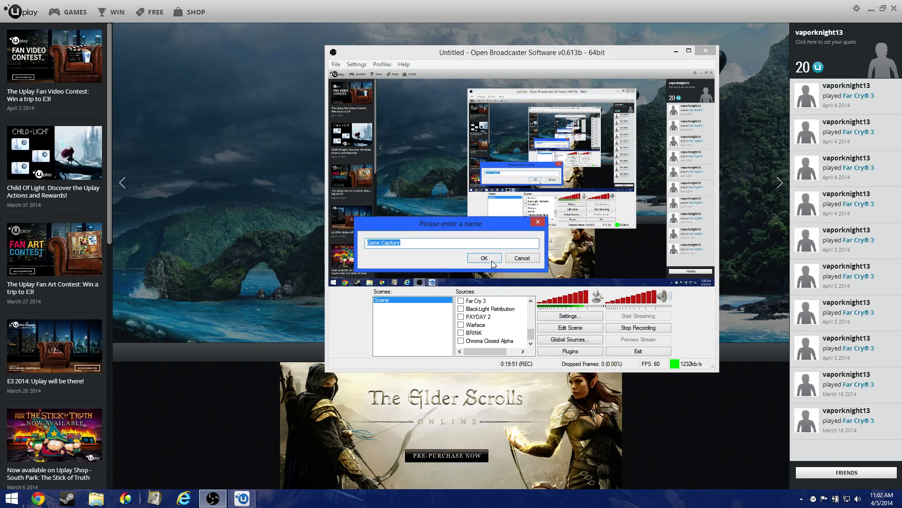
left_click(484, 257)
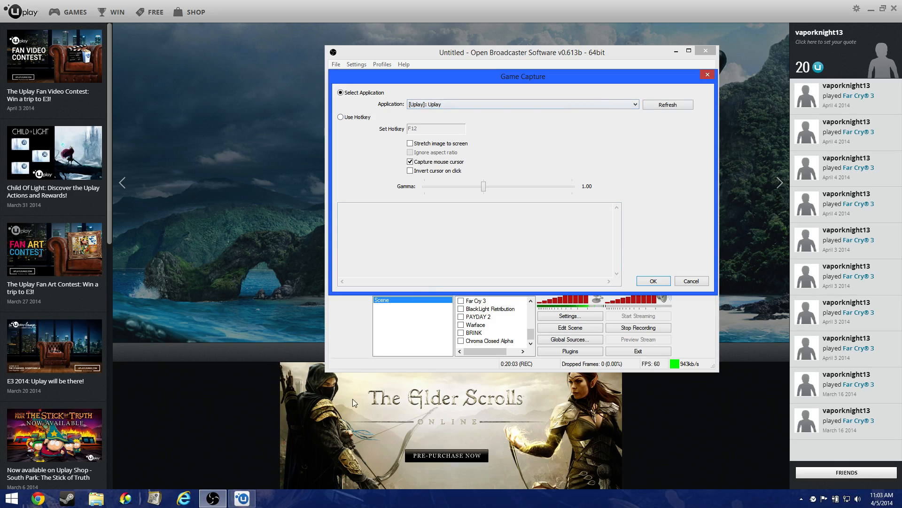
mouse_move(387, 440)
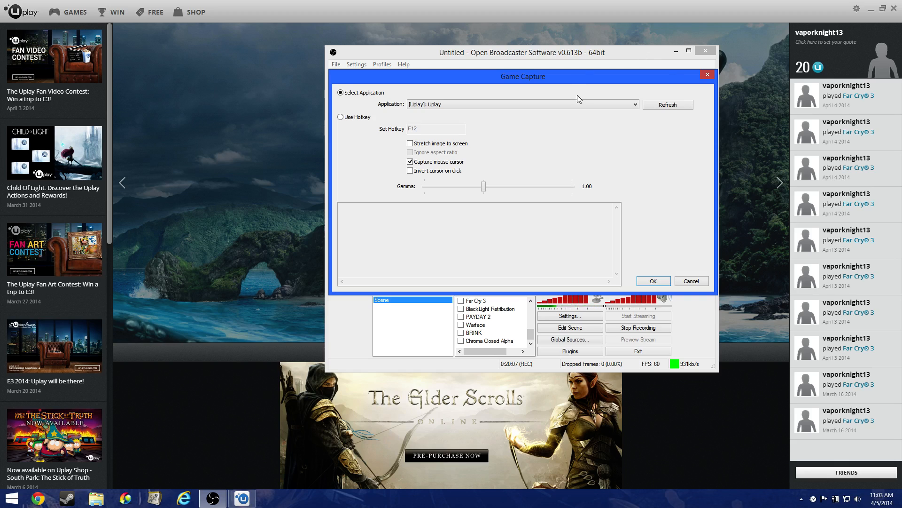
mouse_move(558, 131)
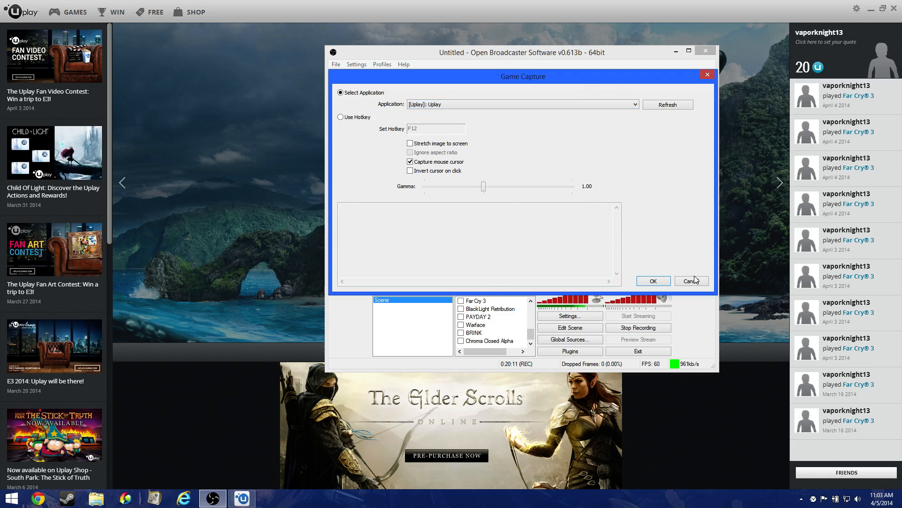
left_click(691, 281)
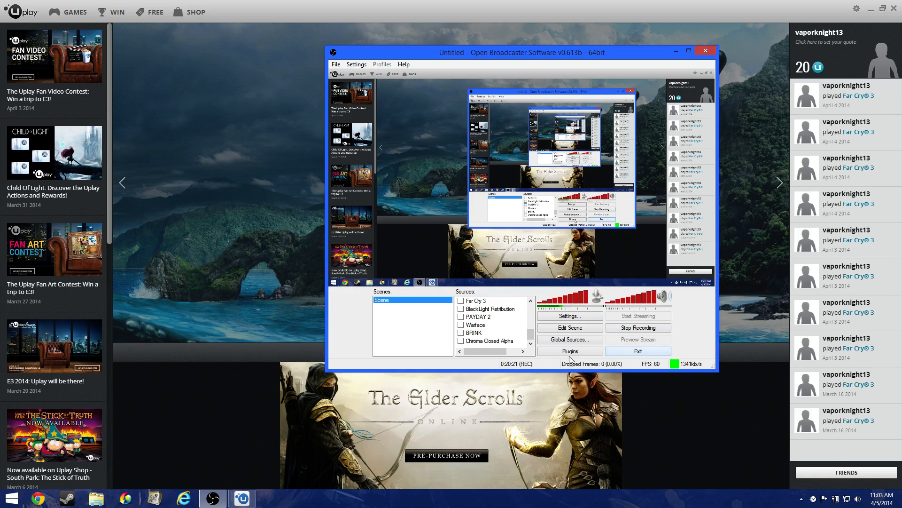
mouse_move(520, 276)
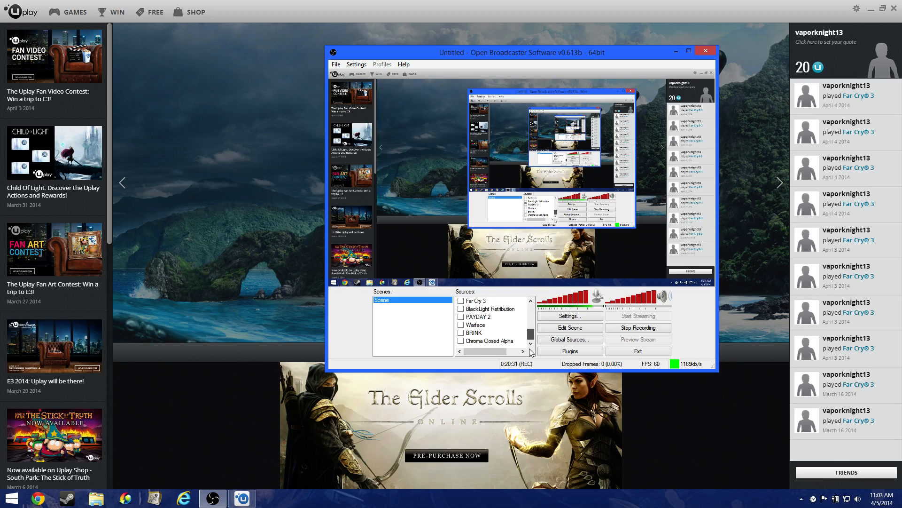
Step: Open the World At War source's game capture settings from the Sources list
scroll("down", 3)
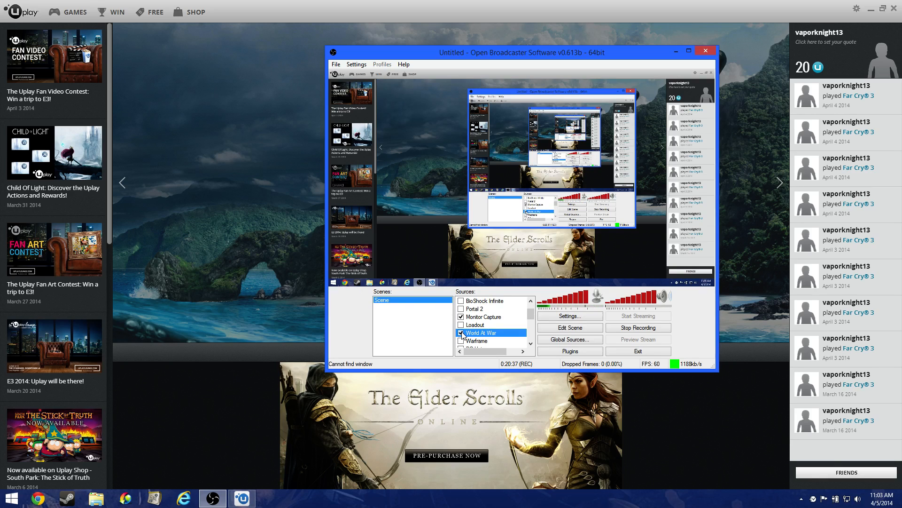
double_click(481, 332)
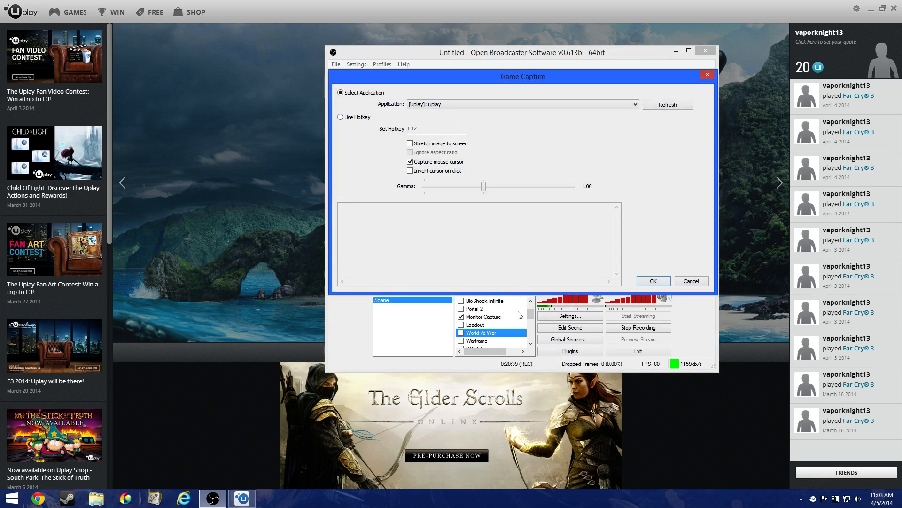
left_click(654, 281)
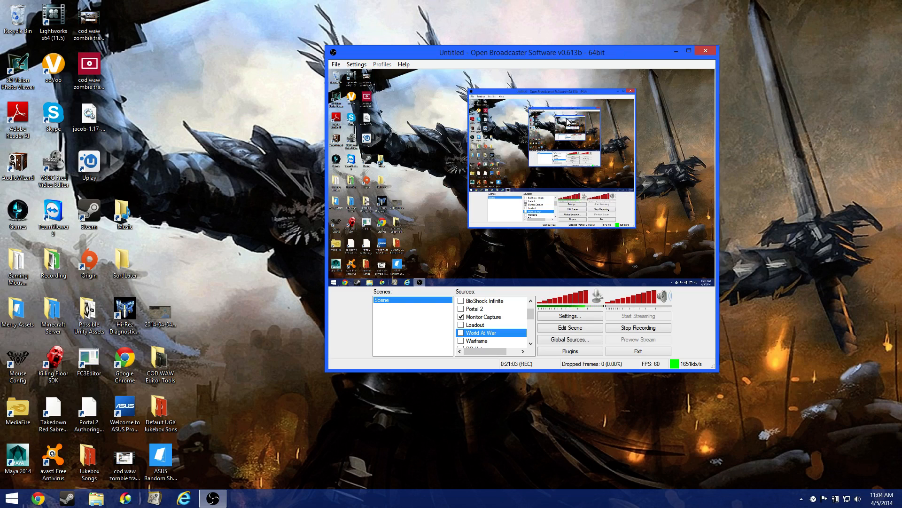
mouse_move(553, 38)
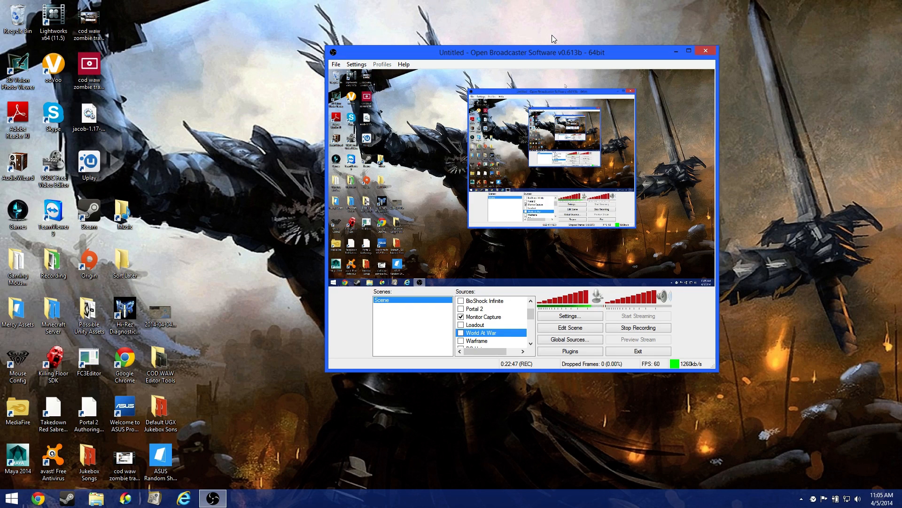
mouse_move(685, 318)
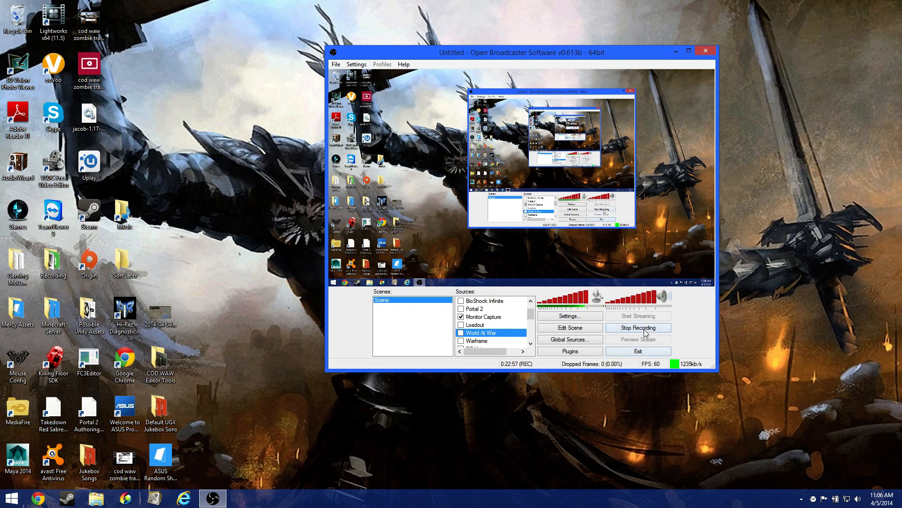
mouse_move(687, 328)
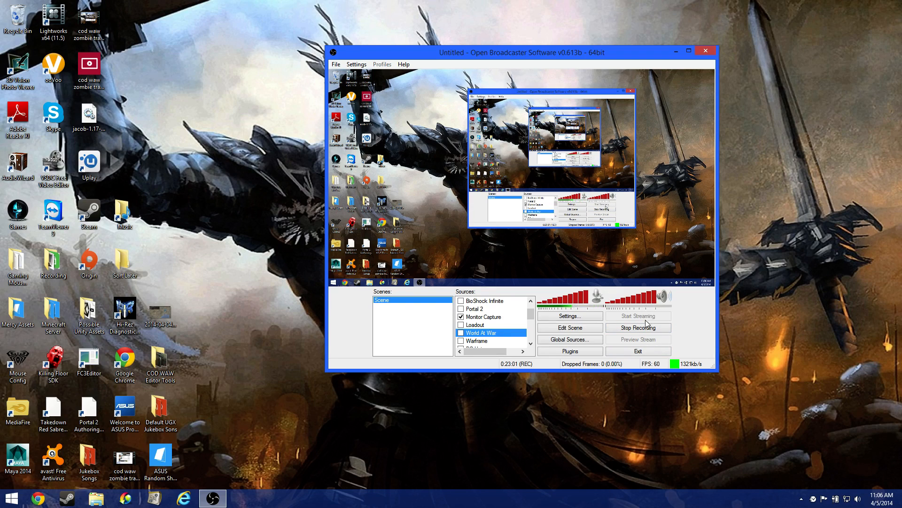
mouse_move(680, 313)
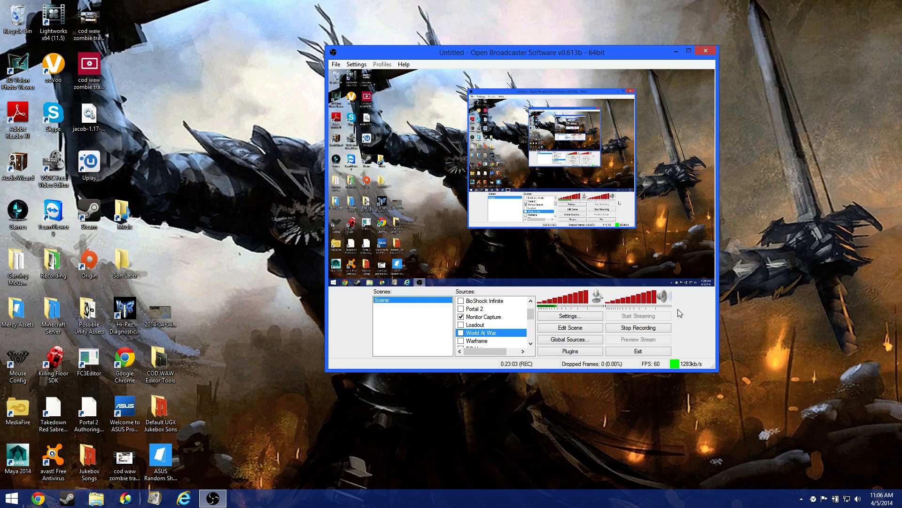